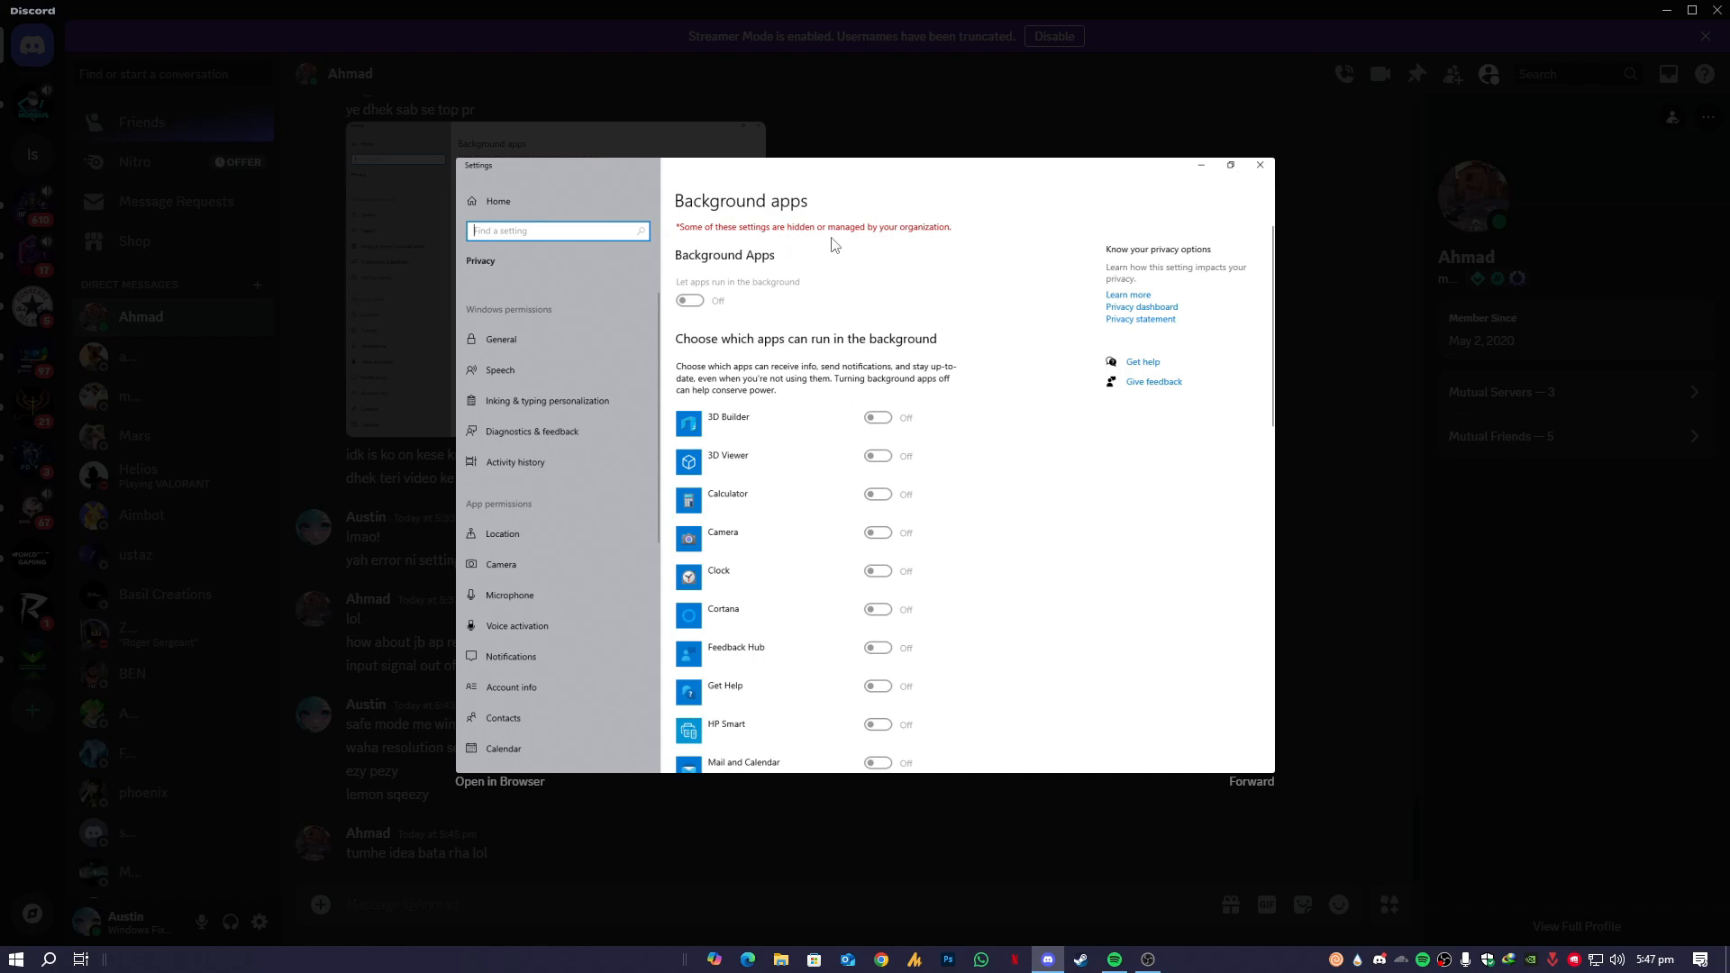
{"action": "mouse_move", "coordinate": [879, 244]}
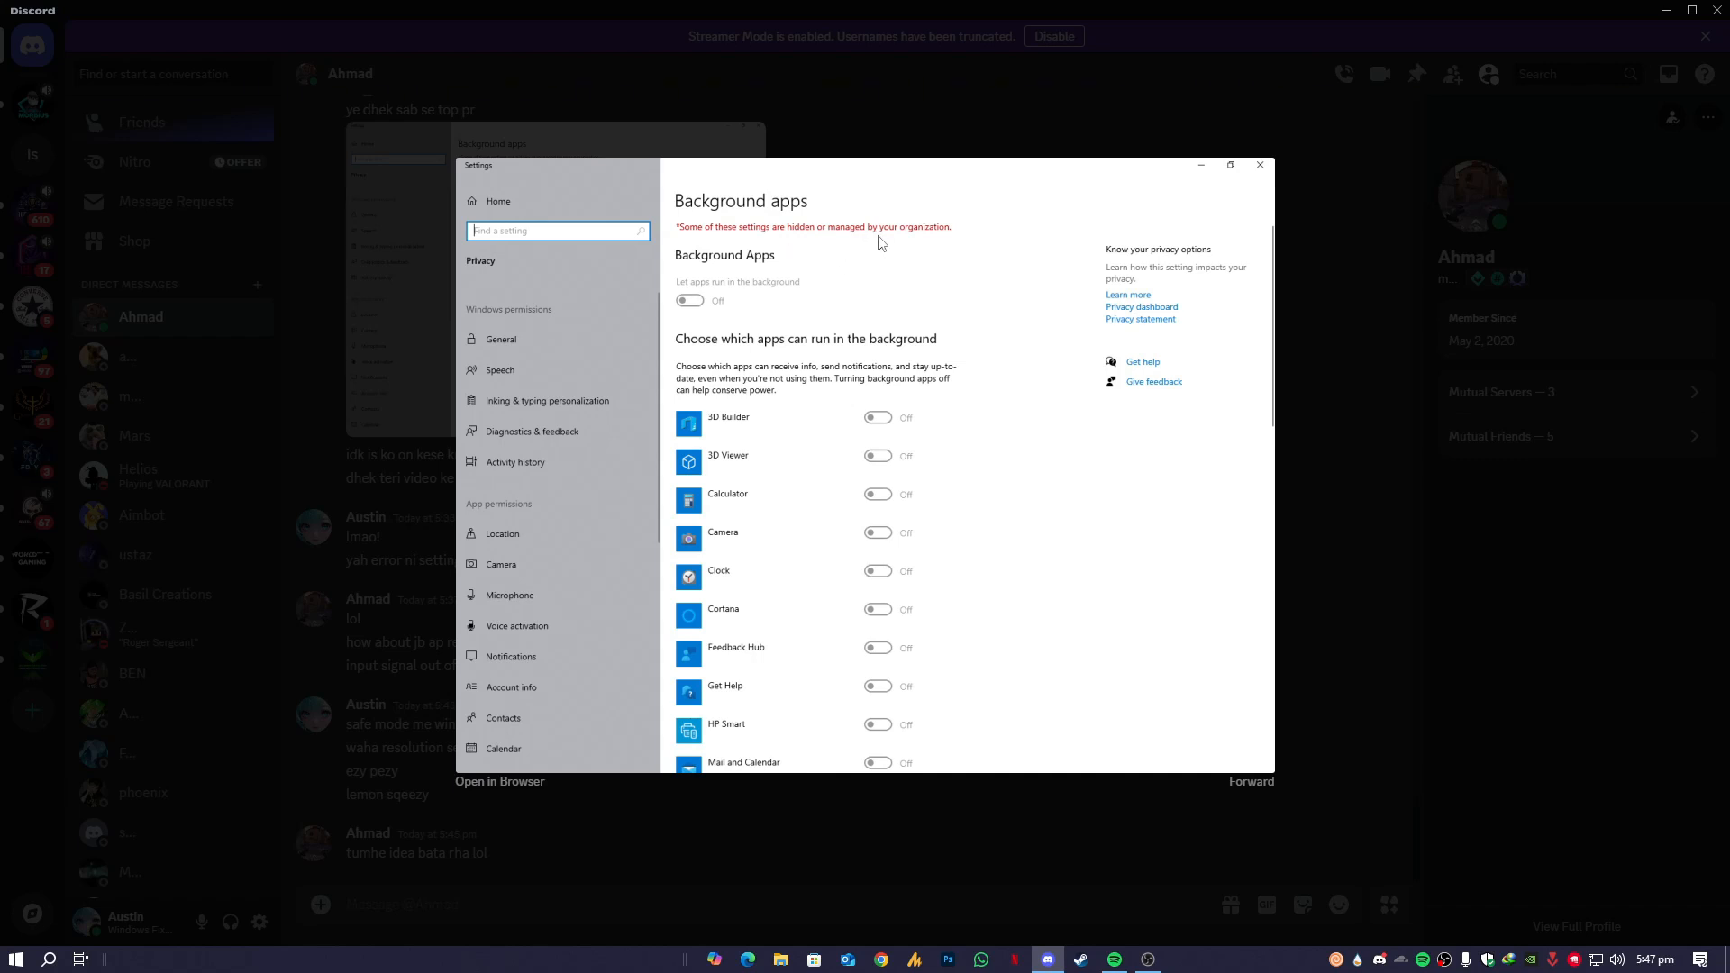
{"action": "mouse_move", "coordinate": [1022, 444]}
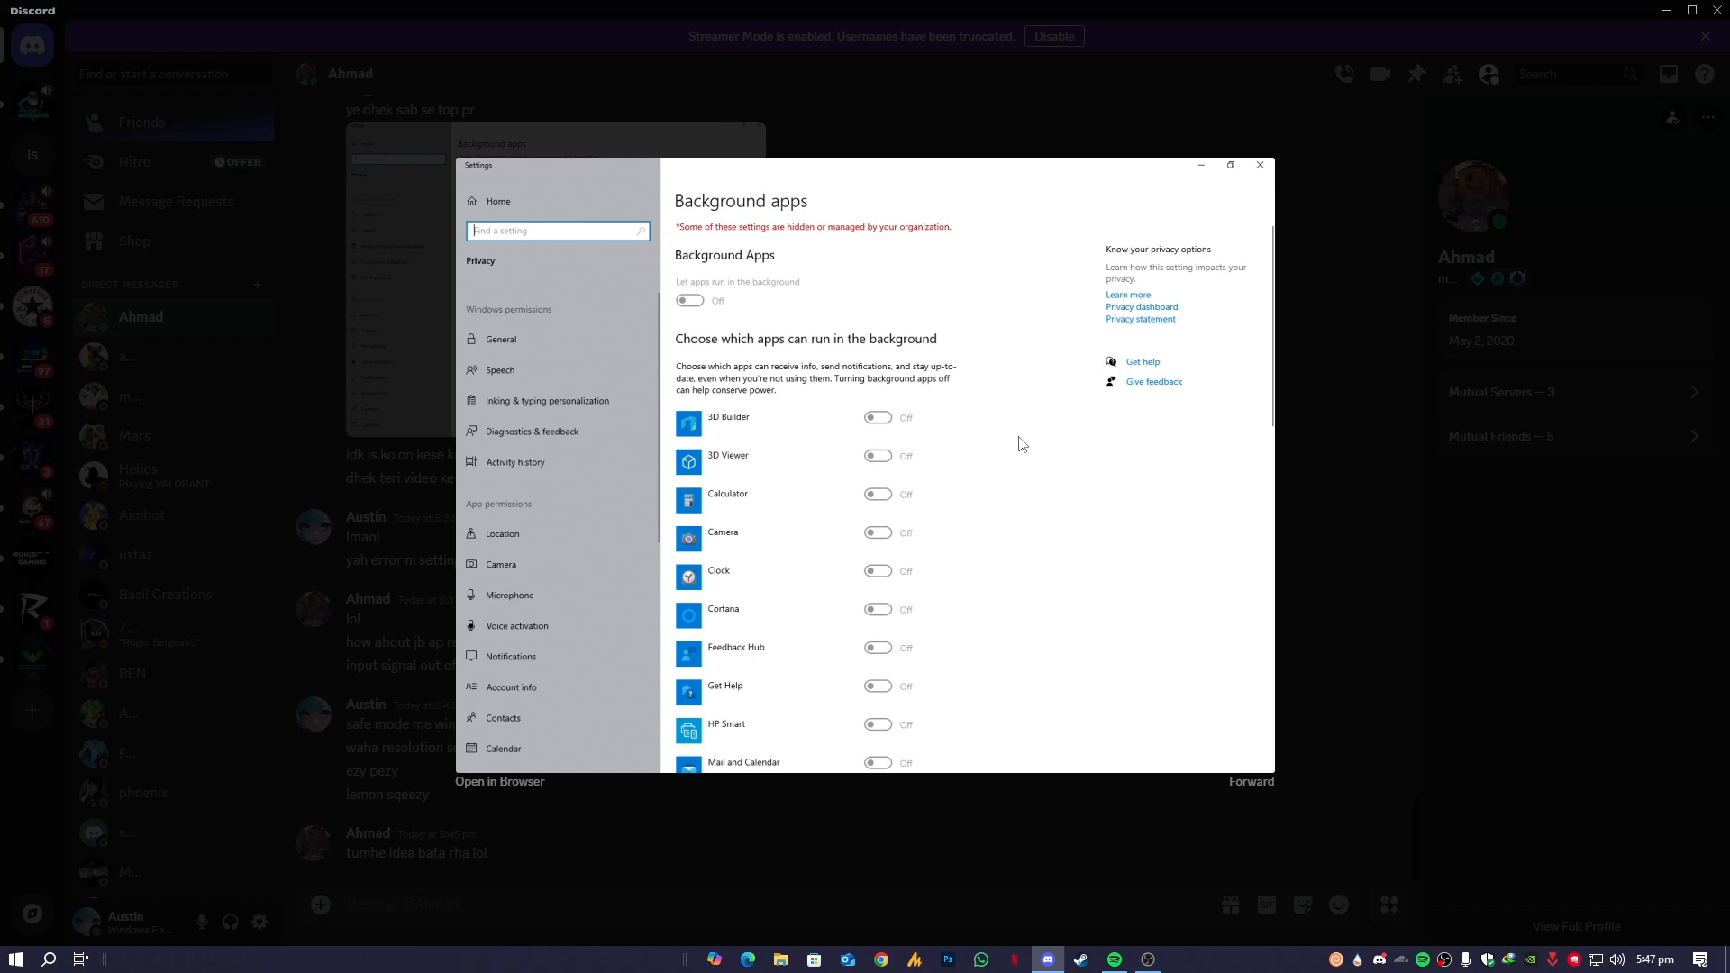
Step: Minimize Discord so the desktop is showing
{"action": "left_click", "coordinate": [1259, 164]}
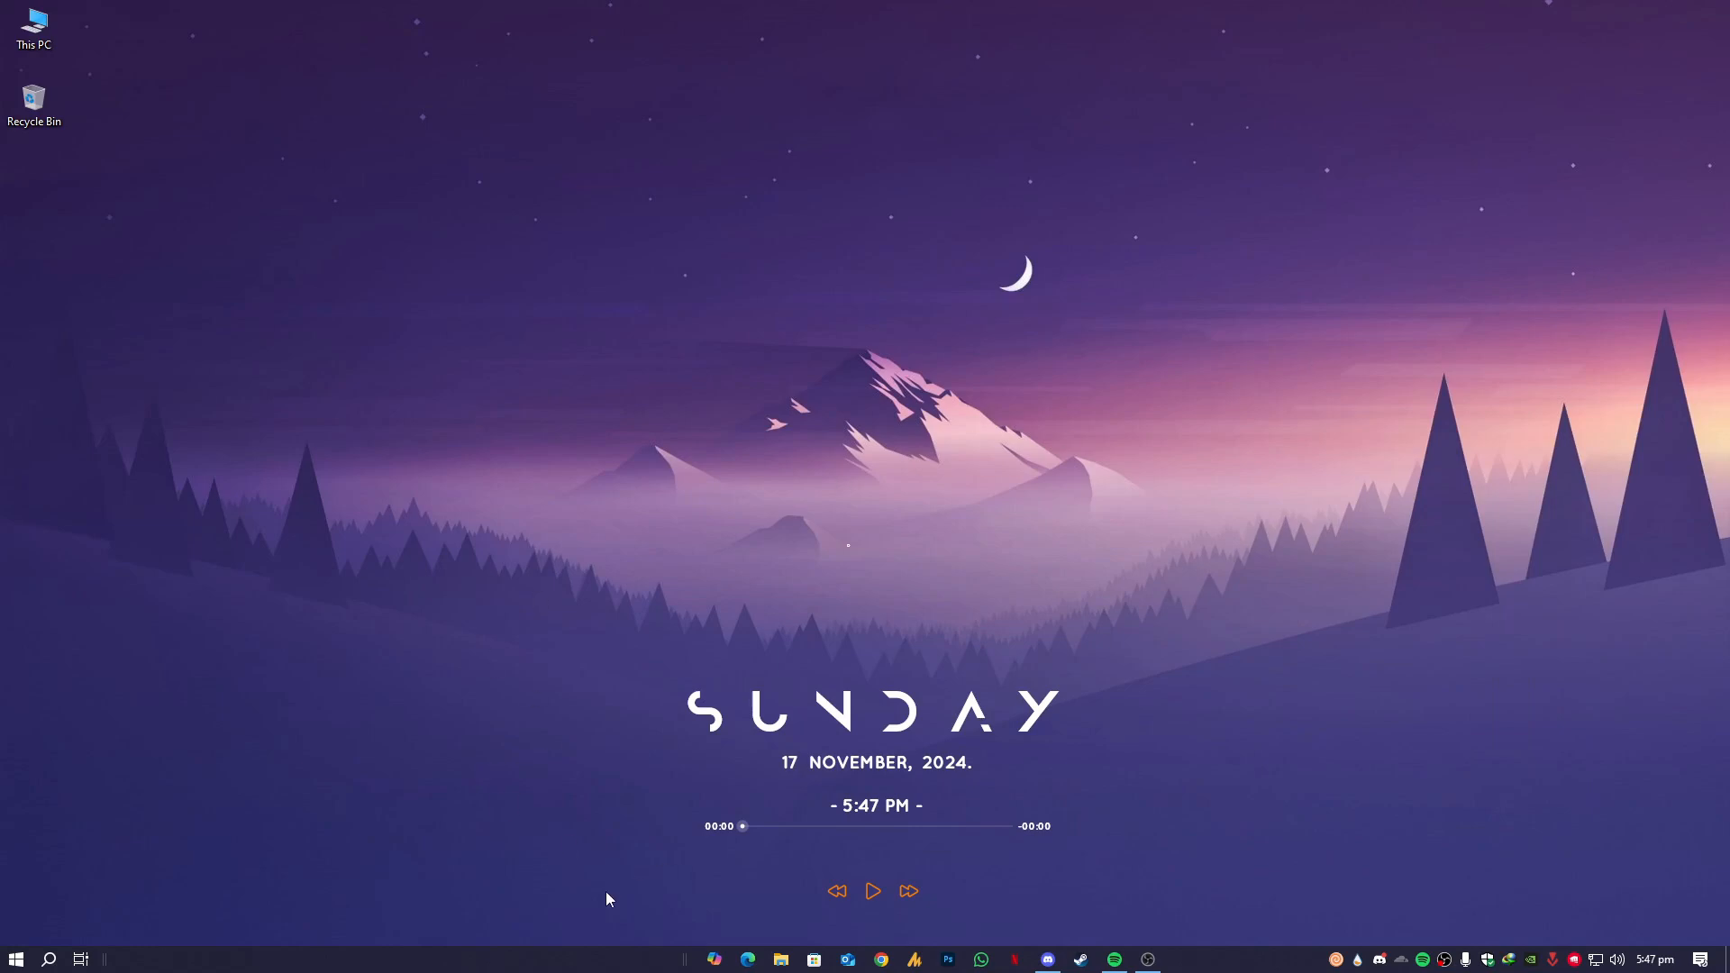
Step: Reach the Privacy section of Windows Settings to check the Background apps toggle
{"action": "left_click", "coordinate": [1180, 959]}
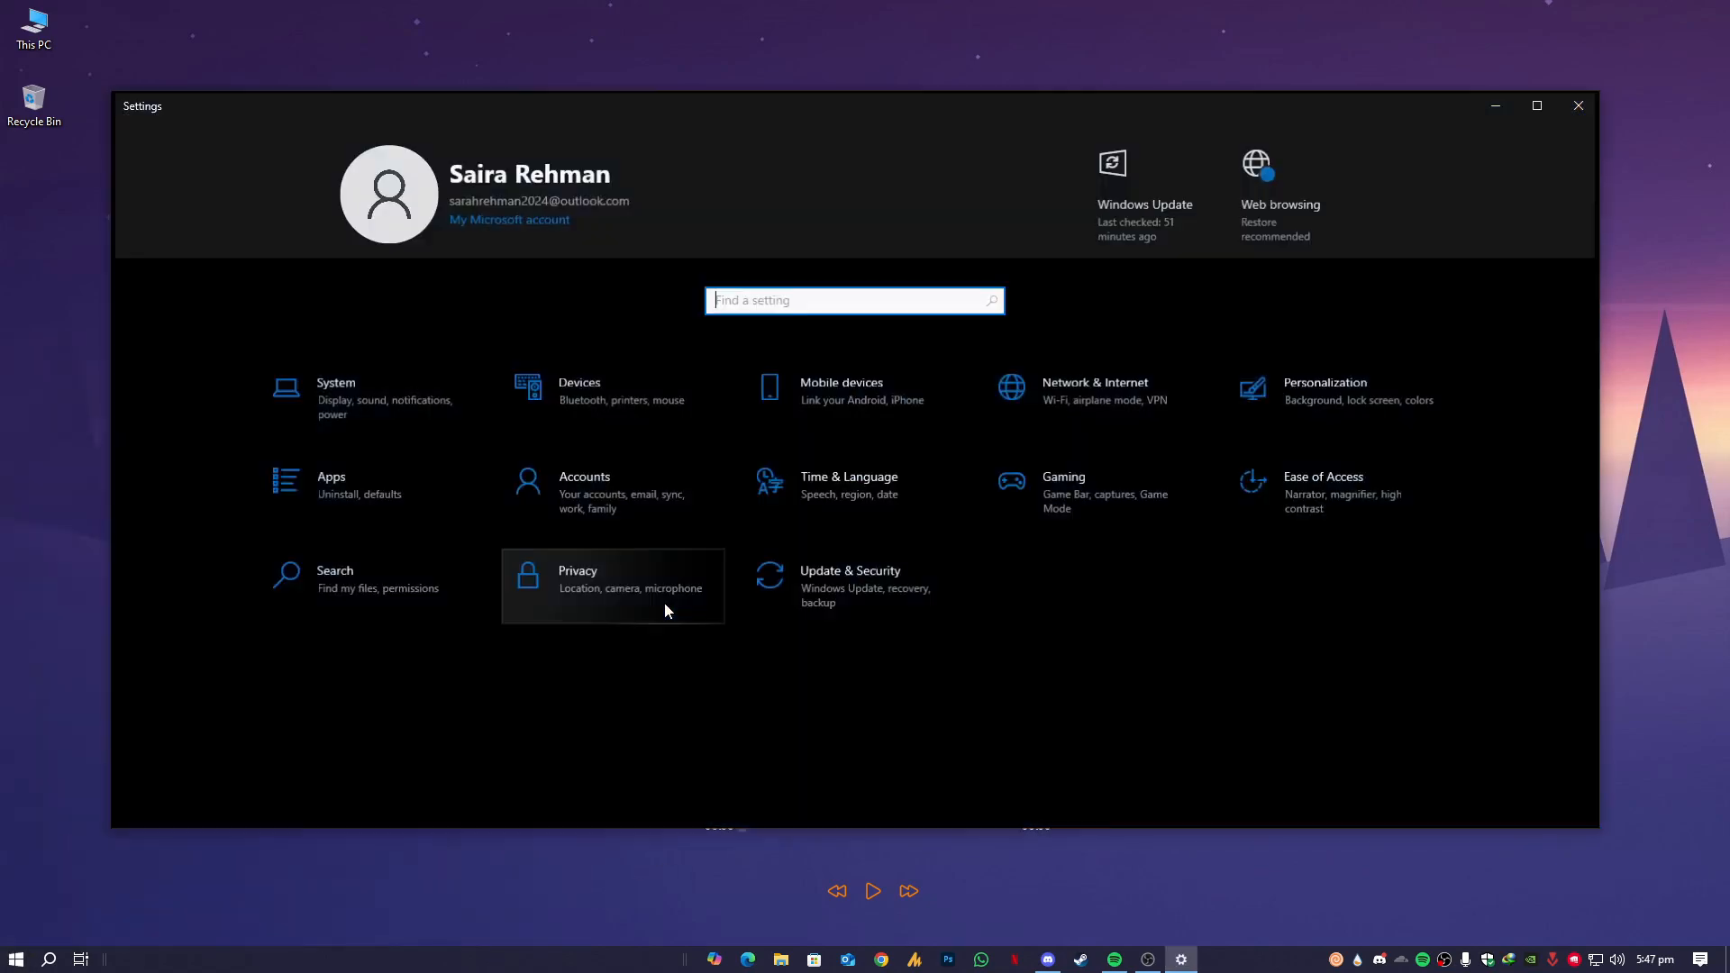
{"action": "left_click", "coordinate": [612, 585]}
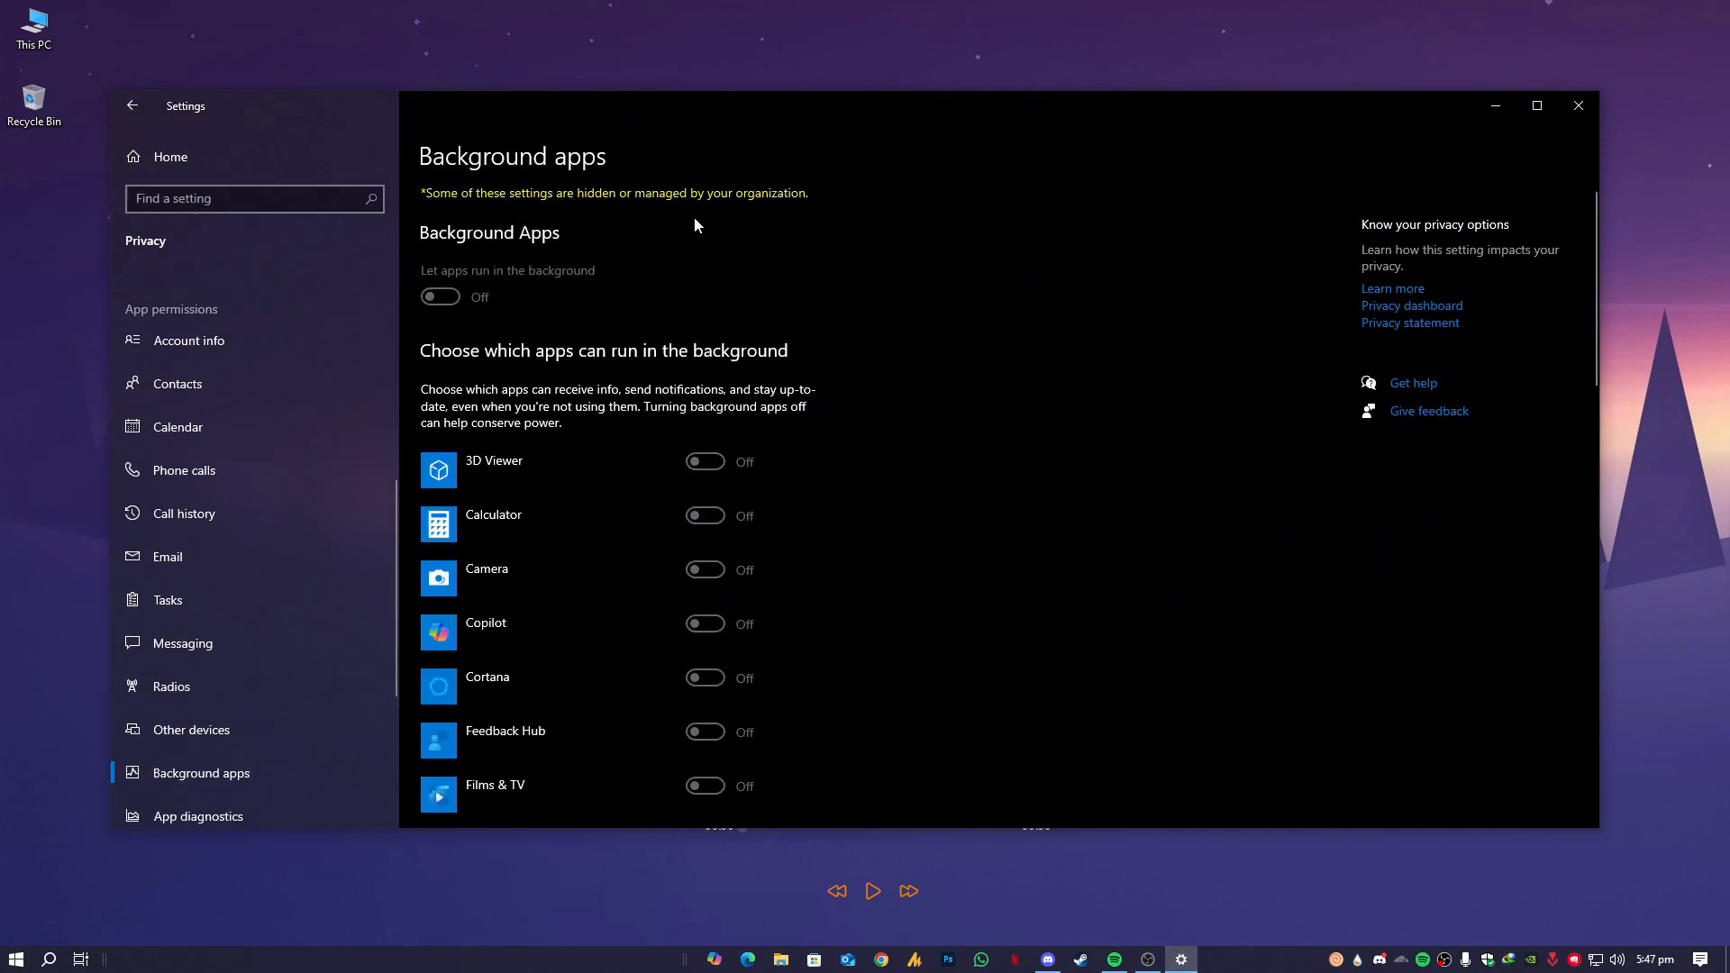
{"action": "mouse_move", "coordinate": [746, 238]}
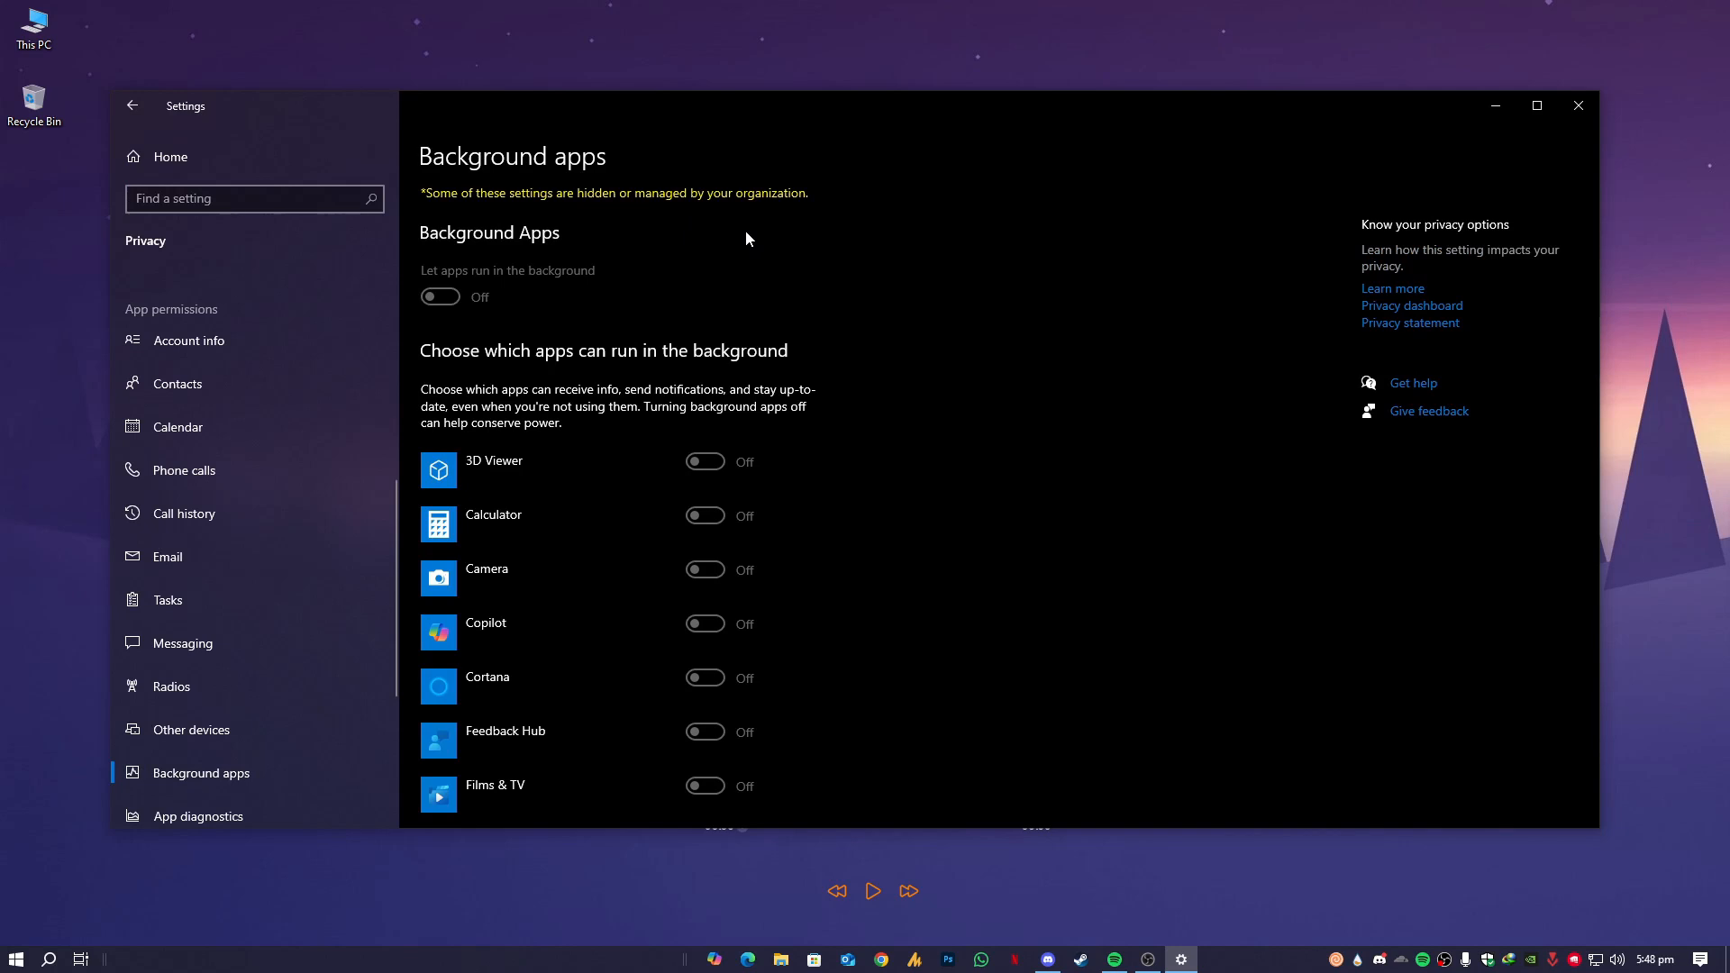
{"action": "left_click", "coordinate": [15, 959]}
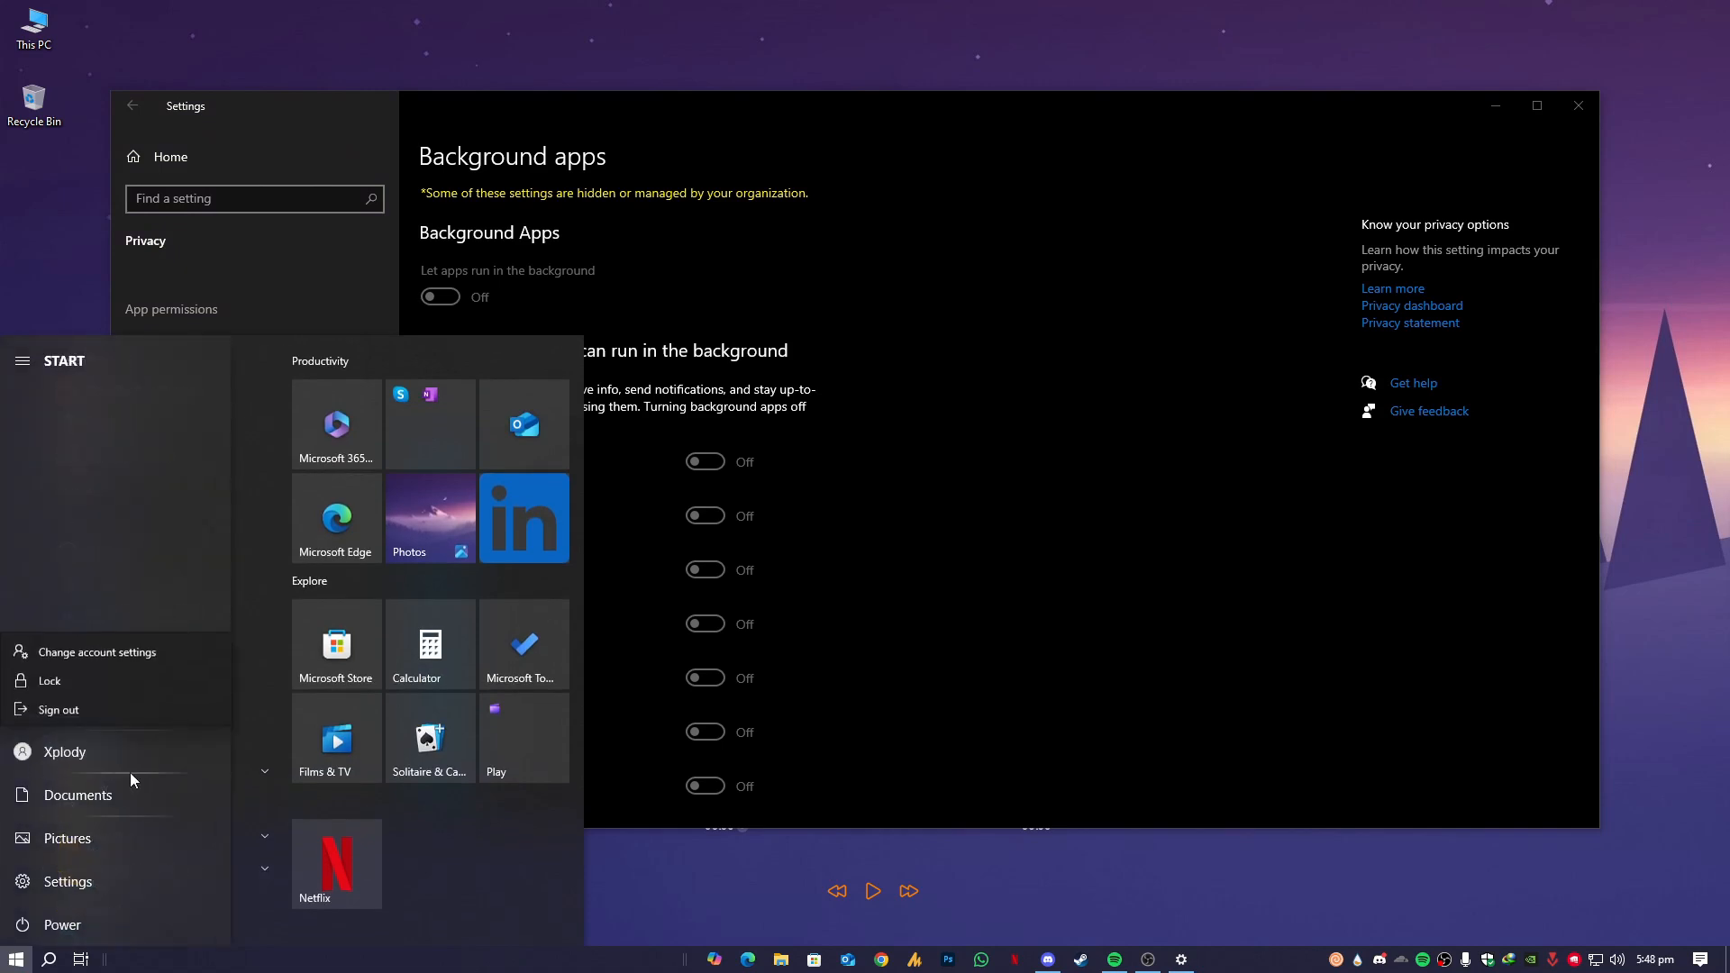
{"action": "mouse_move", "coordinate": [139, 682]}
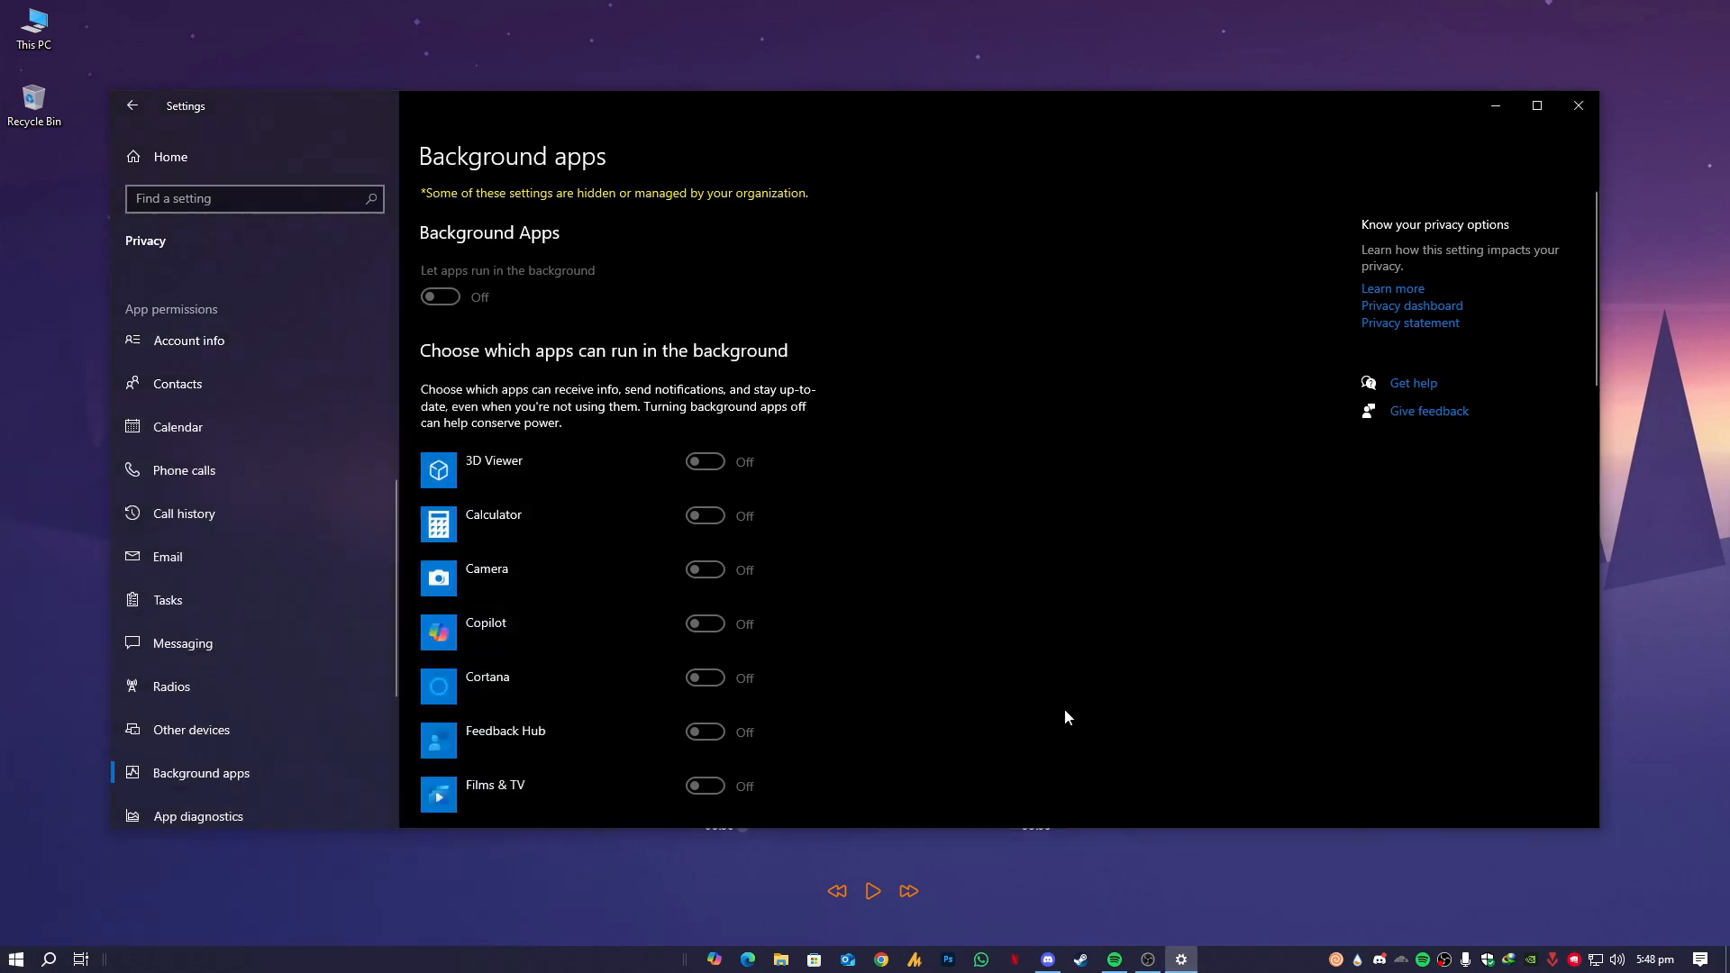
{"action": "mouse_move", "coordinate": [843, 605]}
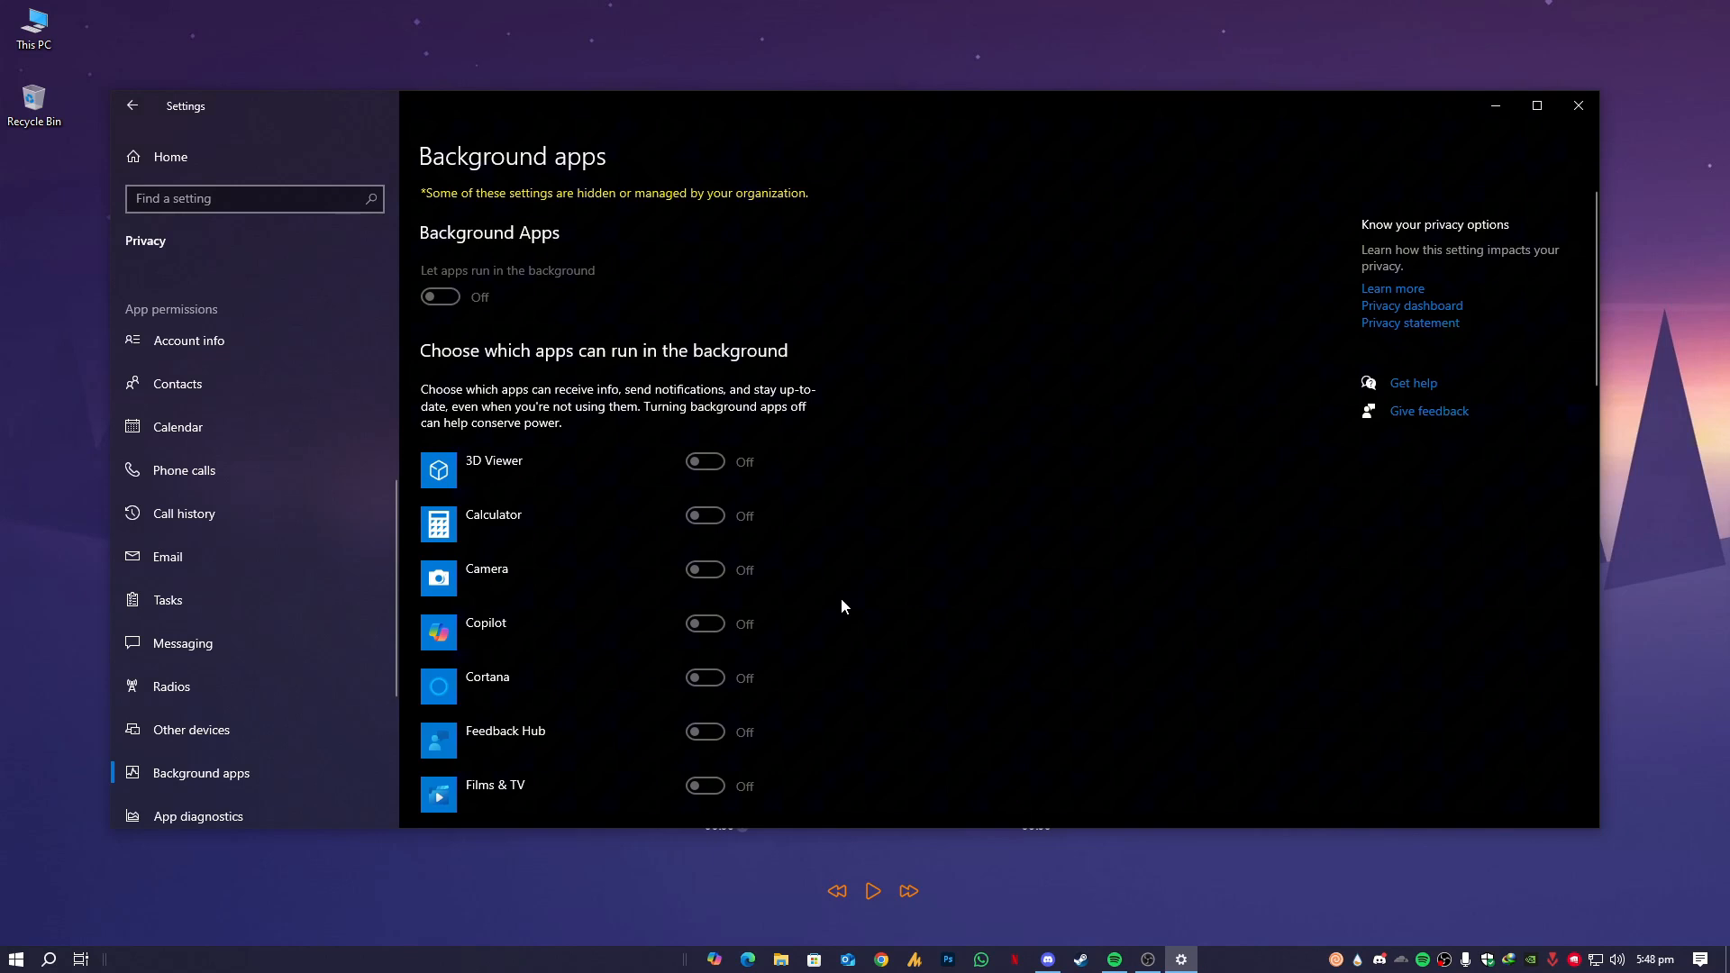
{"action": "mouse_move", "coordinate": [728, 465]}
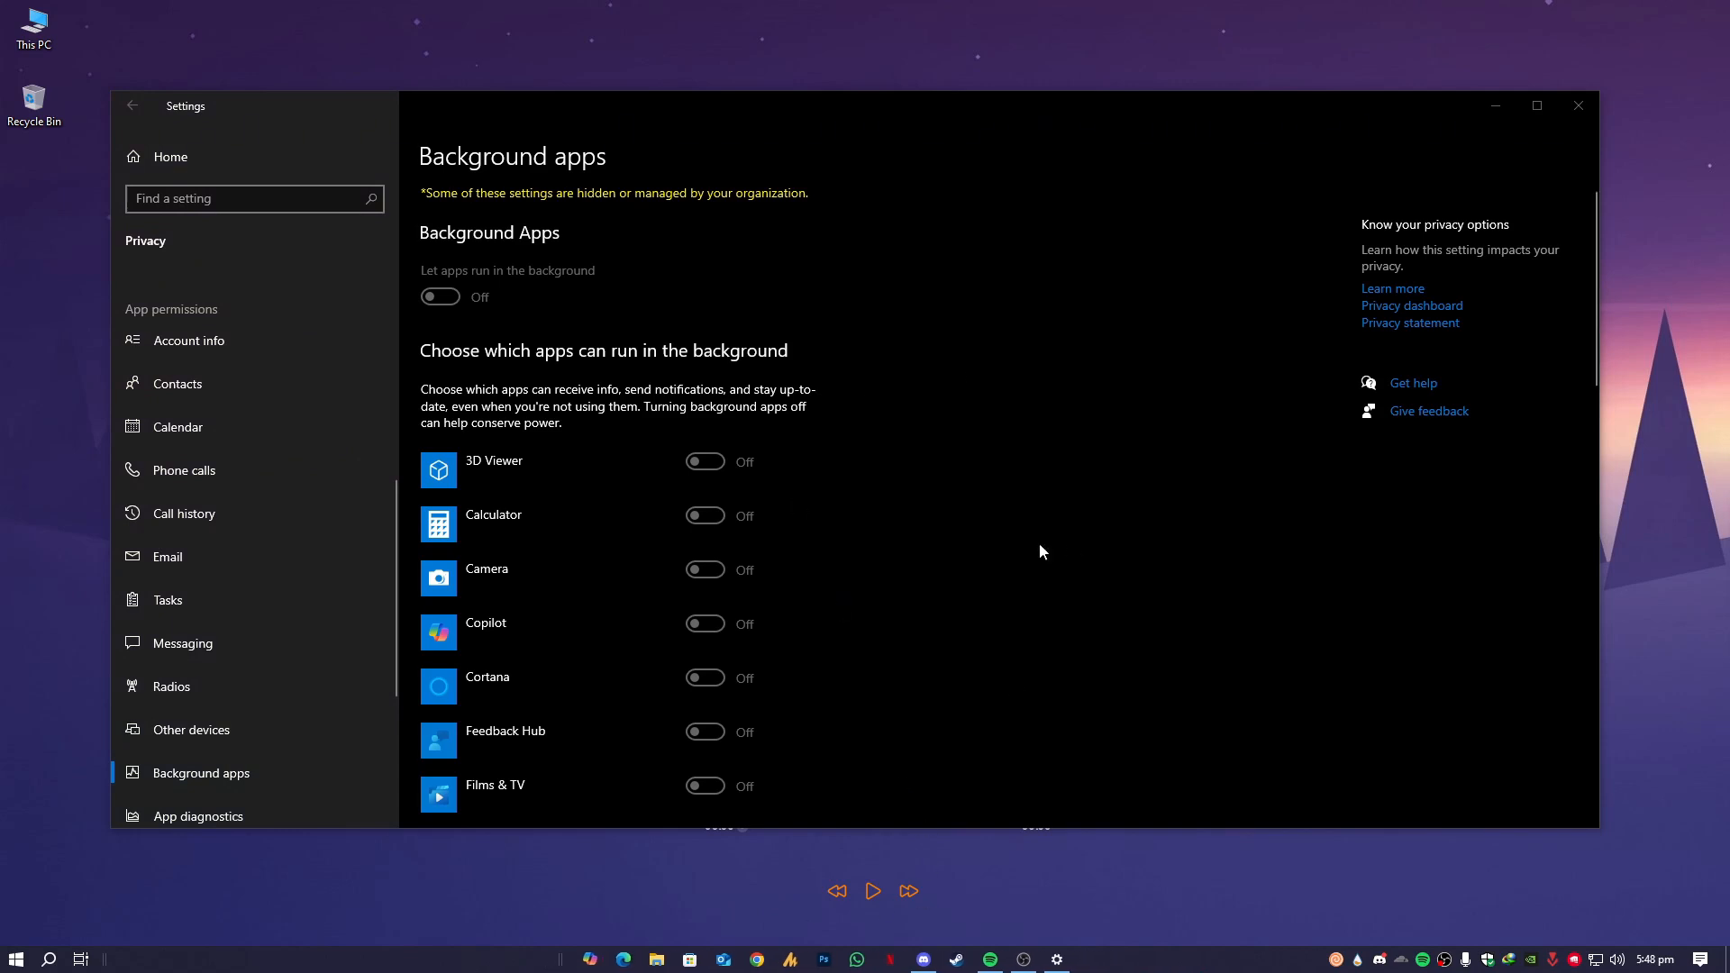
{"action": "mouse_move", "coordinate": [1034, 876]}
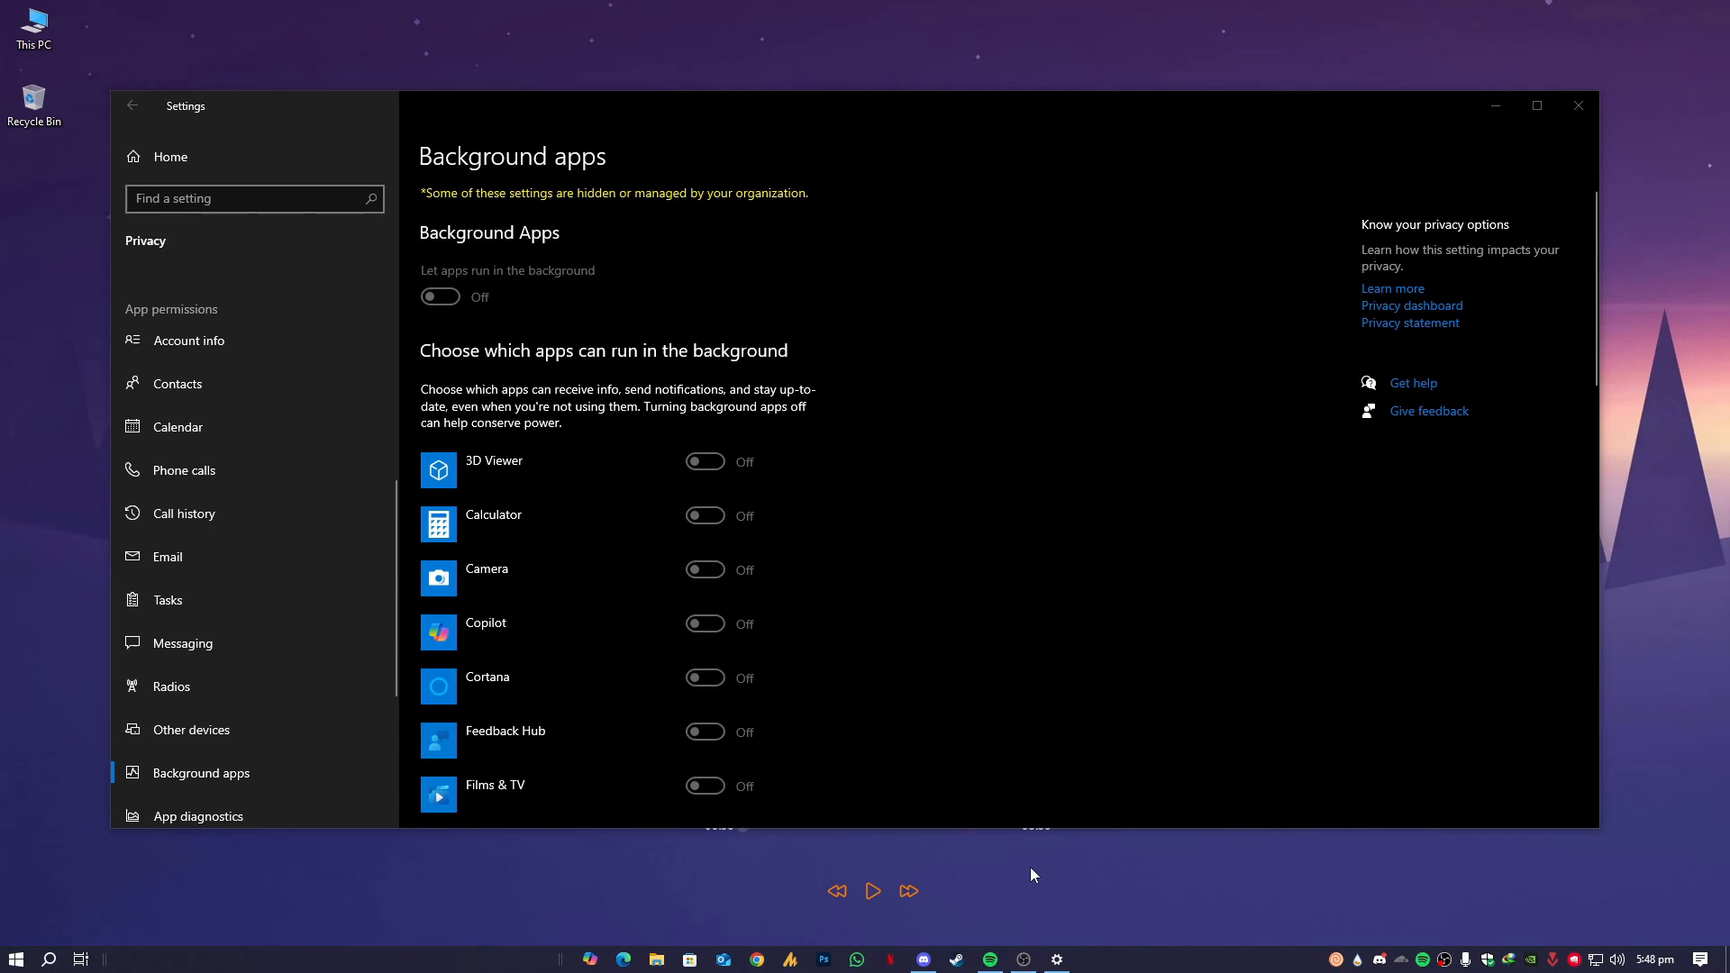
{"action": "mouse_move", "coordinate": [1034, 595]}
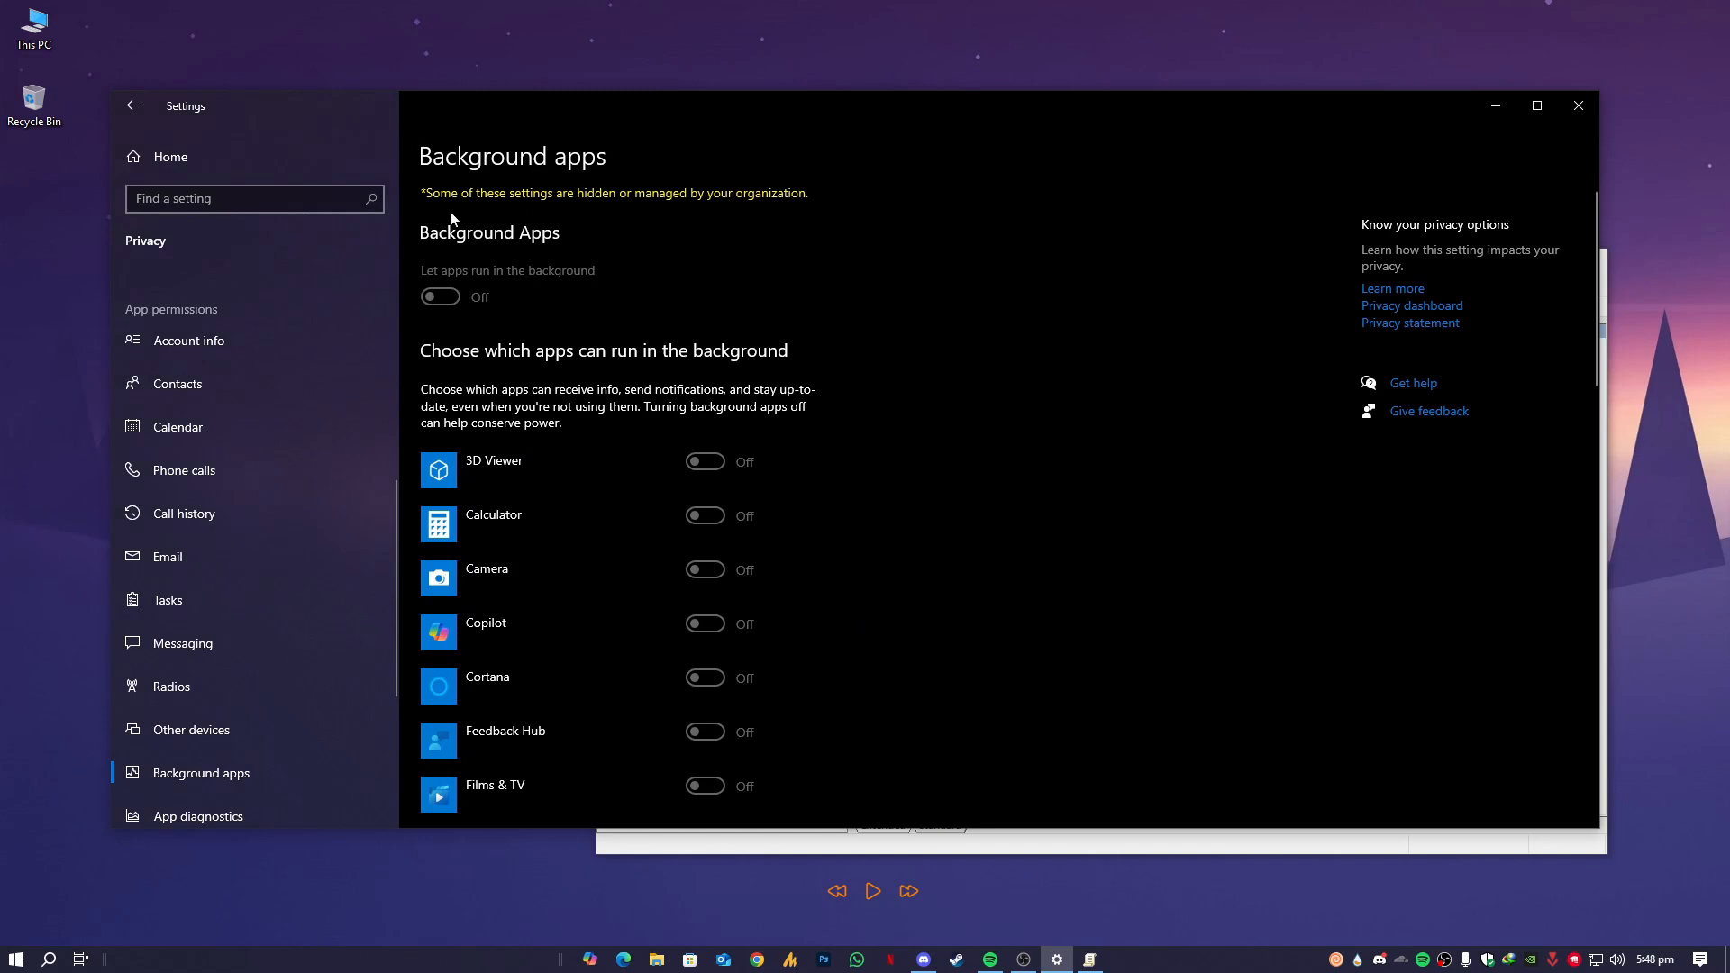
{"action": "mouse_move", "coordinate": [656, 175]}
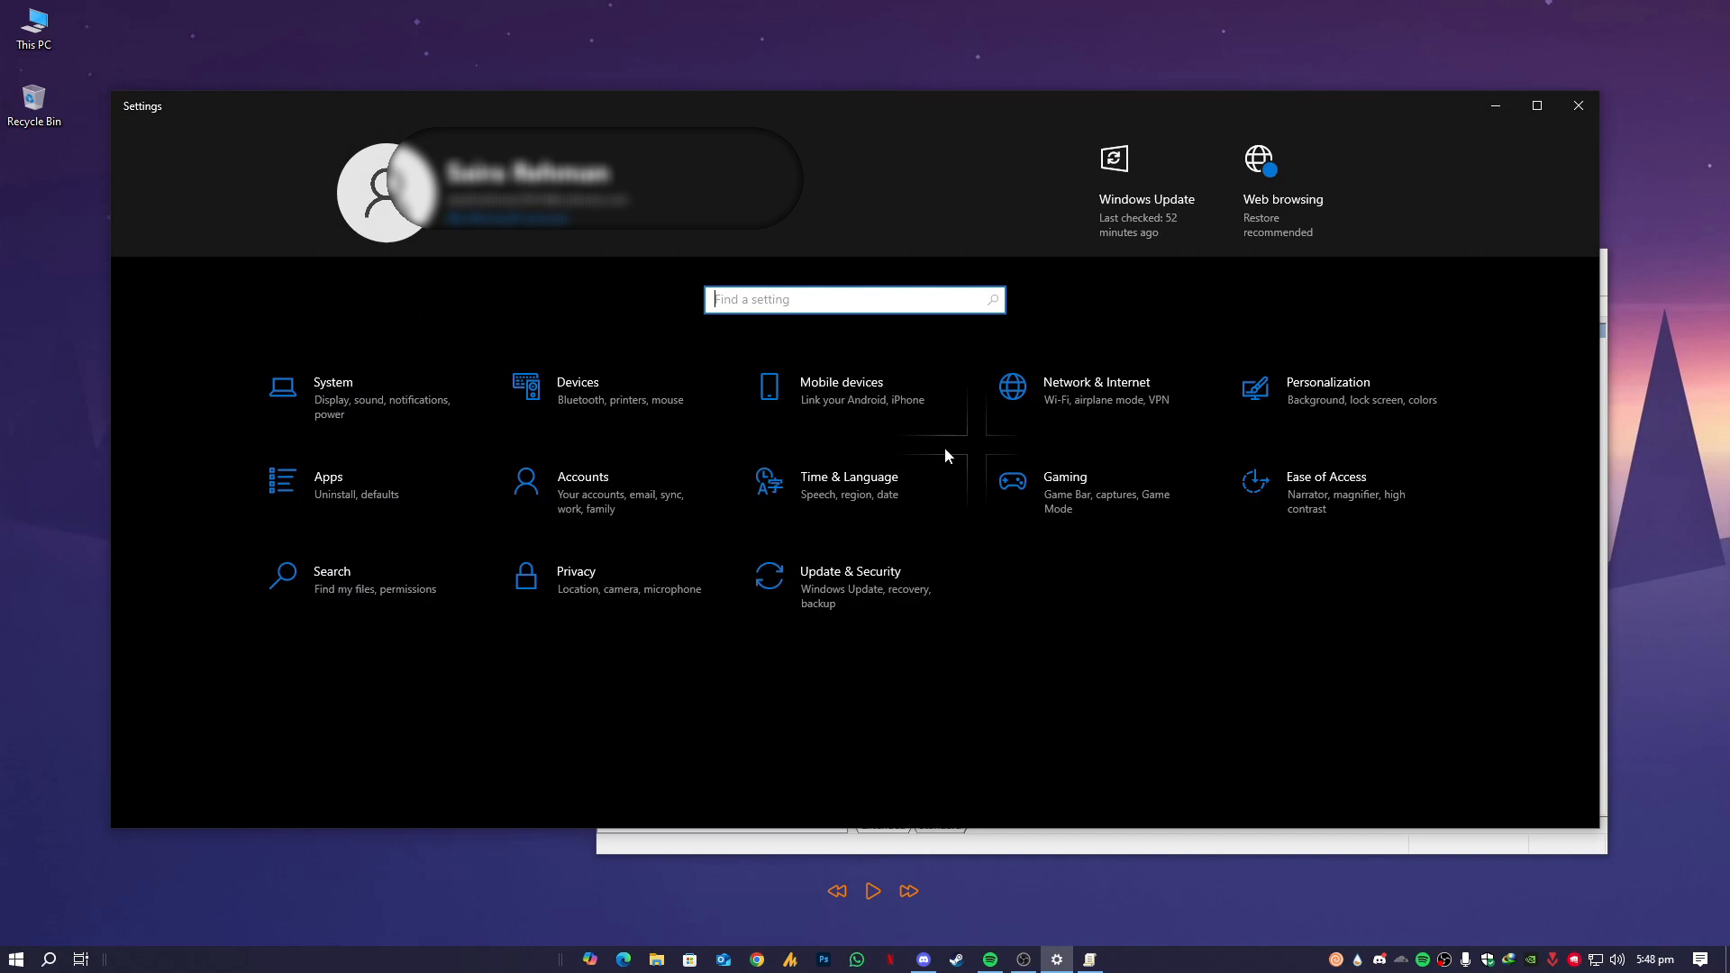
{"action": "mouse_move", "coordinate": [1157, 855]}
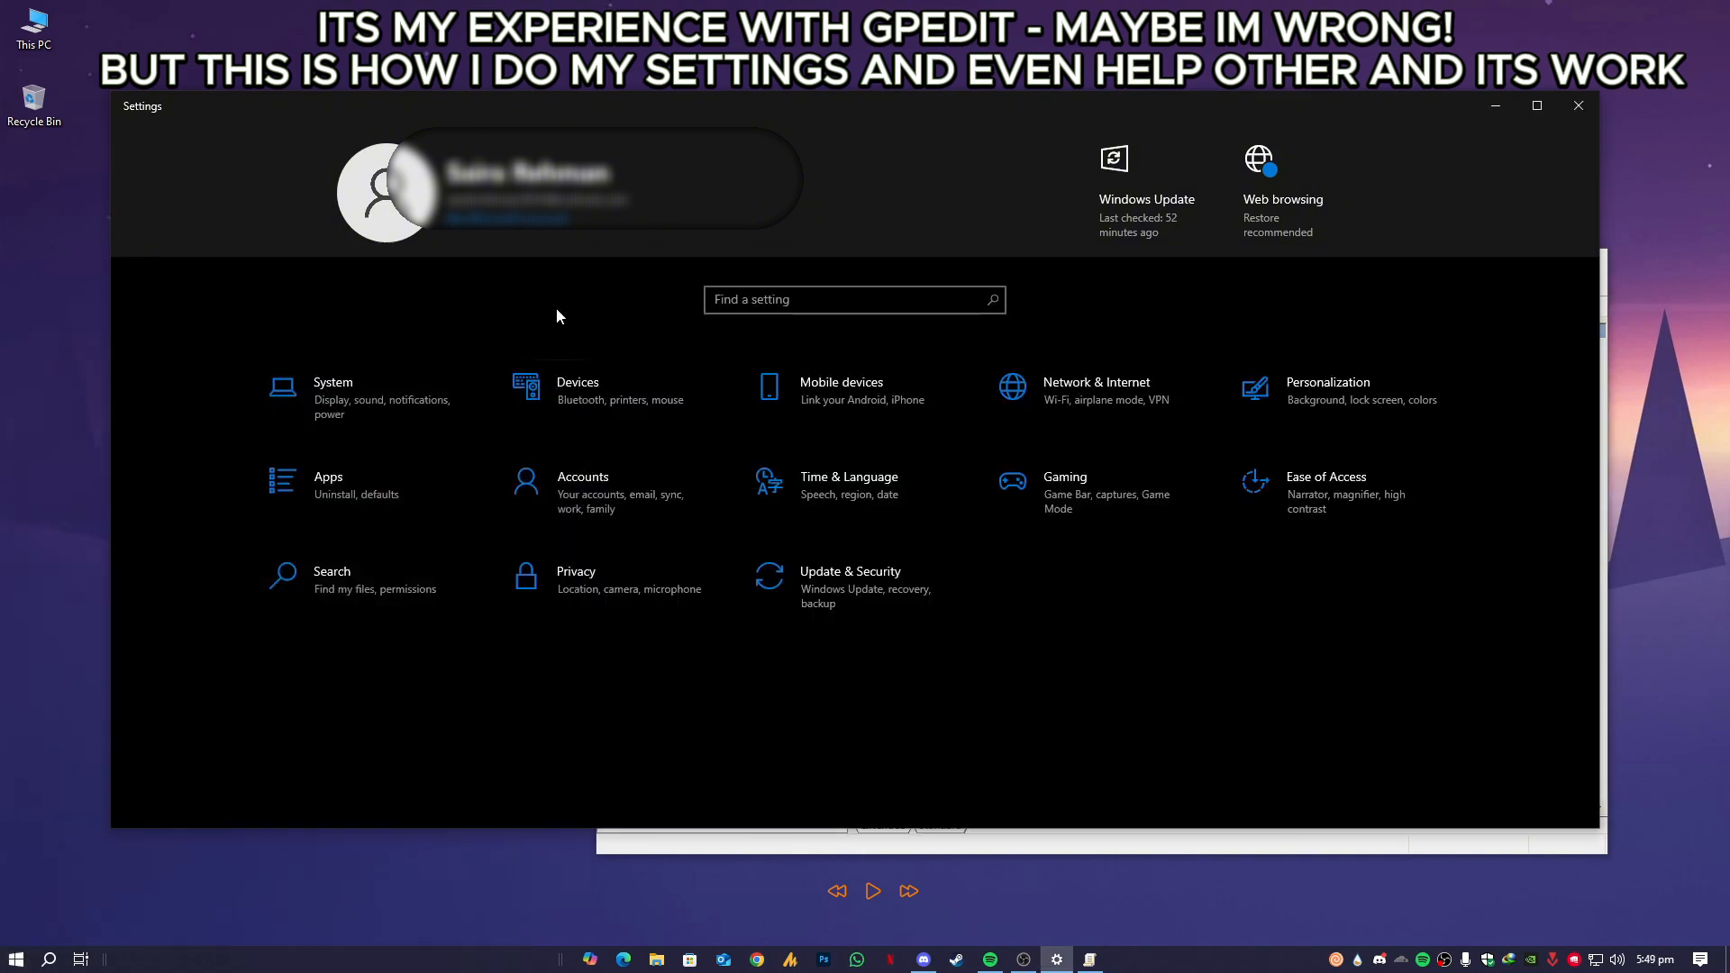
{"action": "mouse_move", "coordinate": [759, 559]}
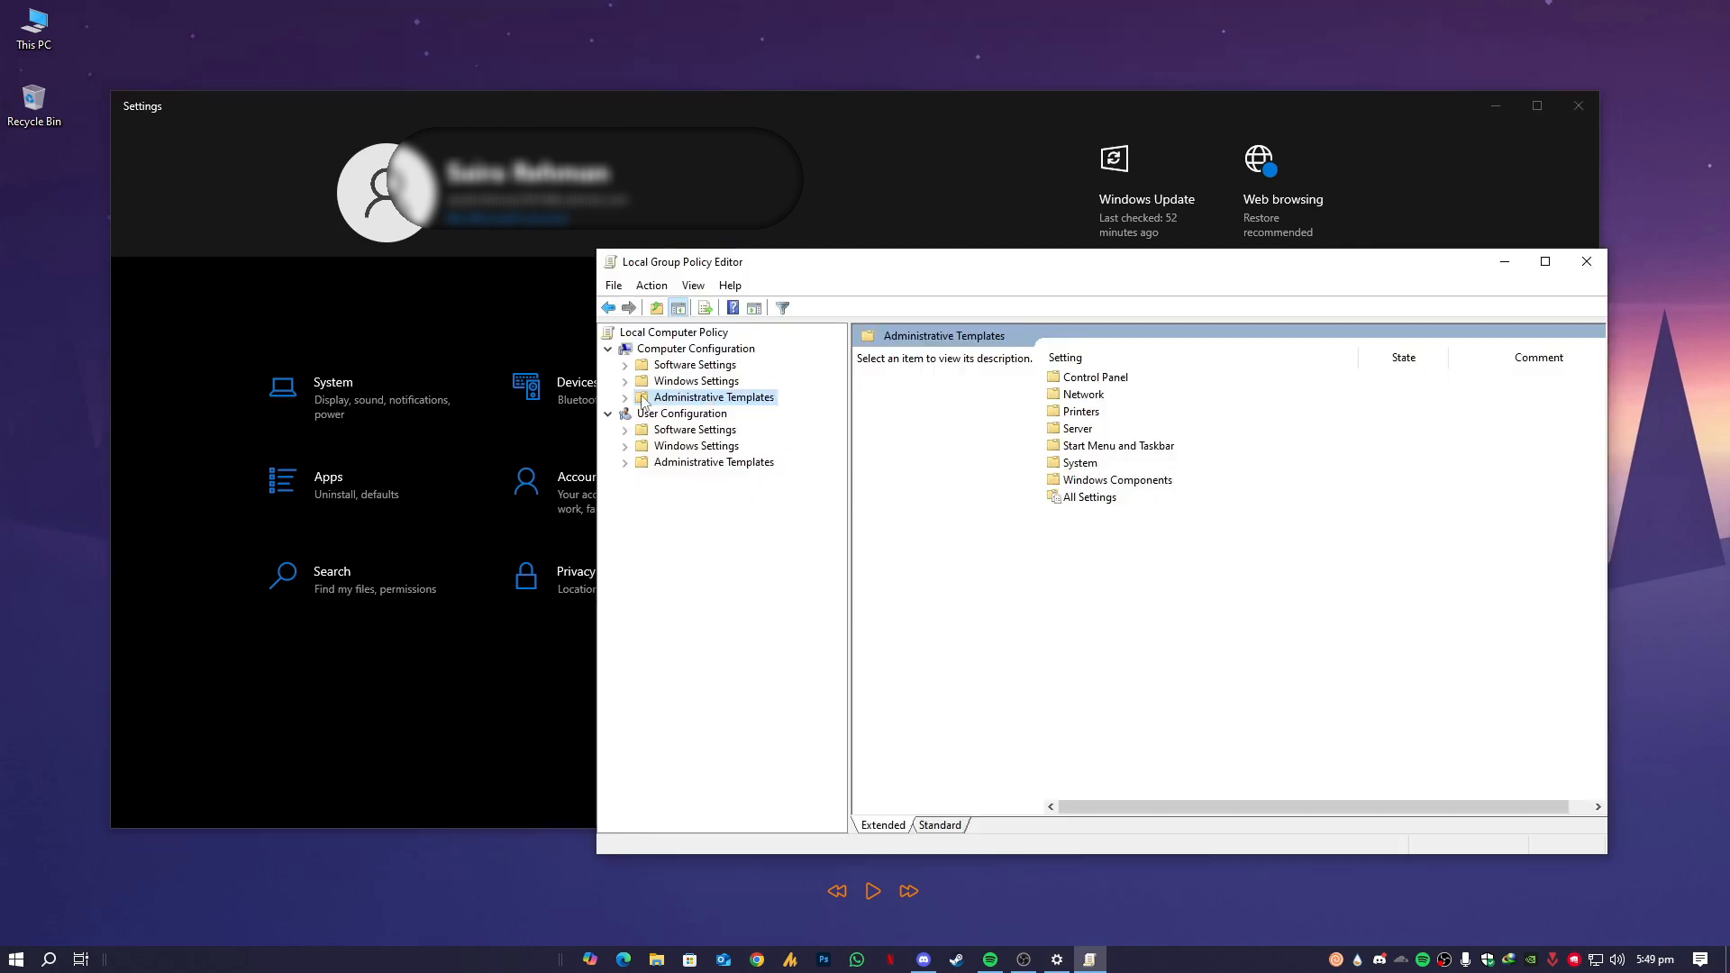
Step: Bring File Explorer up on This PC over the policy editor
{"action": "left_click", "coordinate": [696, 382]}
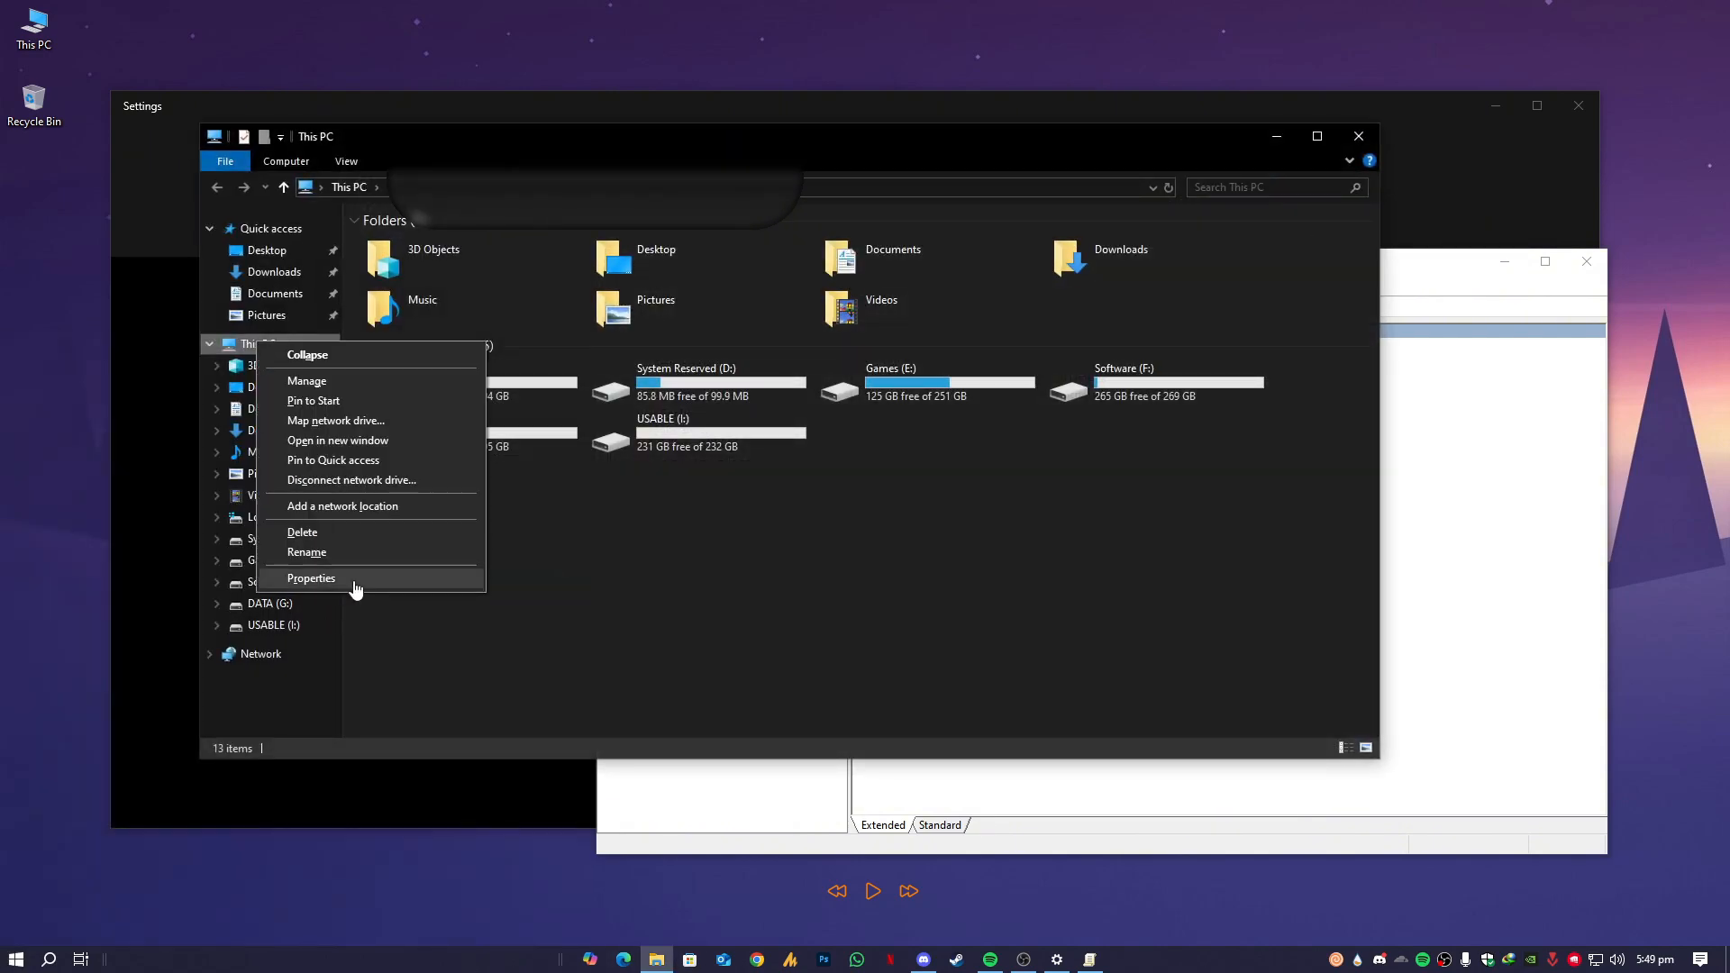
Step: From This PC's Properties, reach Advanced system settings and the Performance Options dialog
{"action": "left_click", "coordinate": [310, 578]}
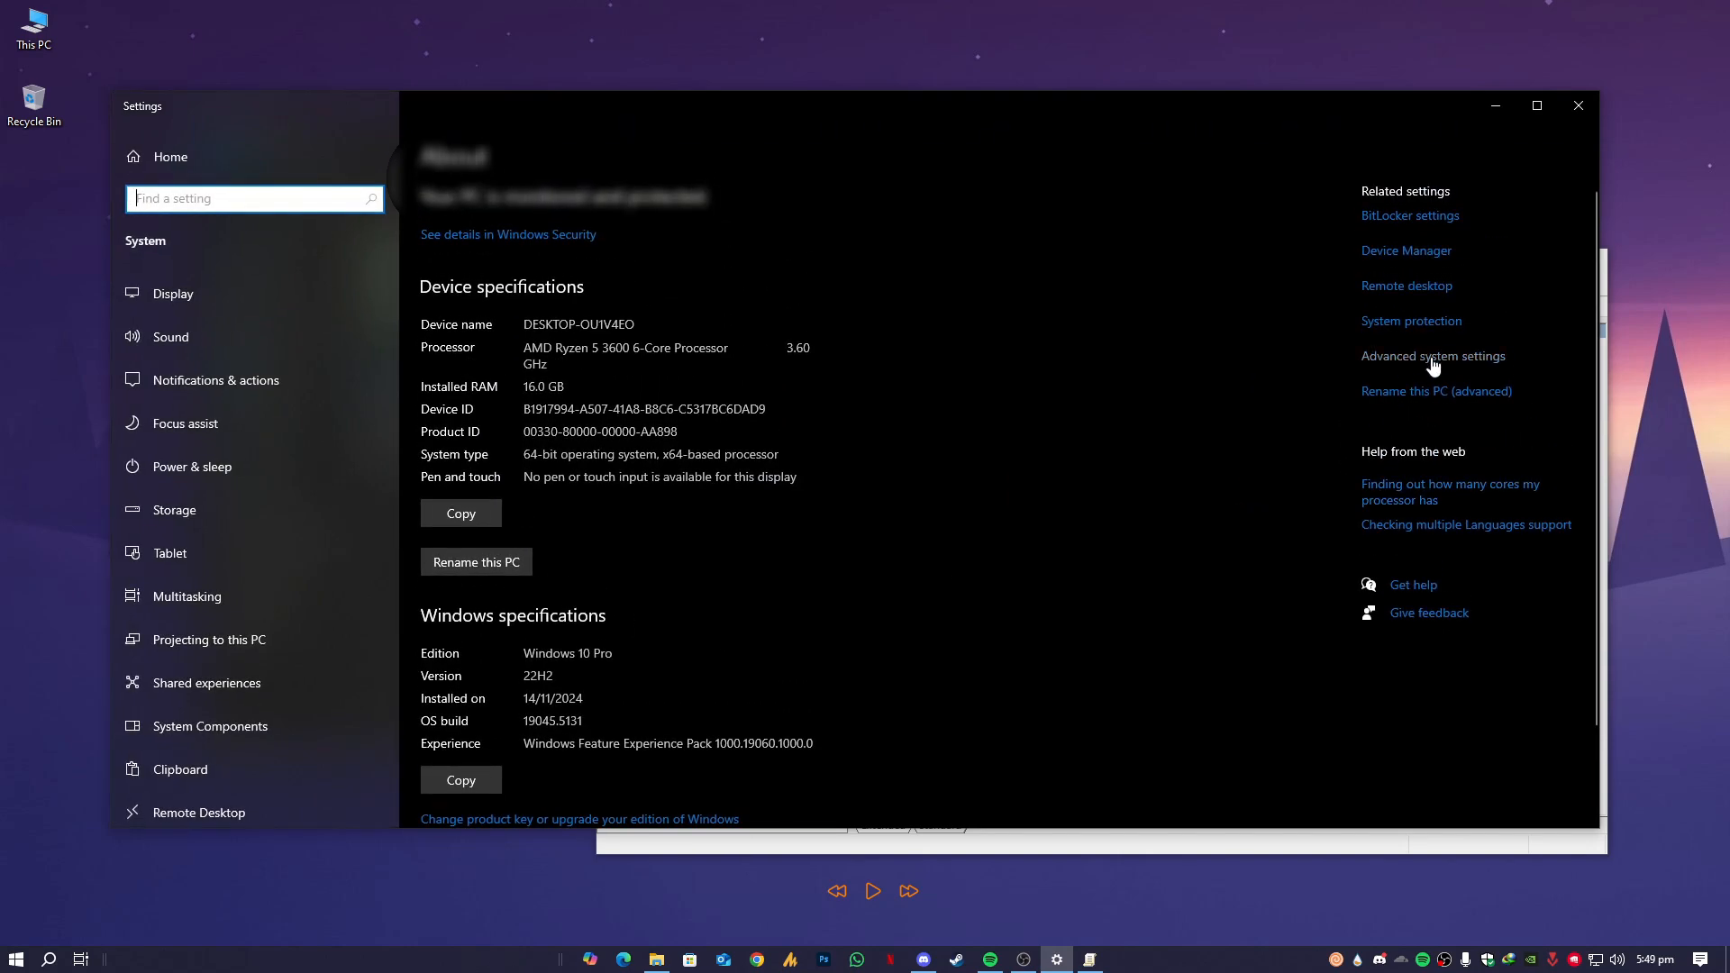
{"action": "left_click", "coordinate": [1435, 355]}
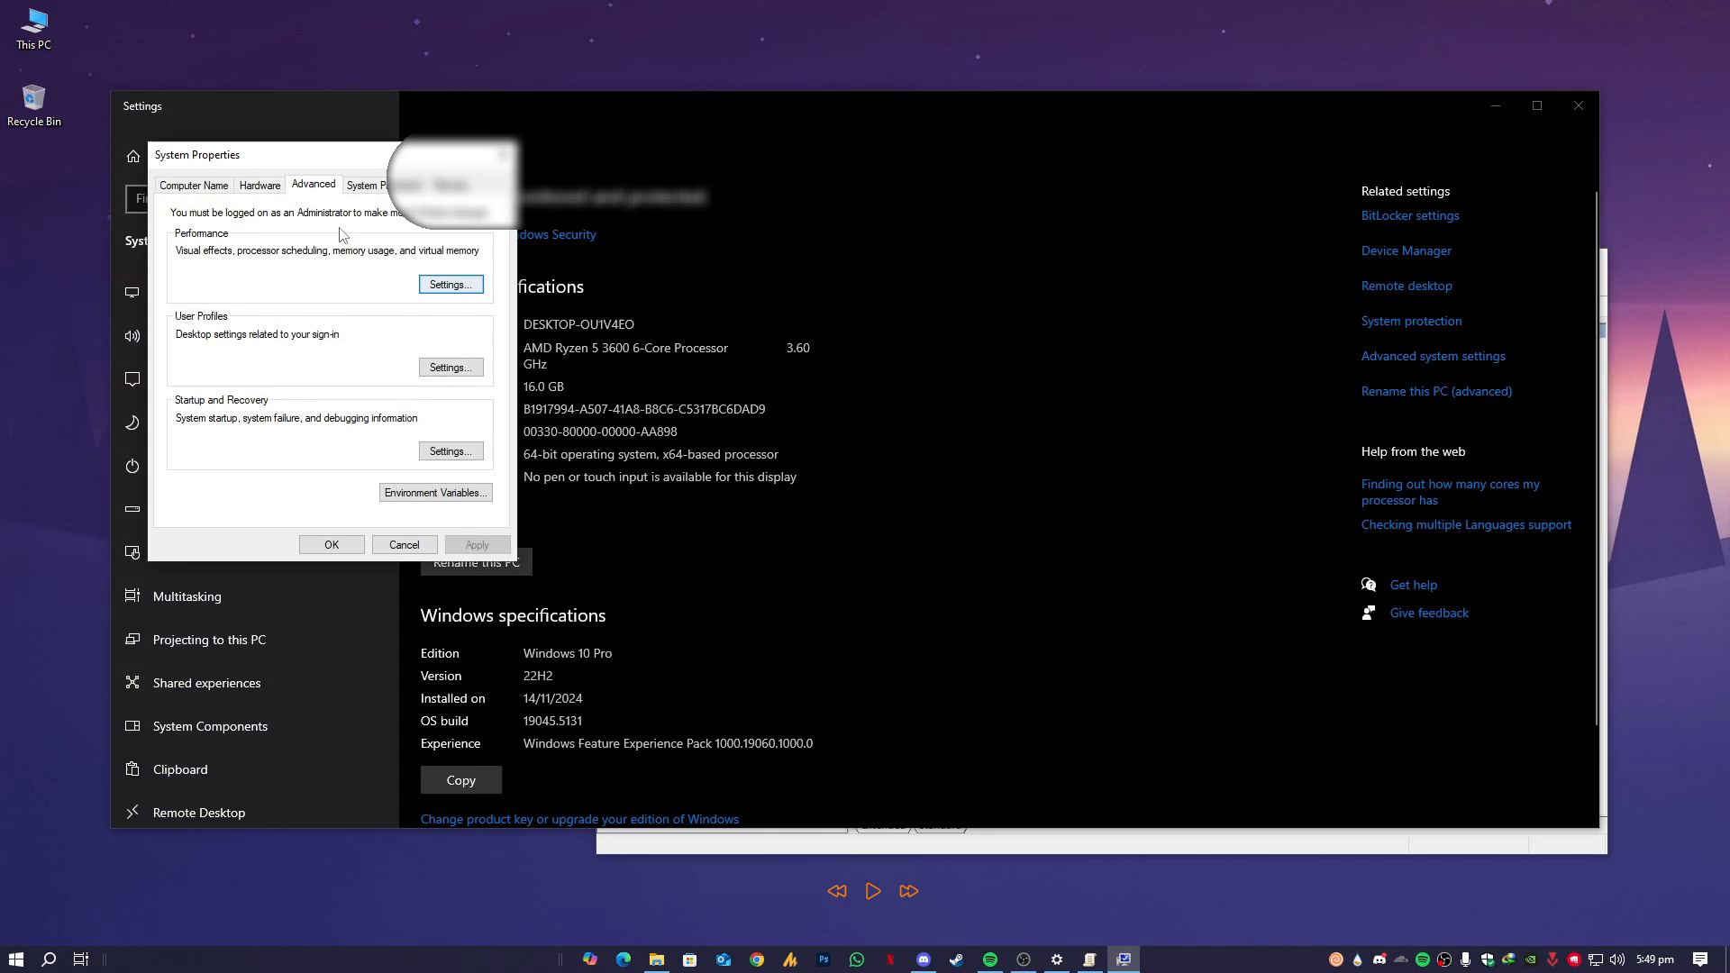
{"action": "left_click", "coordinate": [450, 285]}
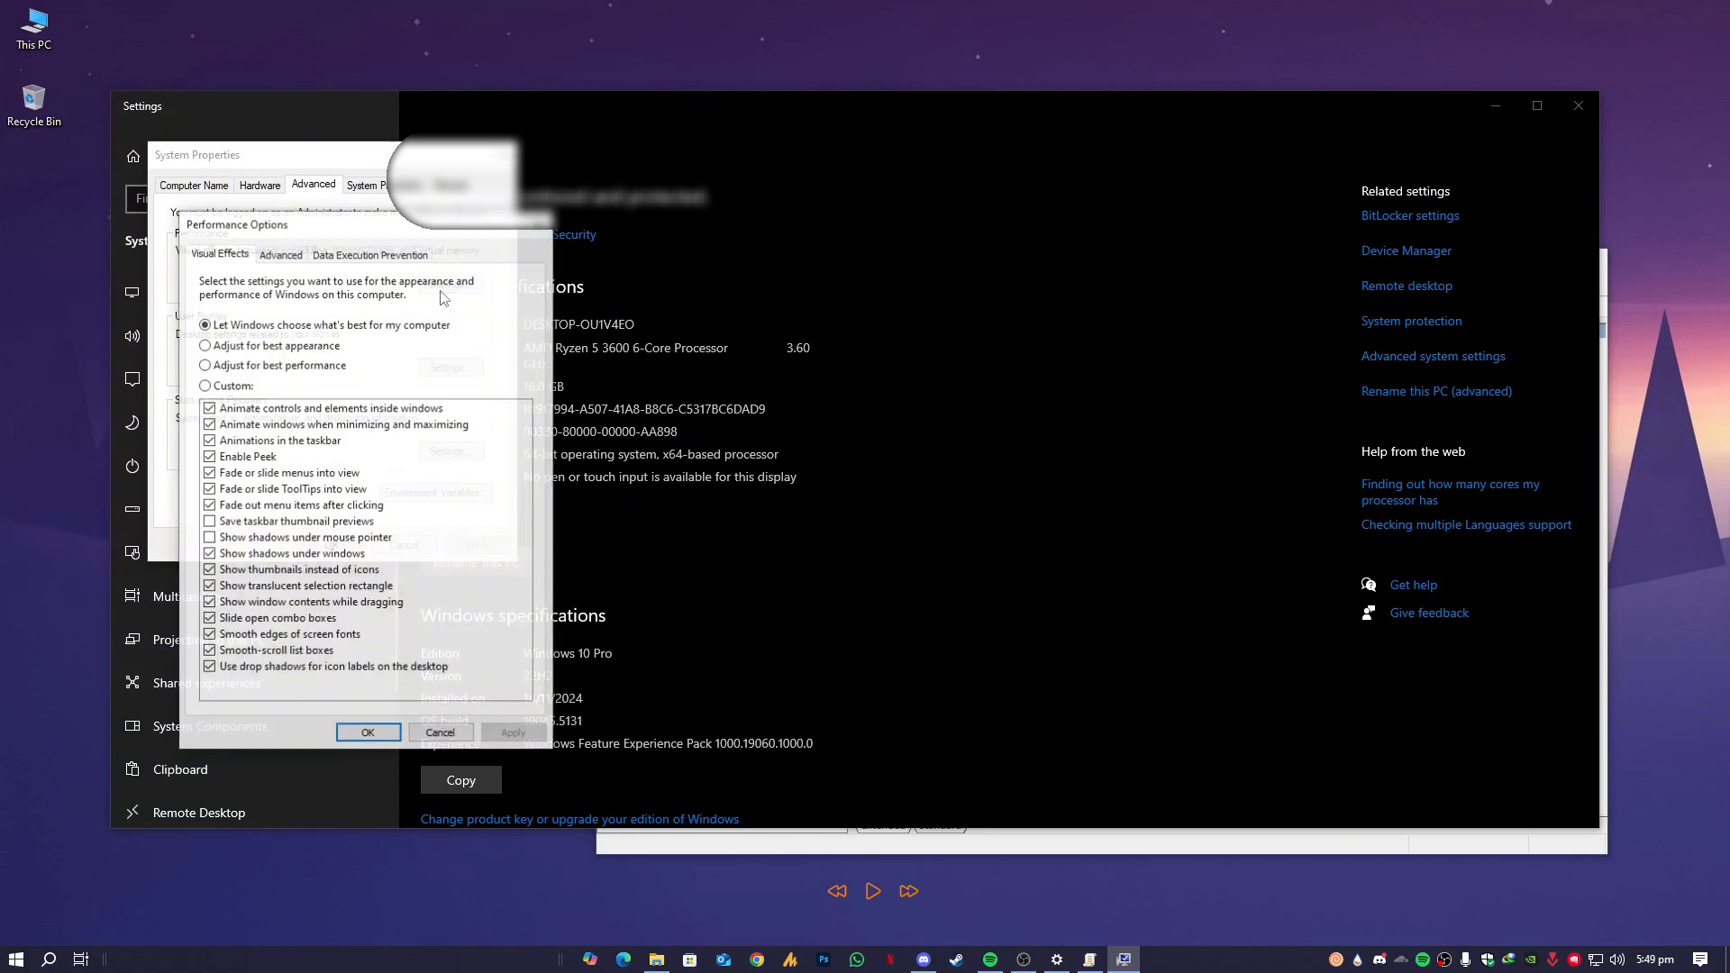
Step: Browse the Advanced and Data Execution Prevention performance options, then close Device Manager
{"action": "left_click", "coordinate": [279, 254]}
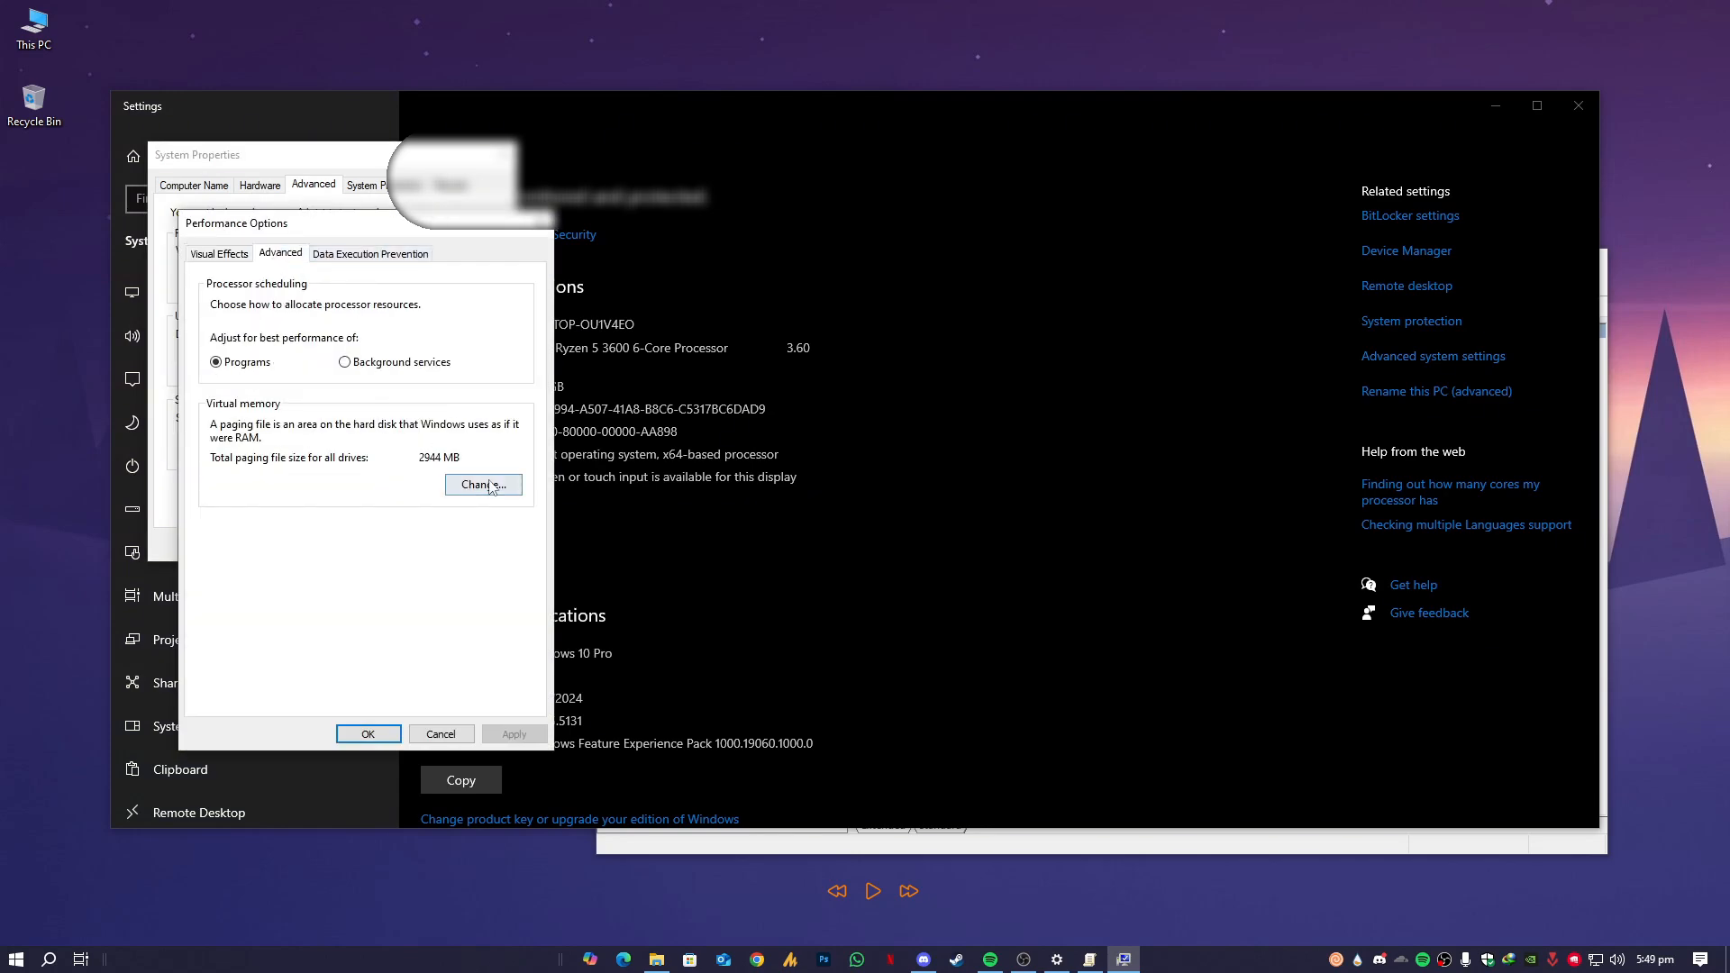
{"action": "left_click", "coordinate": [369, 253]}
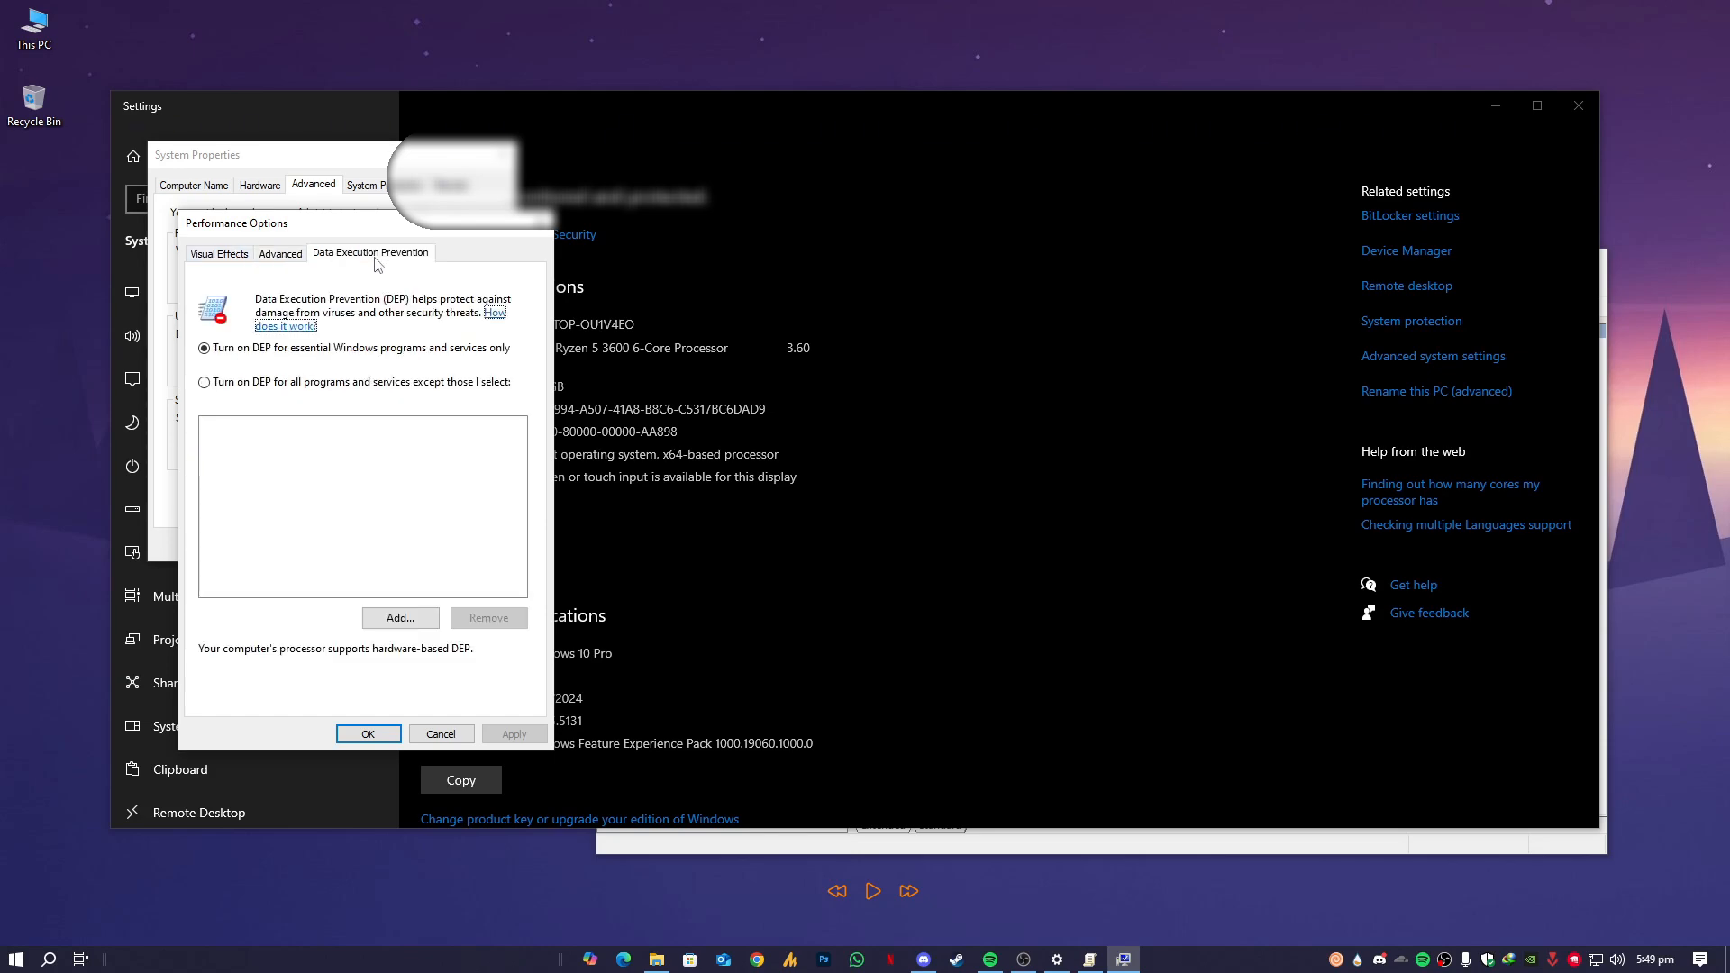
{"action": "left_click", "coordinate": [220, 252]}
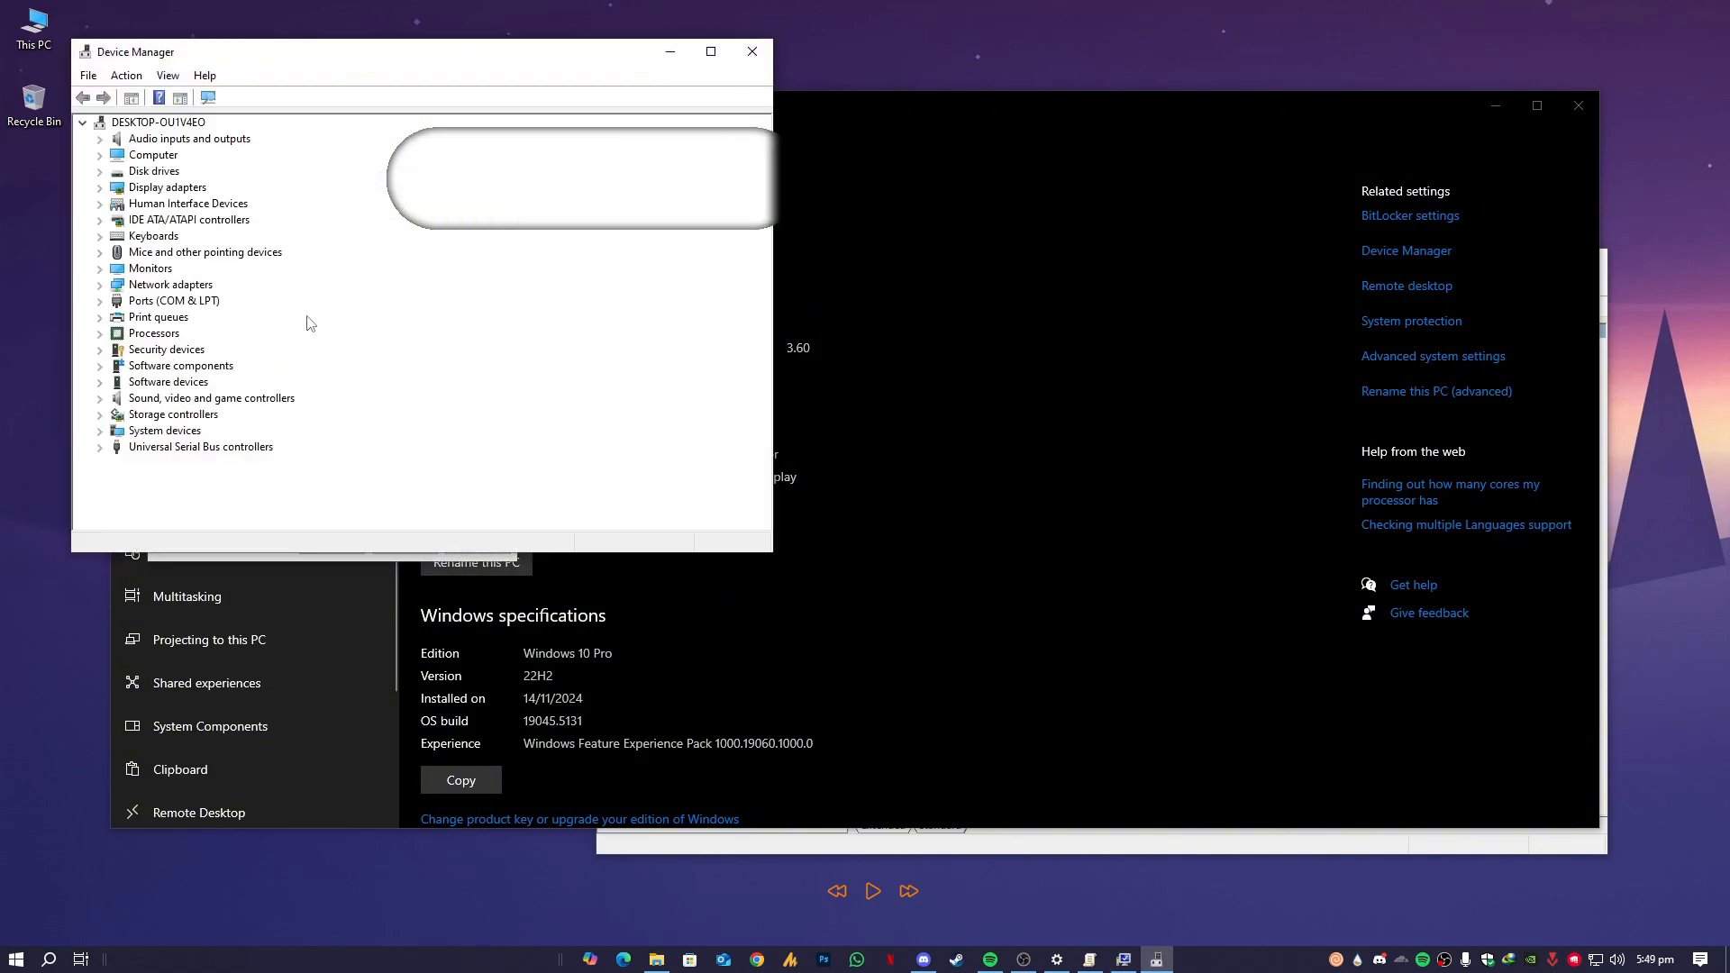
{"action": "left_click", "coordinate": [751, 50]}
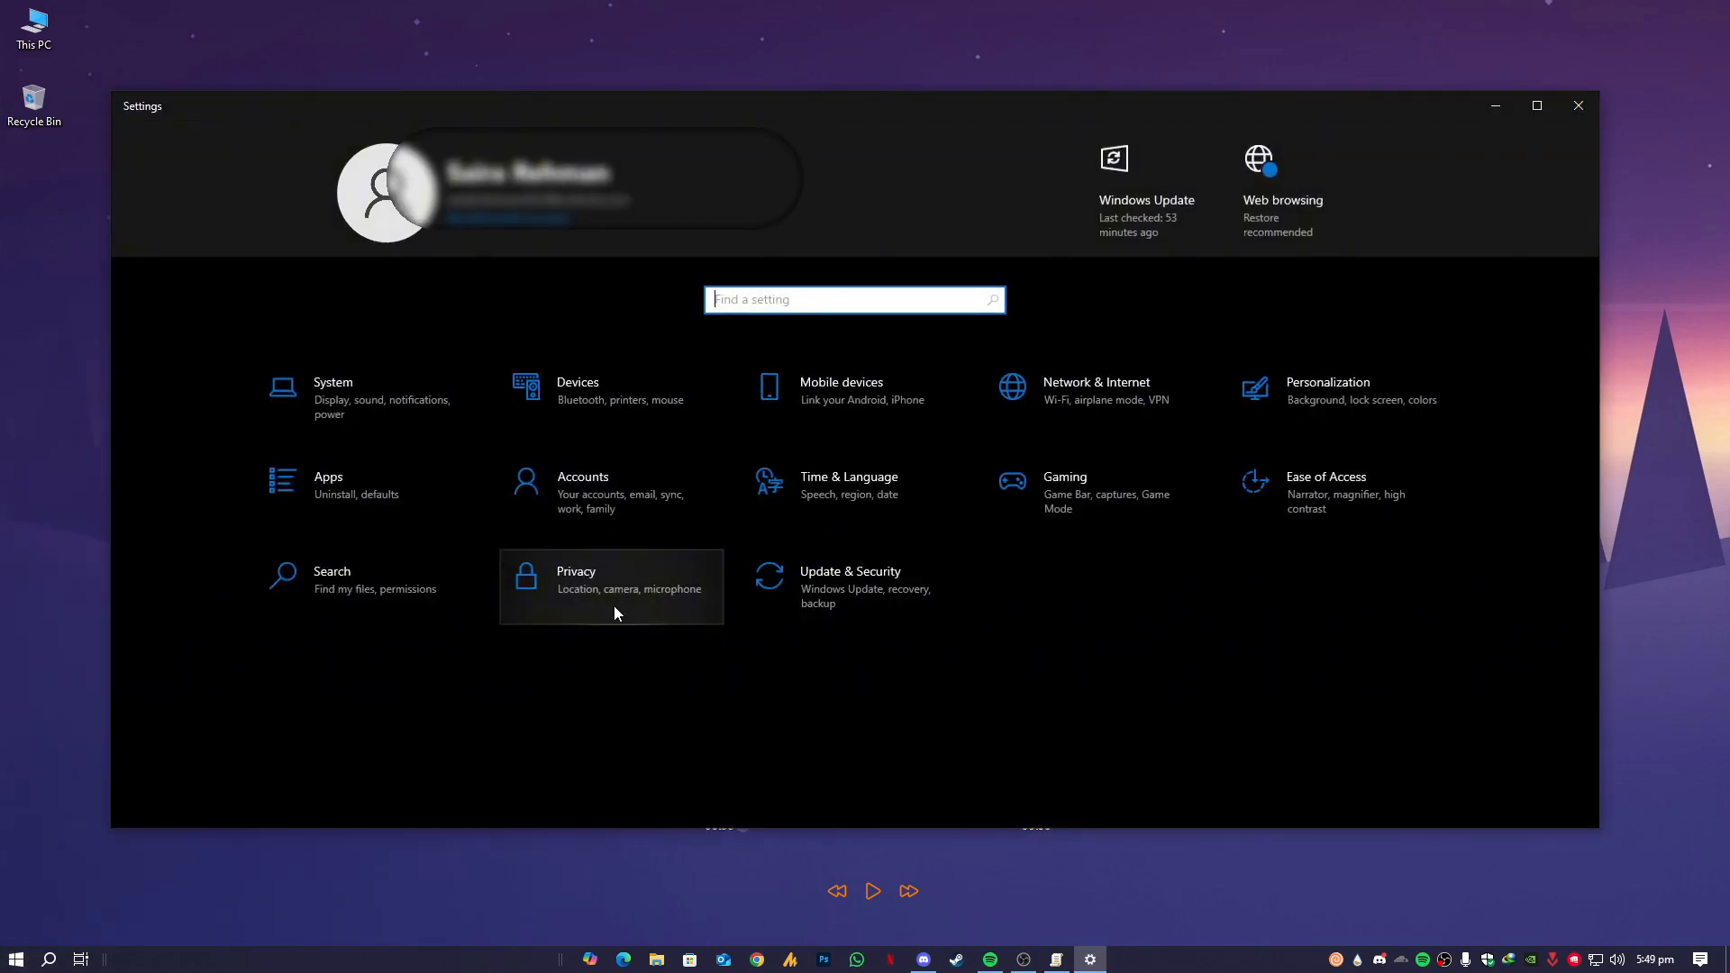
Step: Return to Privacy's Background apps page in Windows Settings
{"action": "left_click", "coordinate": [611, 587]}
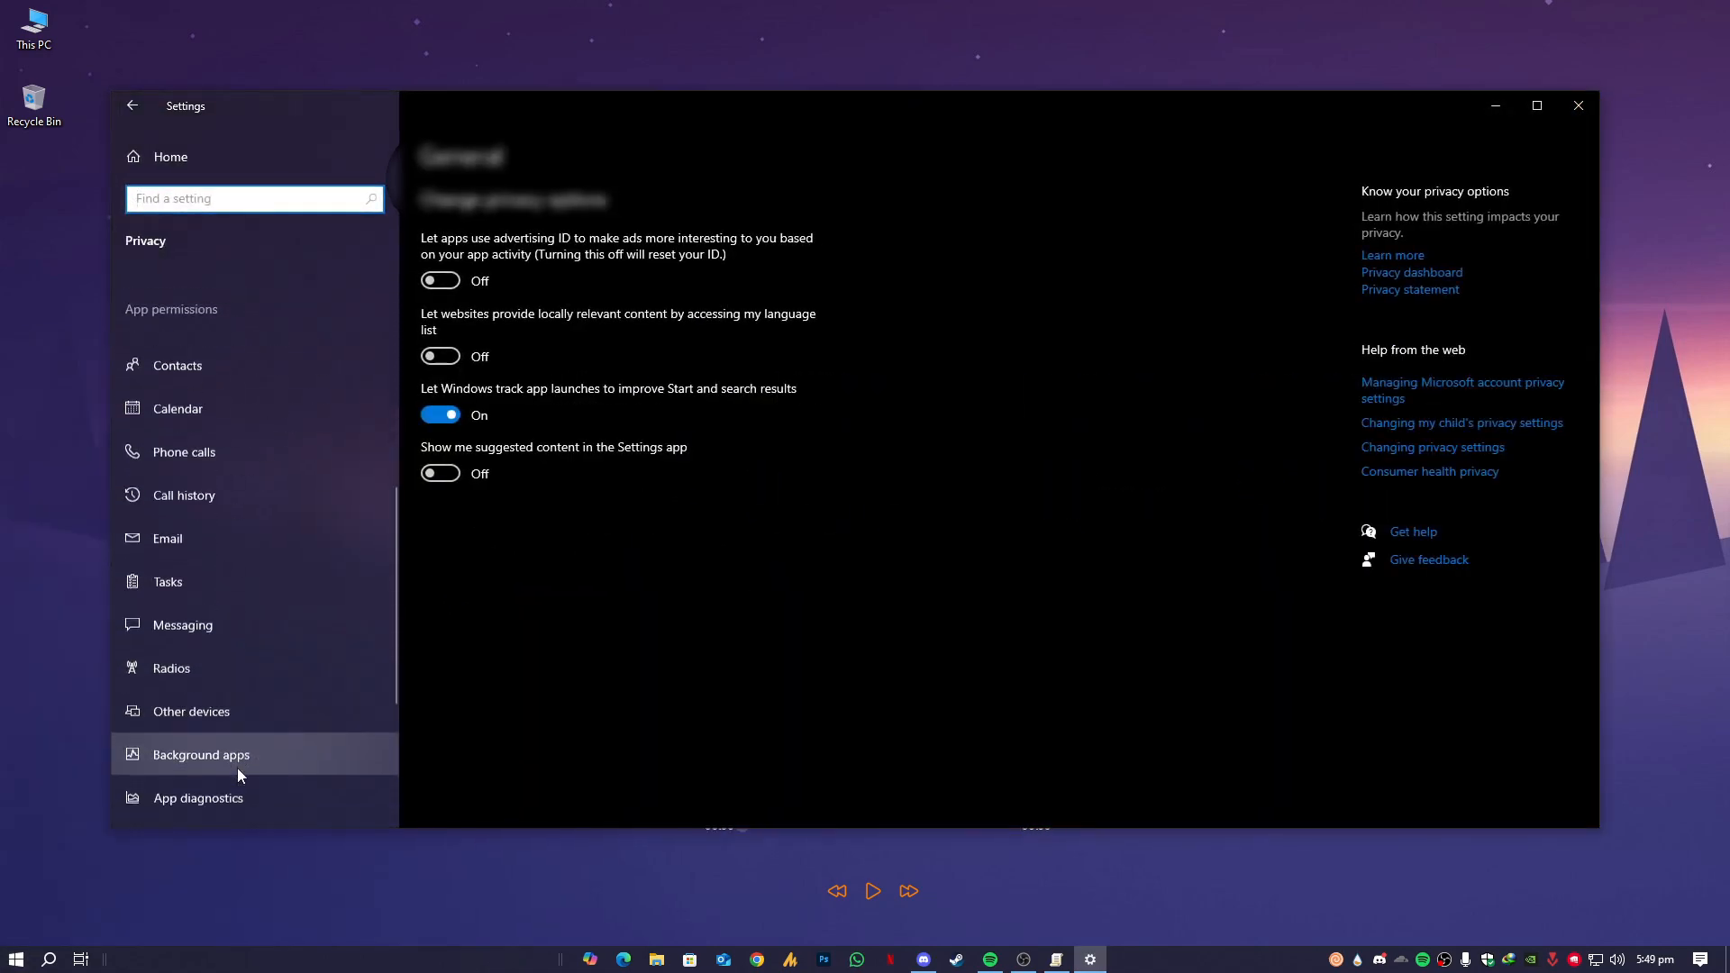
{"action": "scroll", "scroll_direction": "down", "scroll_amount": 3}
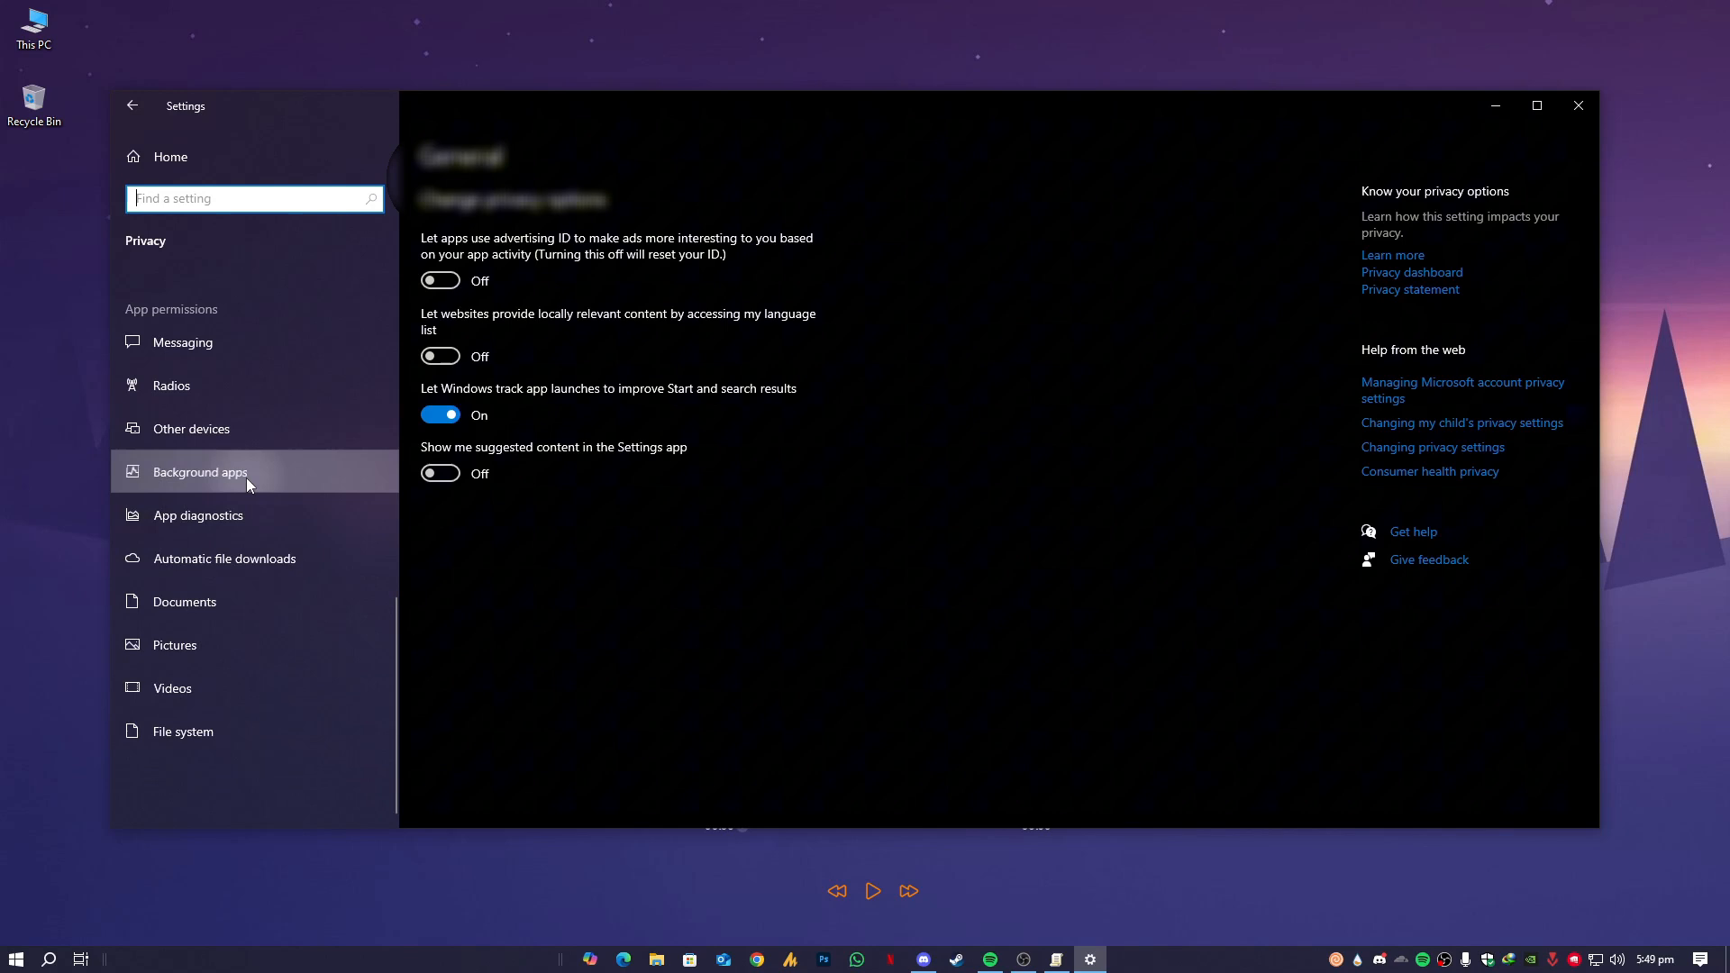
{"action": "left_click", "coordinate": [200, 472]}
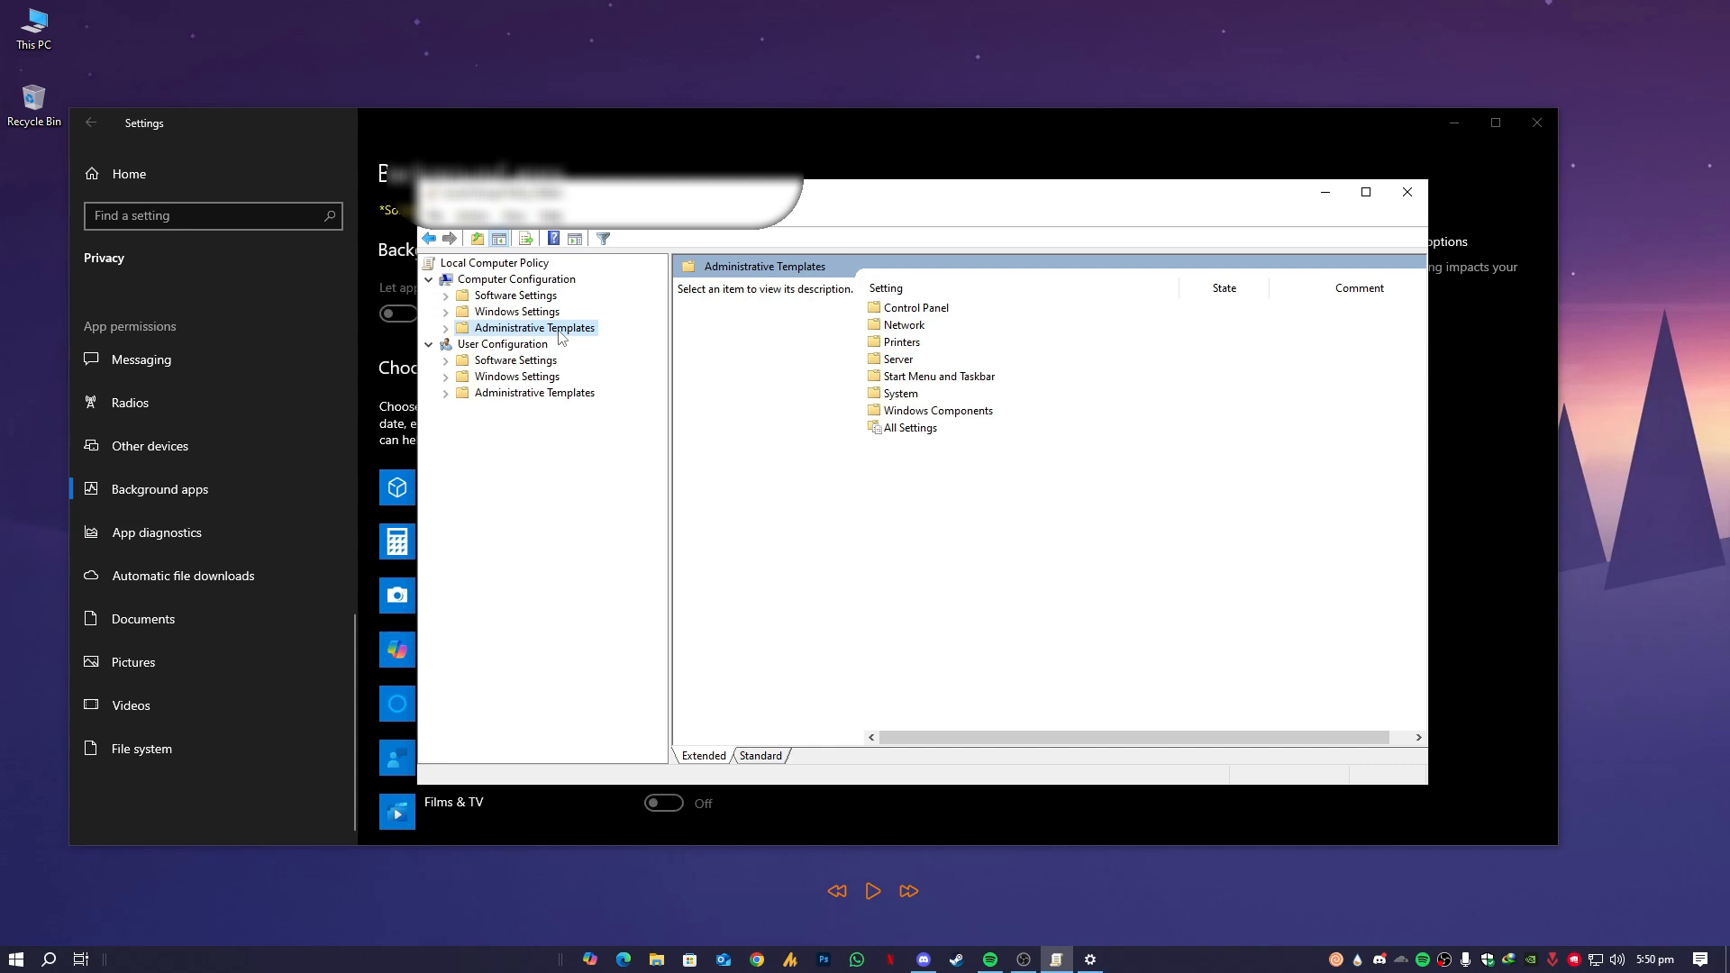
{"action": "mouse_move", "coordinate": [817, 487]}
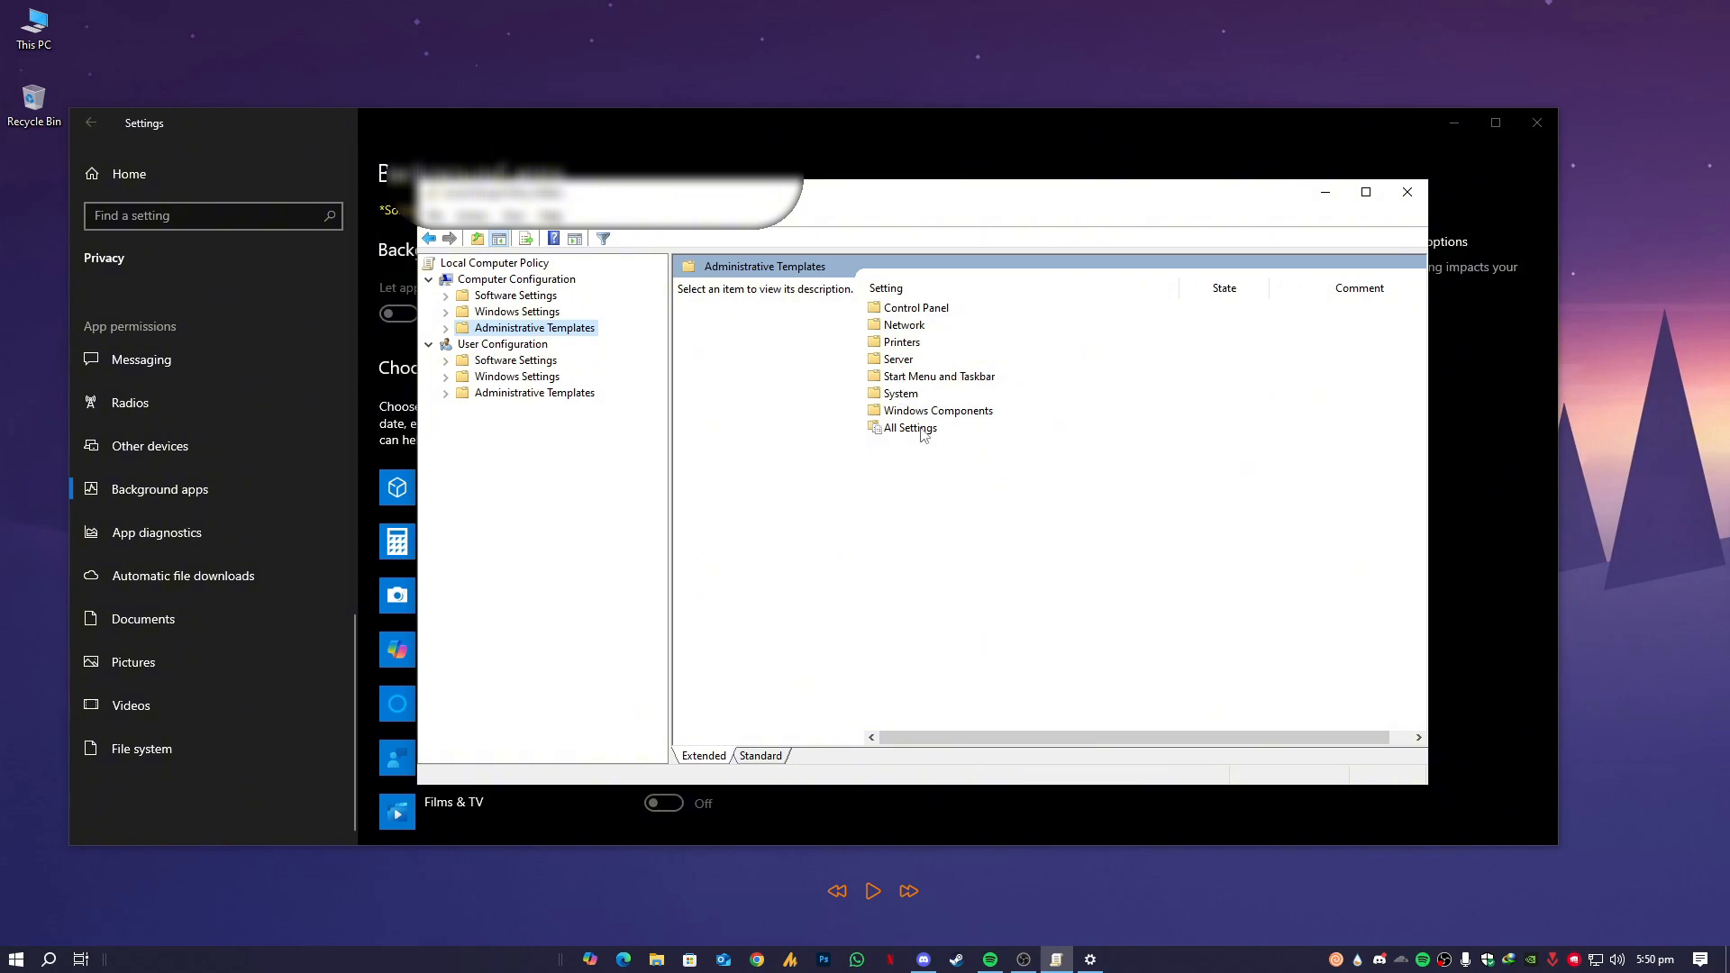
Step: Browse Windows Components folders: App Privacy, Add features to Windows 10, ActiveX Installer Service
{"action": "left_click", "coordinate": [937, 411]}
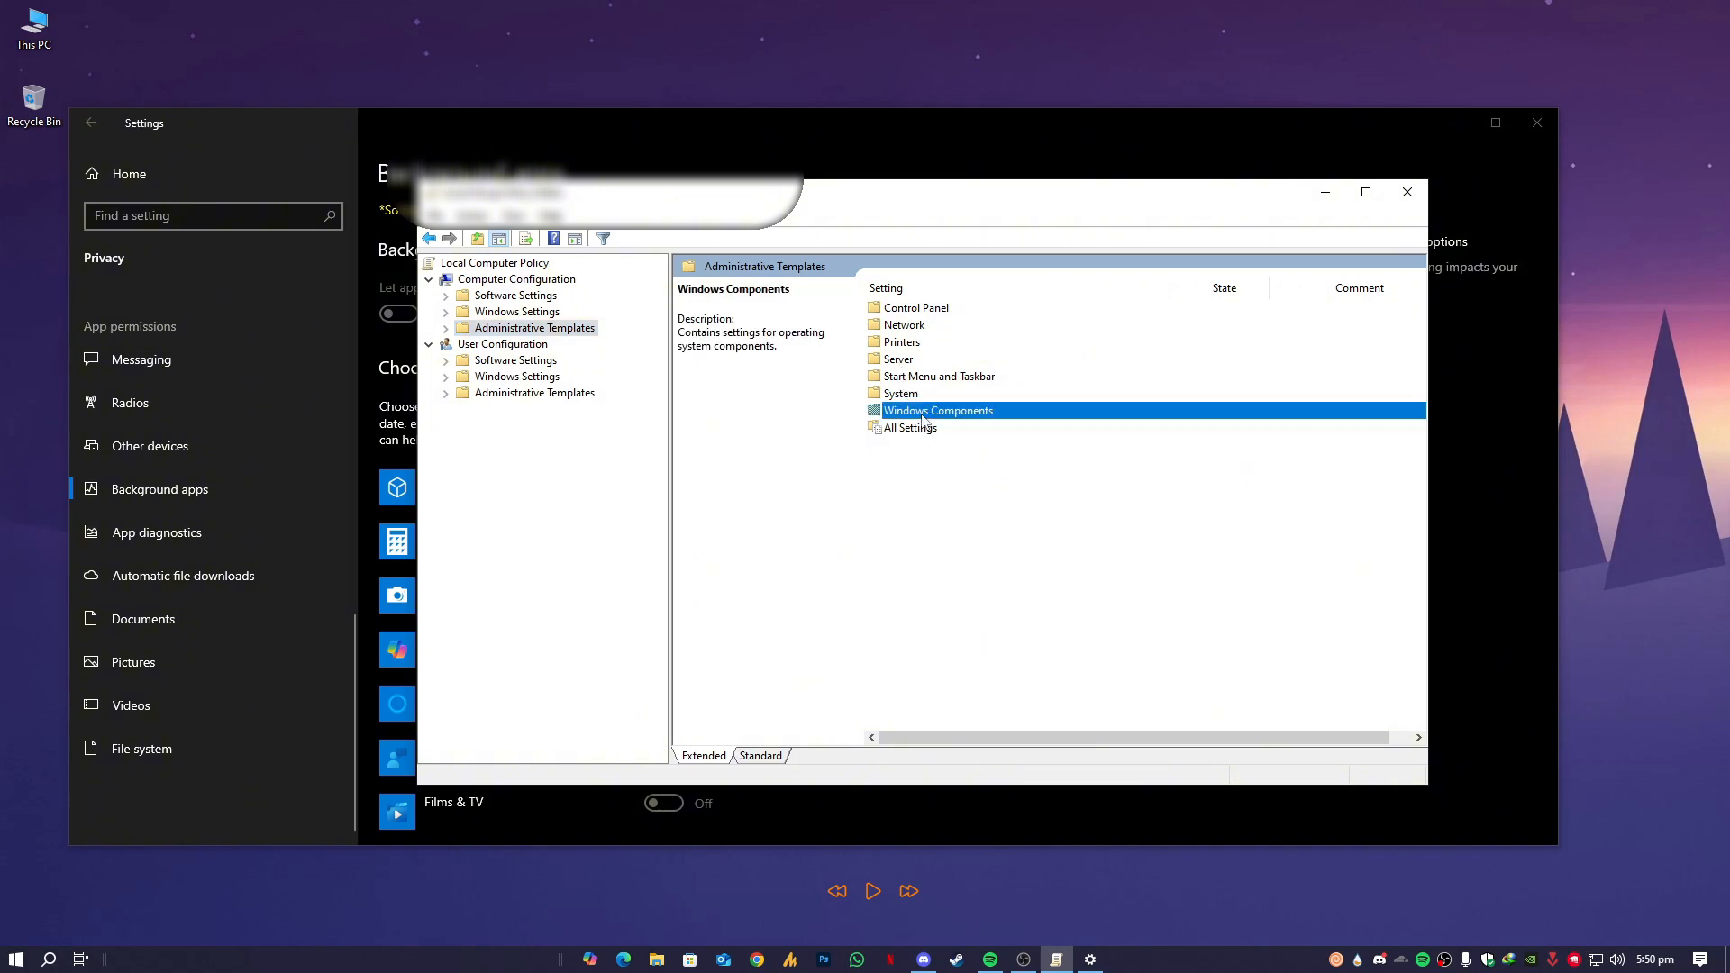
{"action": "mouse_move", "coordinate": [968, 416]}
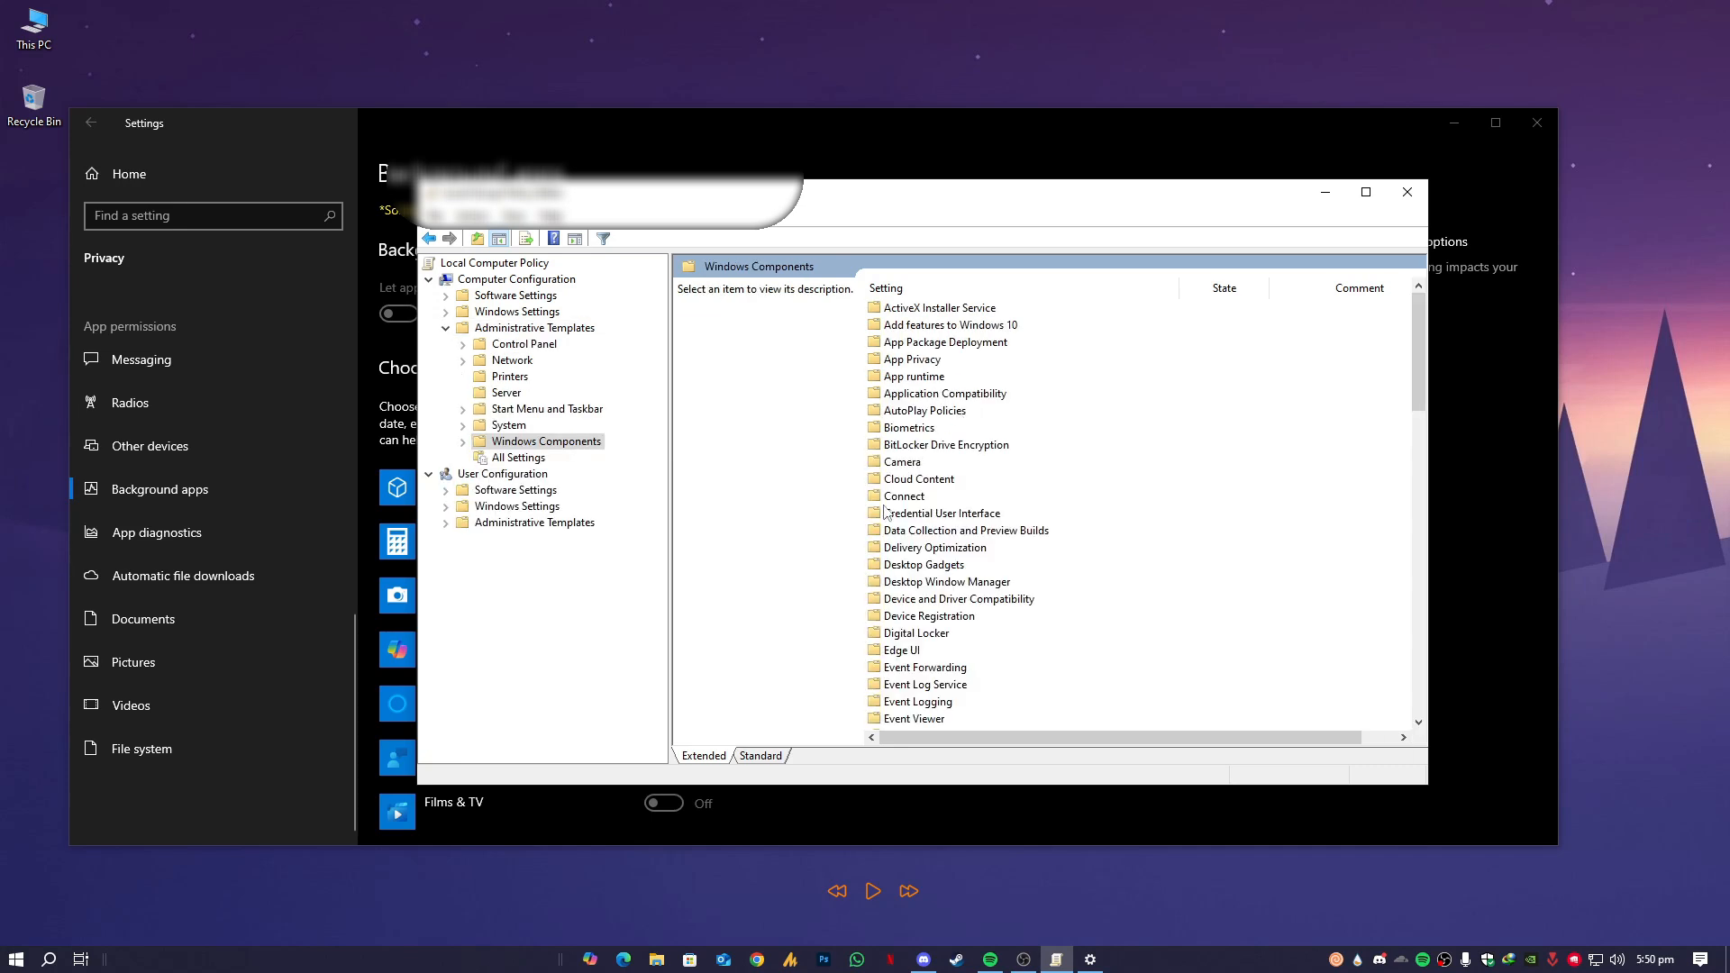
{"action": "left_click", "coordinate": [912, 359]}
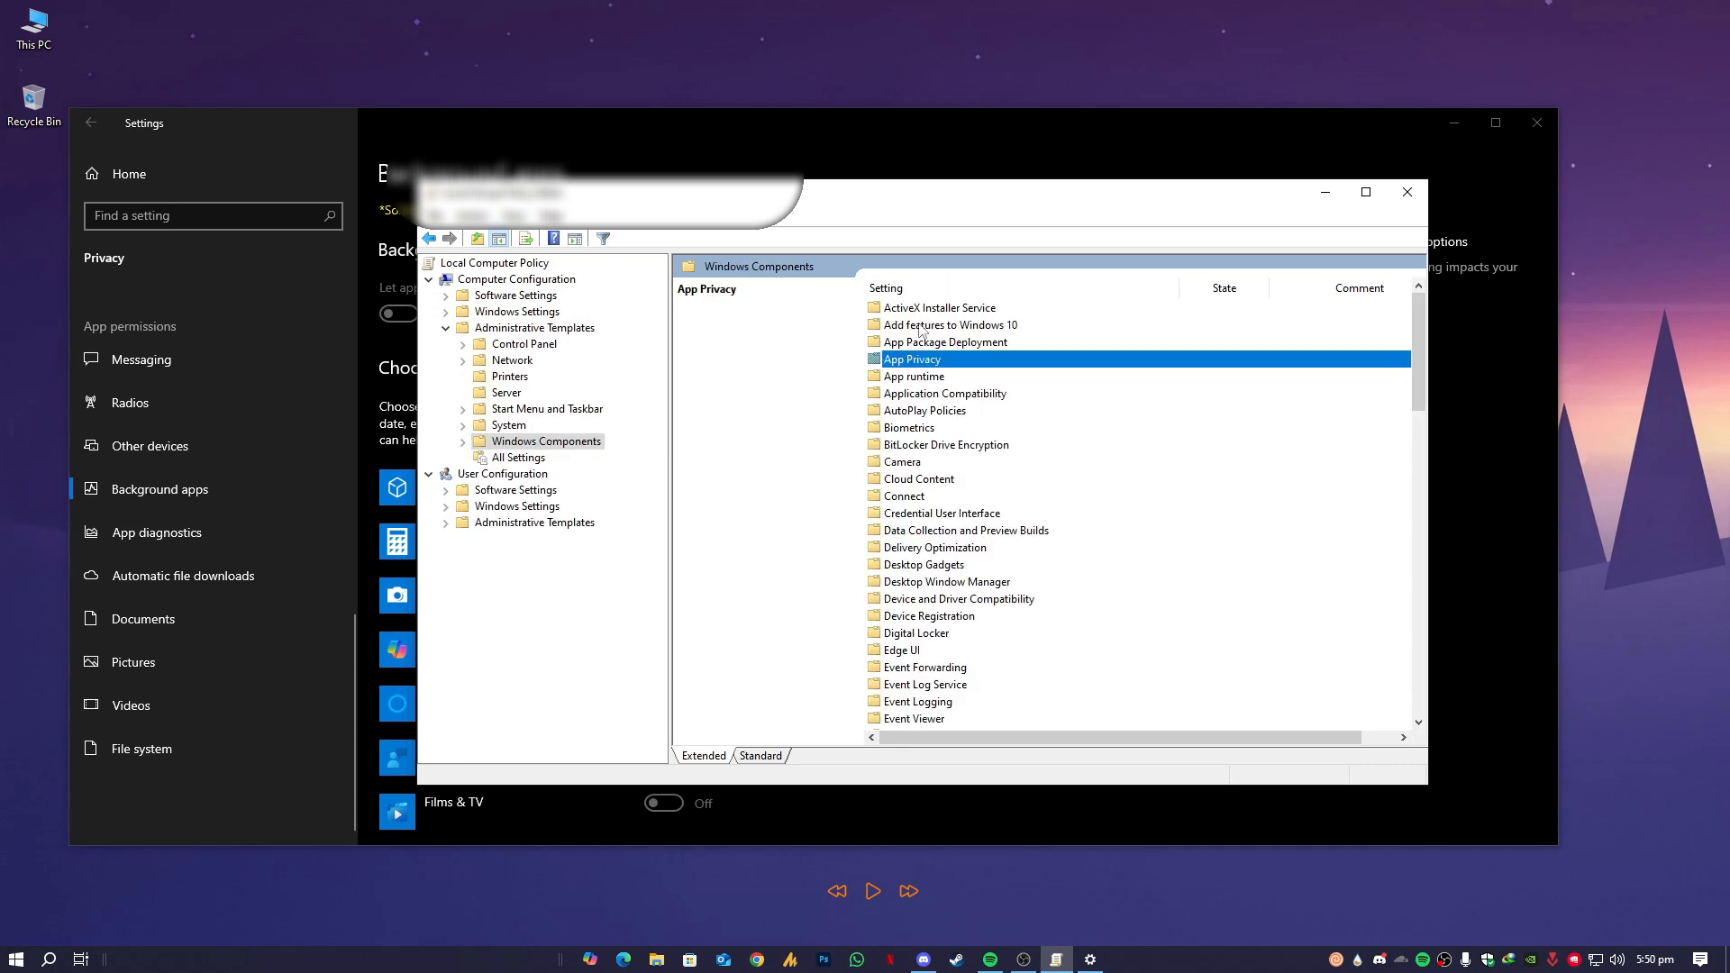
{"action": "left_click", "coordinate": [948, 325]}
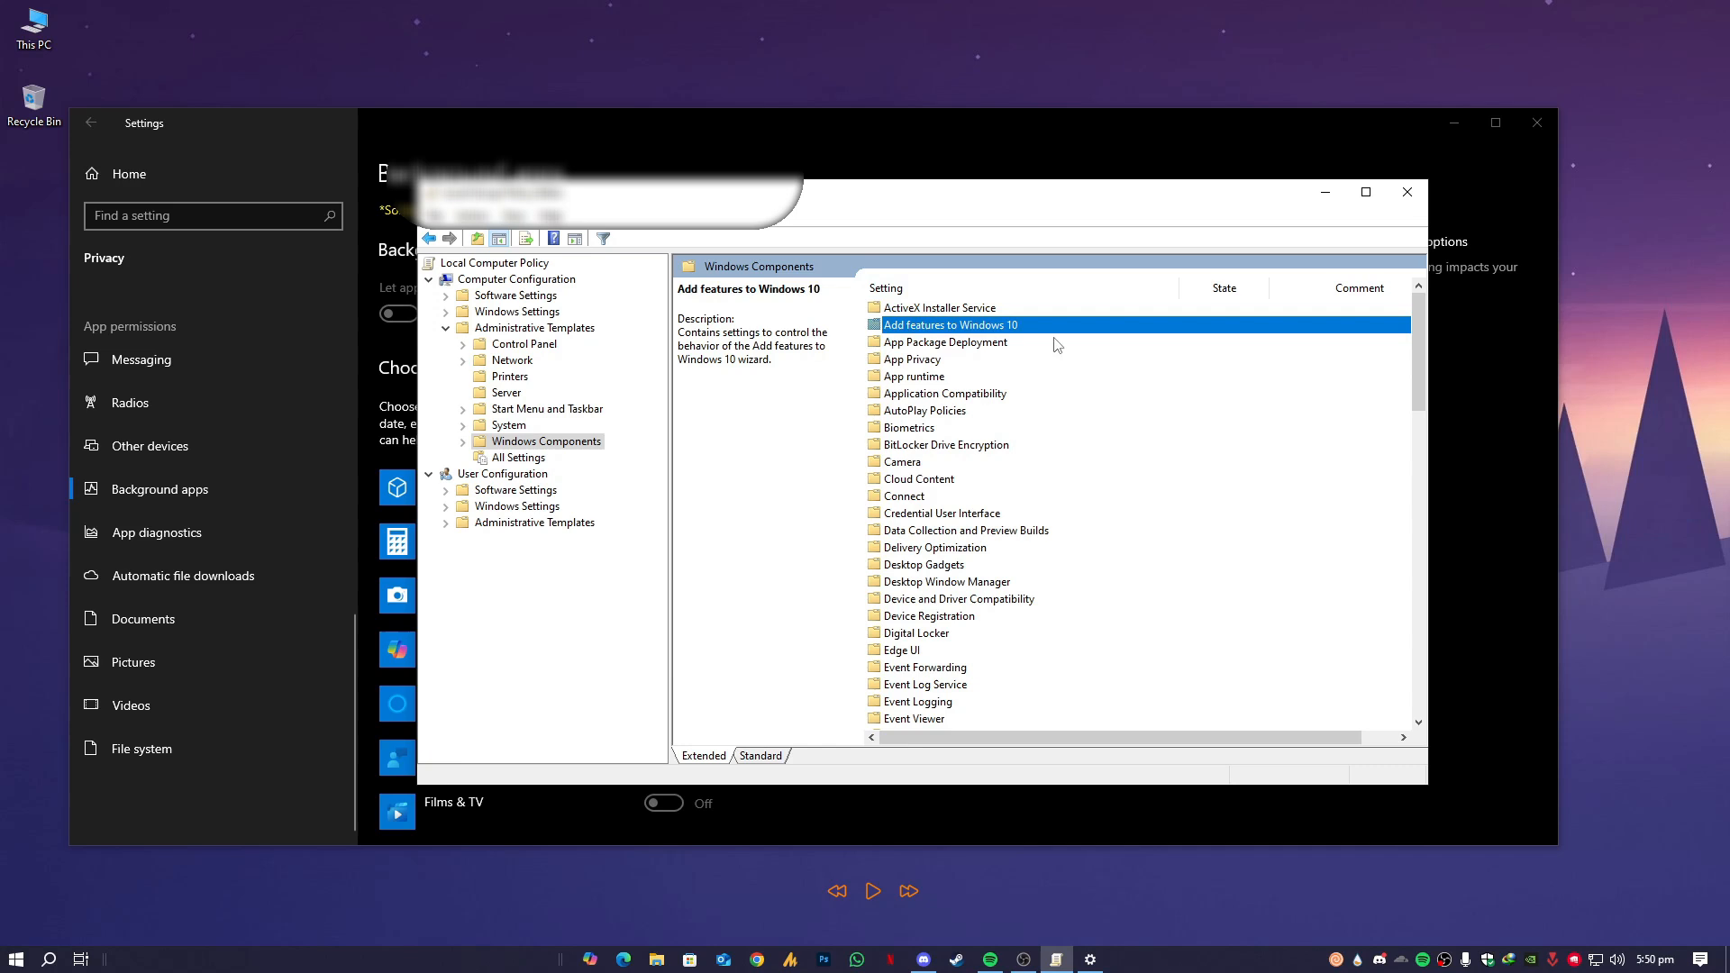
{"action": "left_click", "coordinate": [939, 306]}
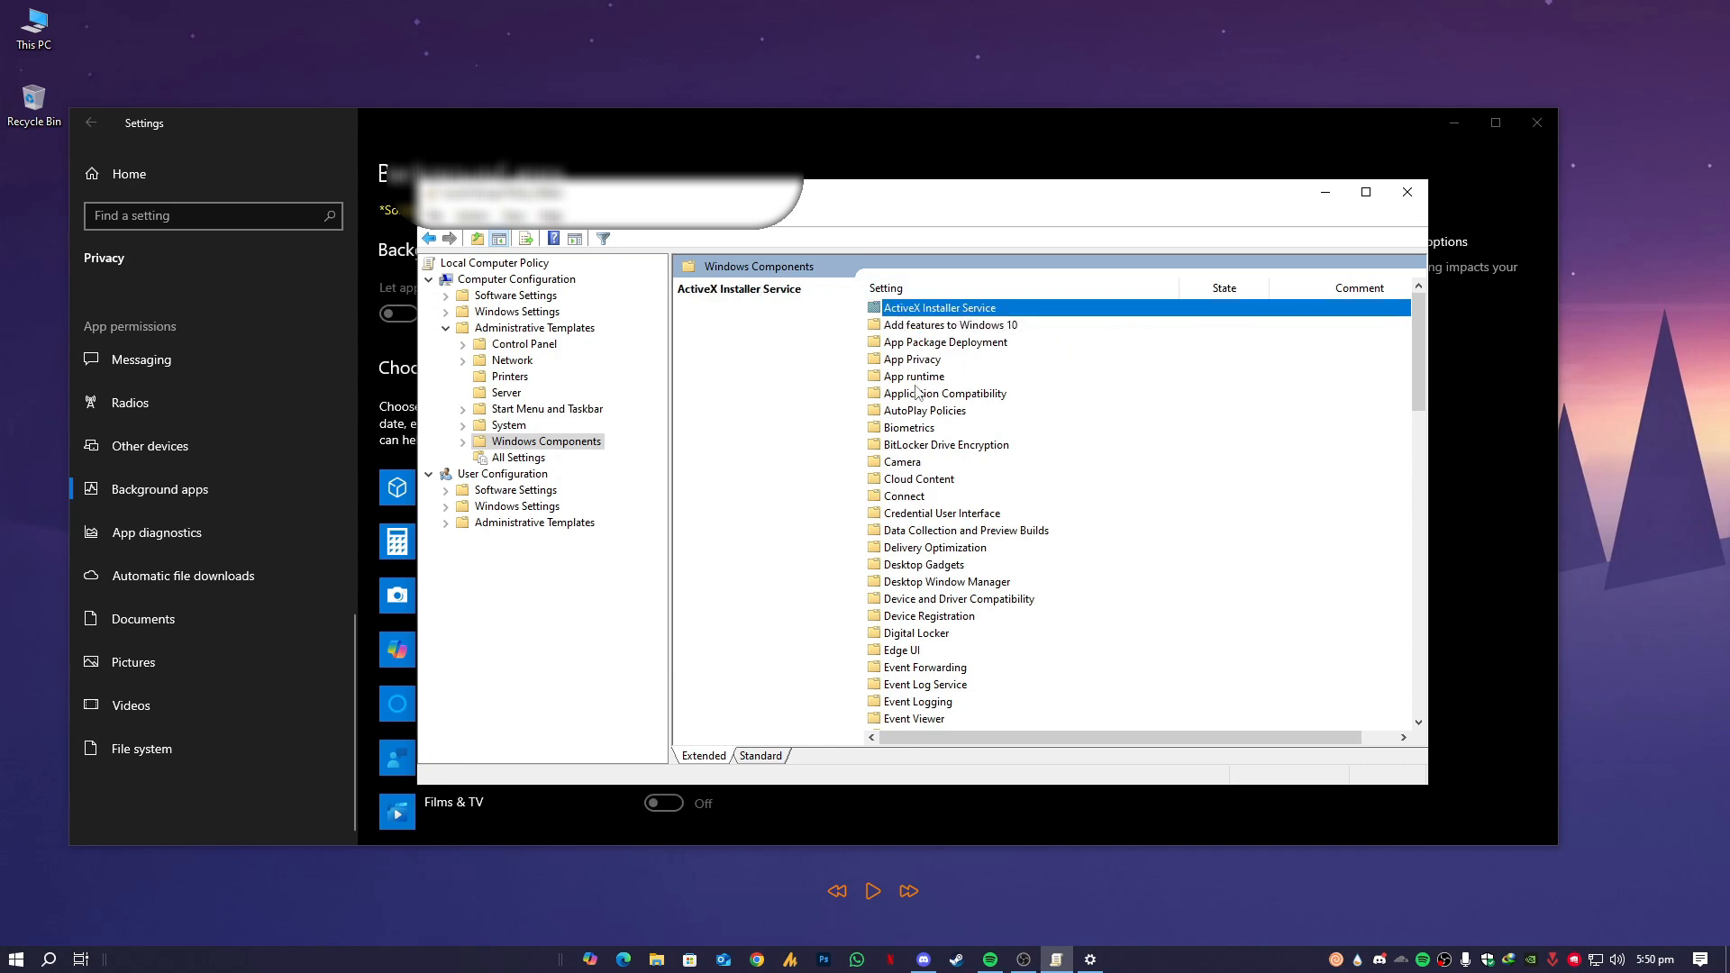
Step: Continue through App runtime and neighbouring Windows Components folders, landing on App Privacy
{"action": "left_click", "coordinate": [914, 375]}
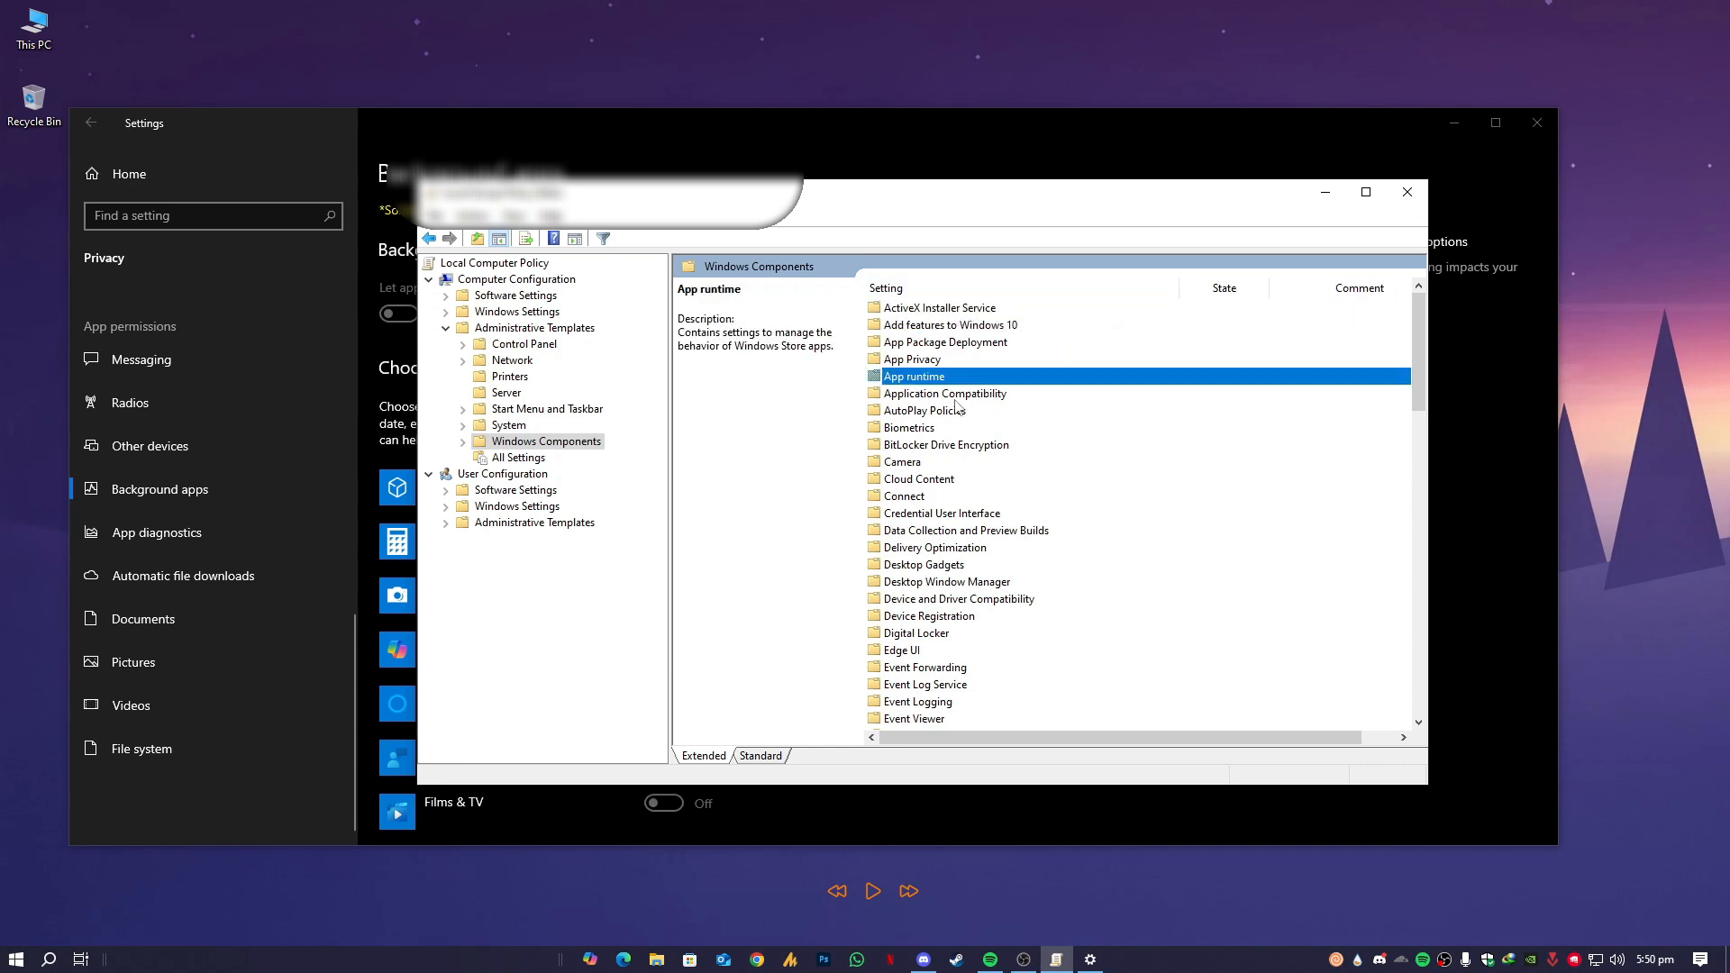
{"action": "left_click", "coordinate": [944, 393]}
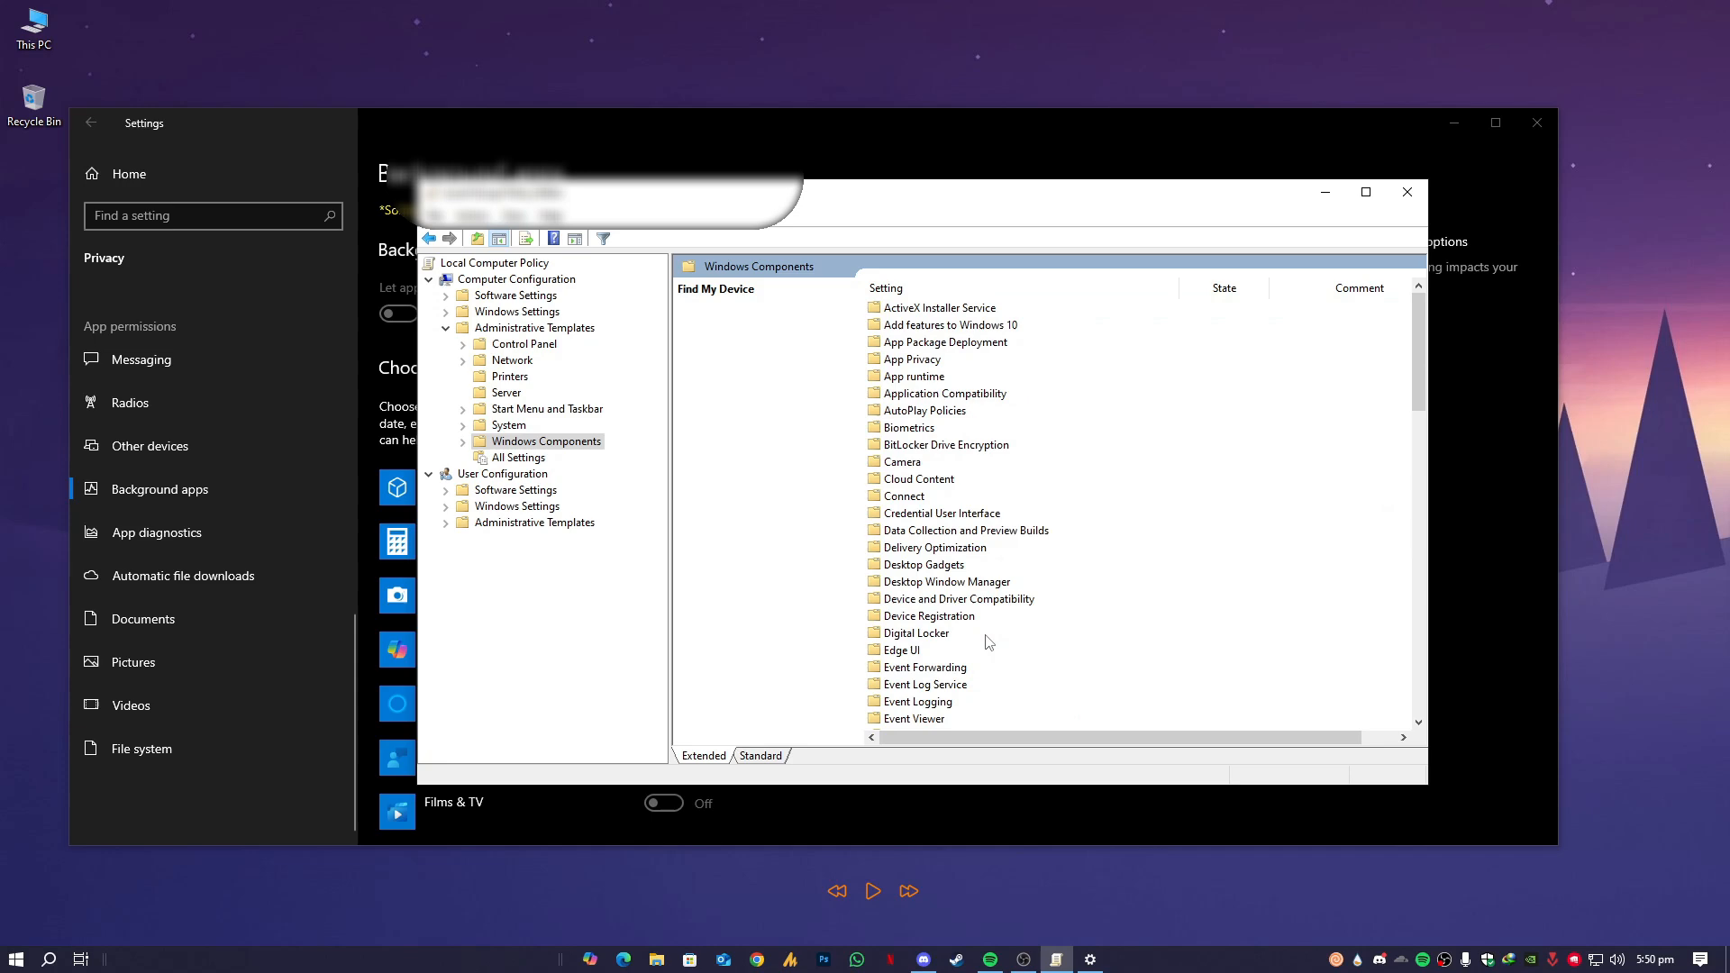
{"action": "left_click", "coordinate": [911, 359]}
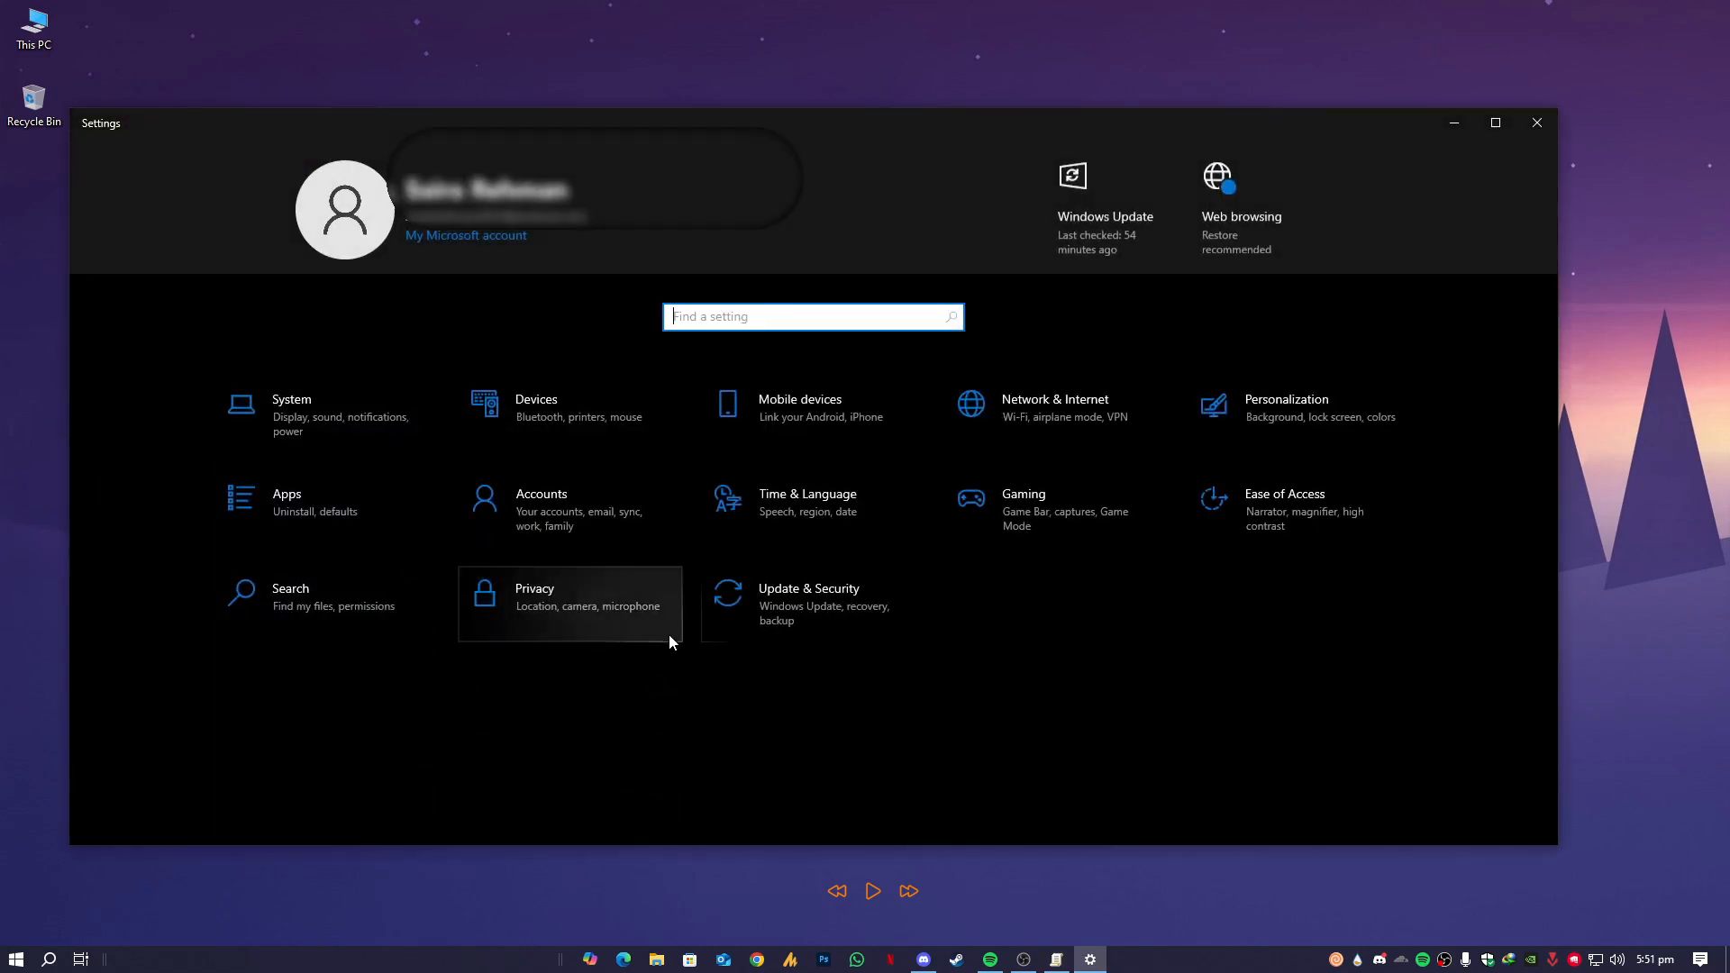
Step: Enter App Privacy and sort its policies by State so the Enabled background-apps policy is on top
{"action": "left_click", "coordinate": [533, 605]}
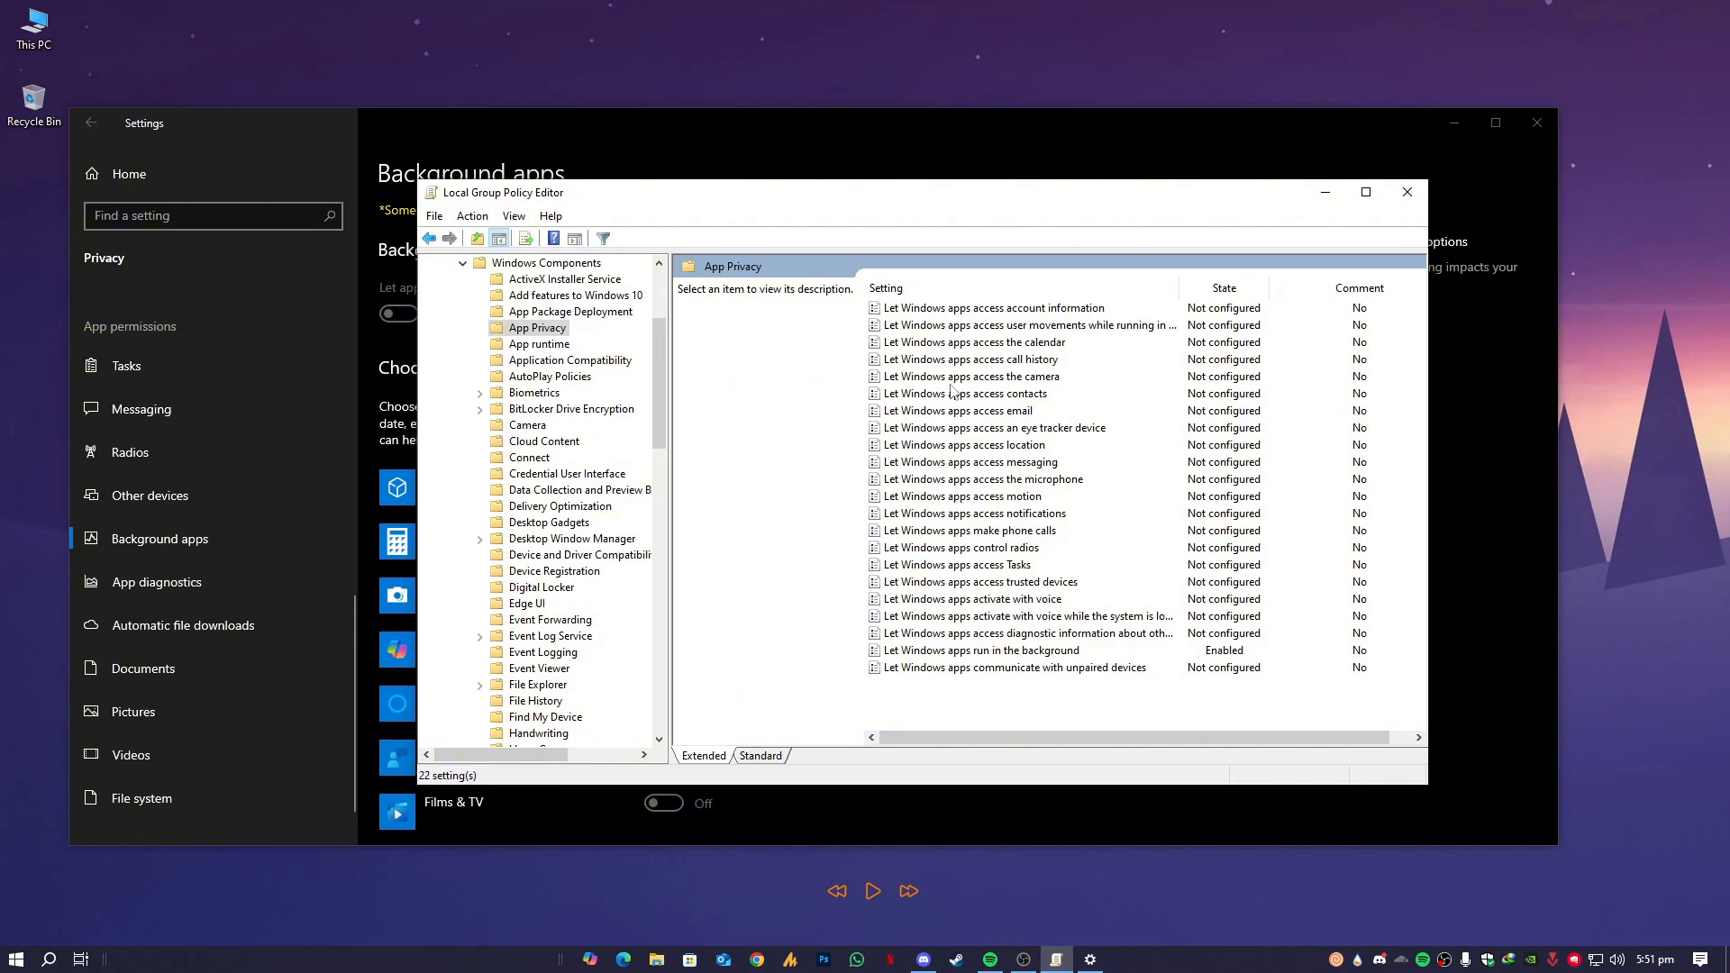
{"action": "mouse_move", "coordinate": [924, 316]}
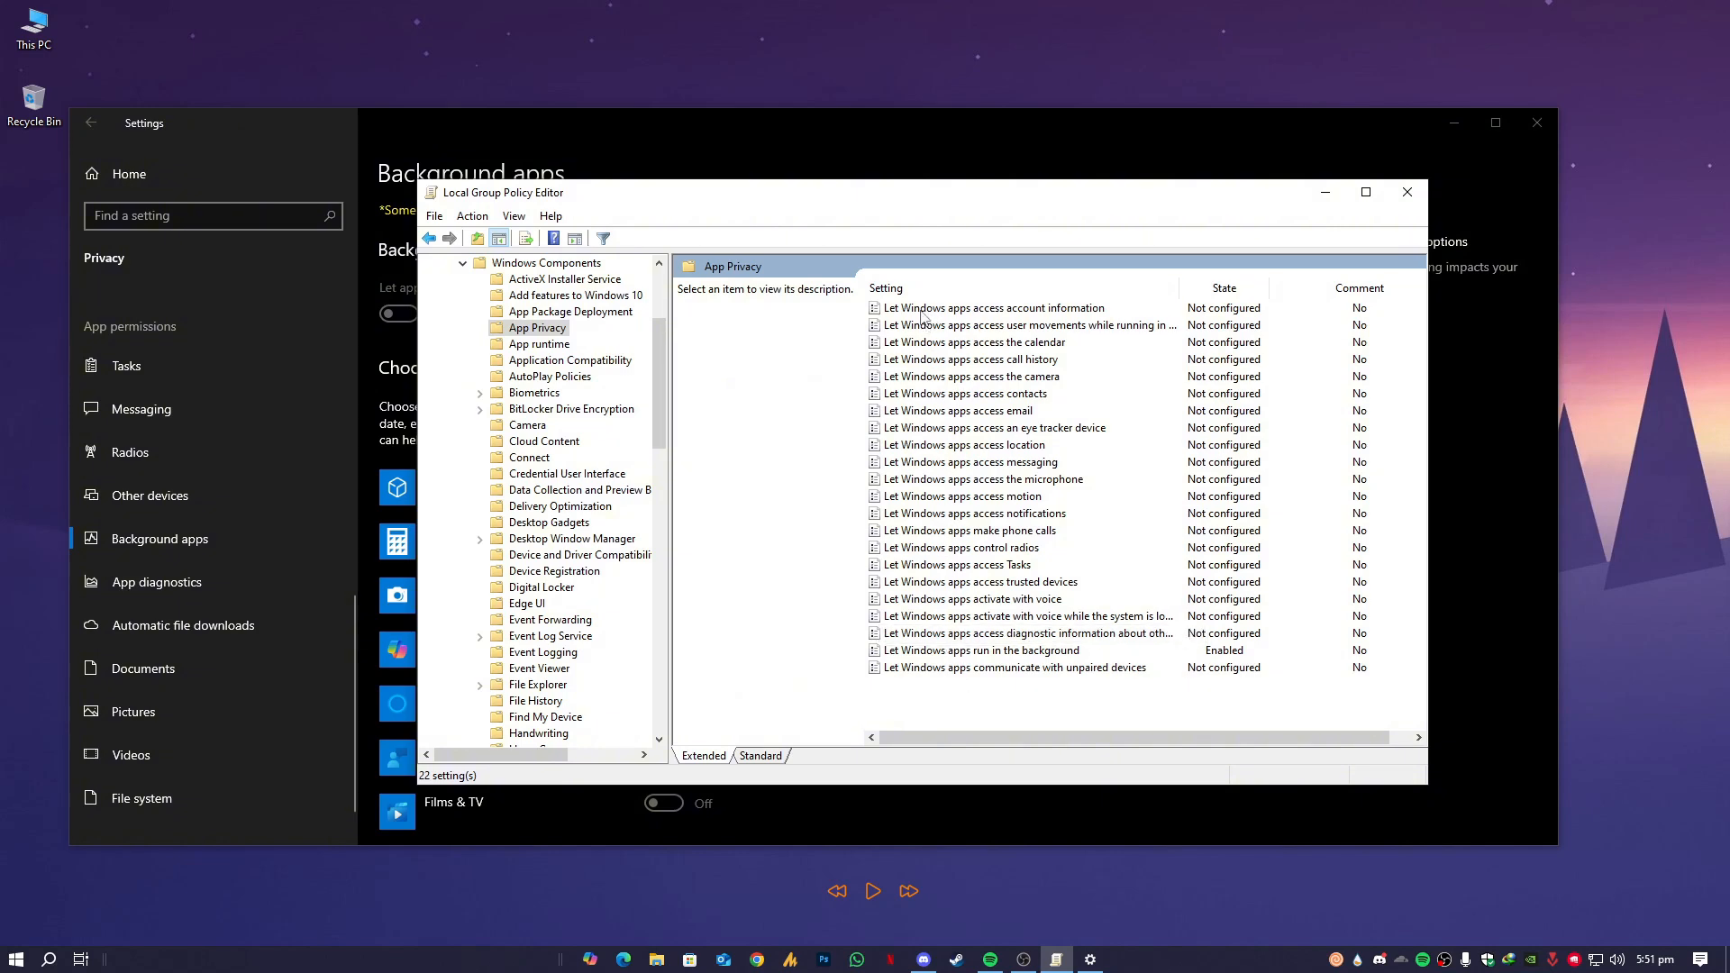
{"action": "left_click", "coordinate": [993, 307]}
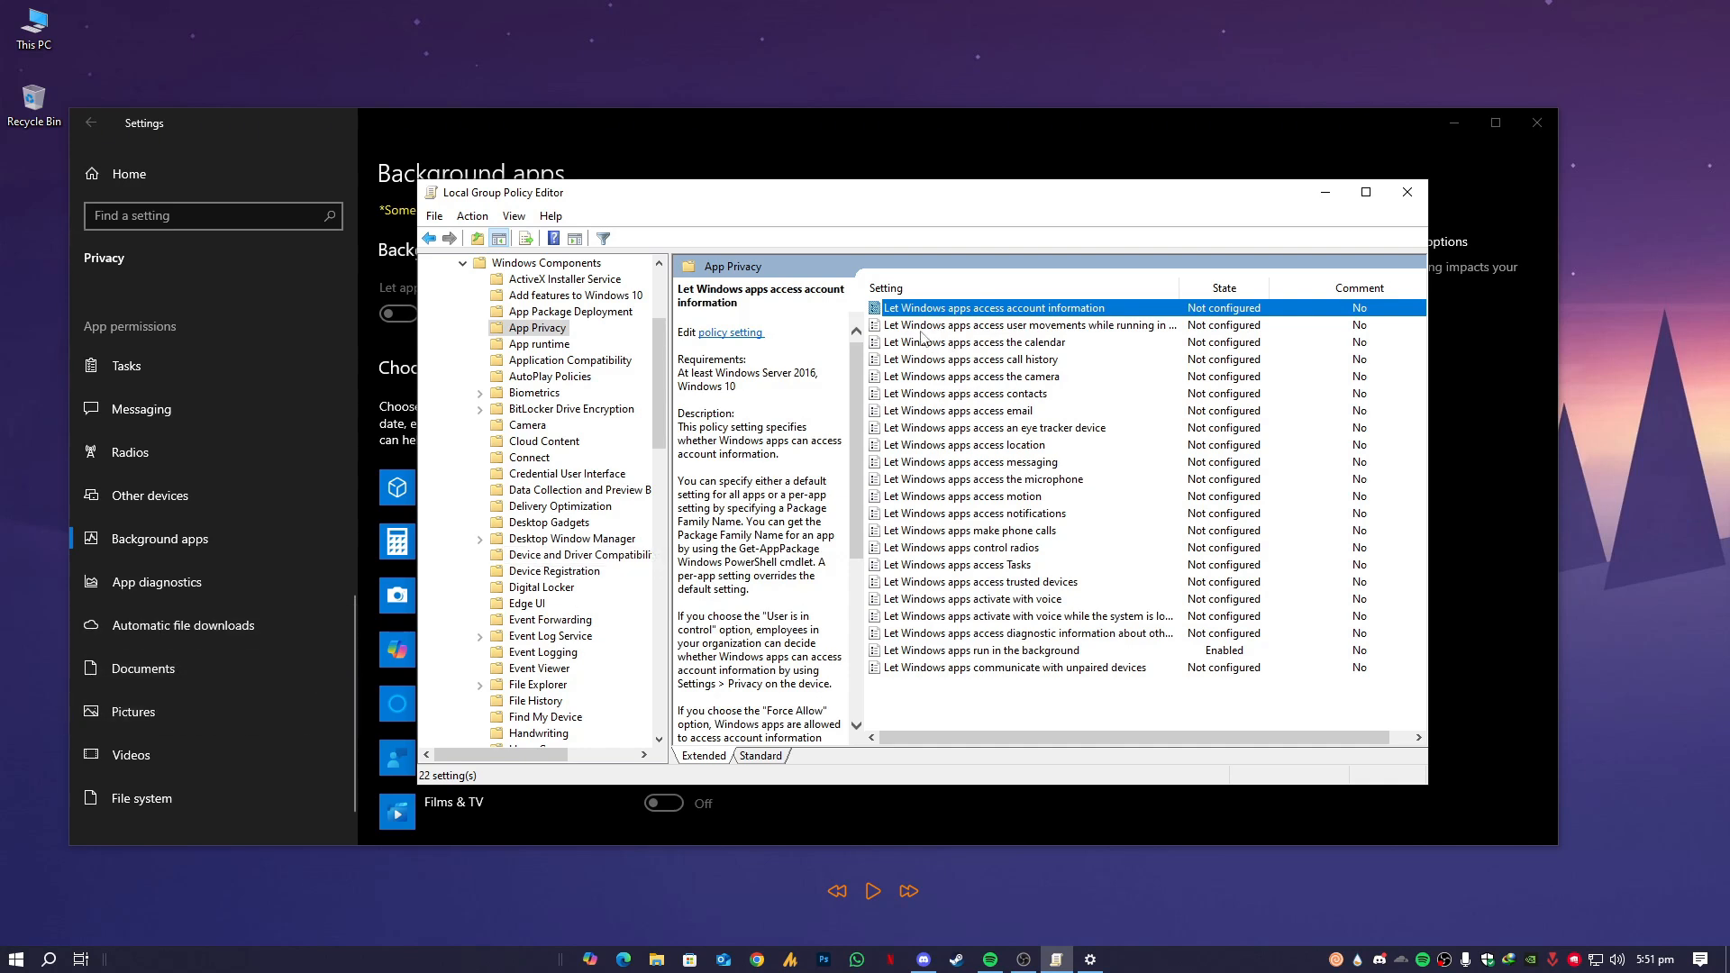
{"action": "left_click", "coordinate": [1224, 286]}
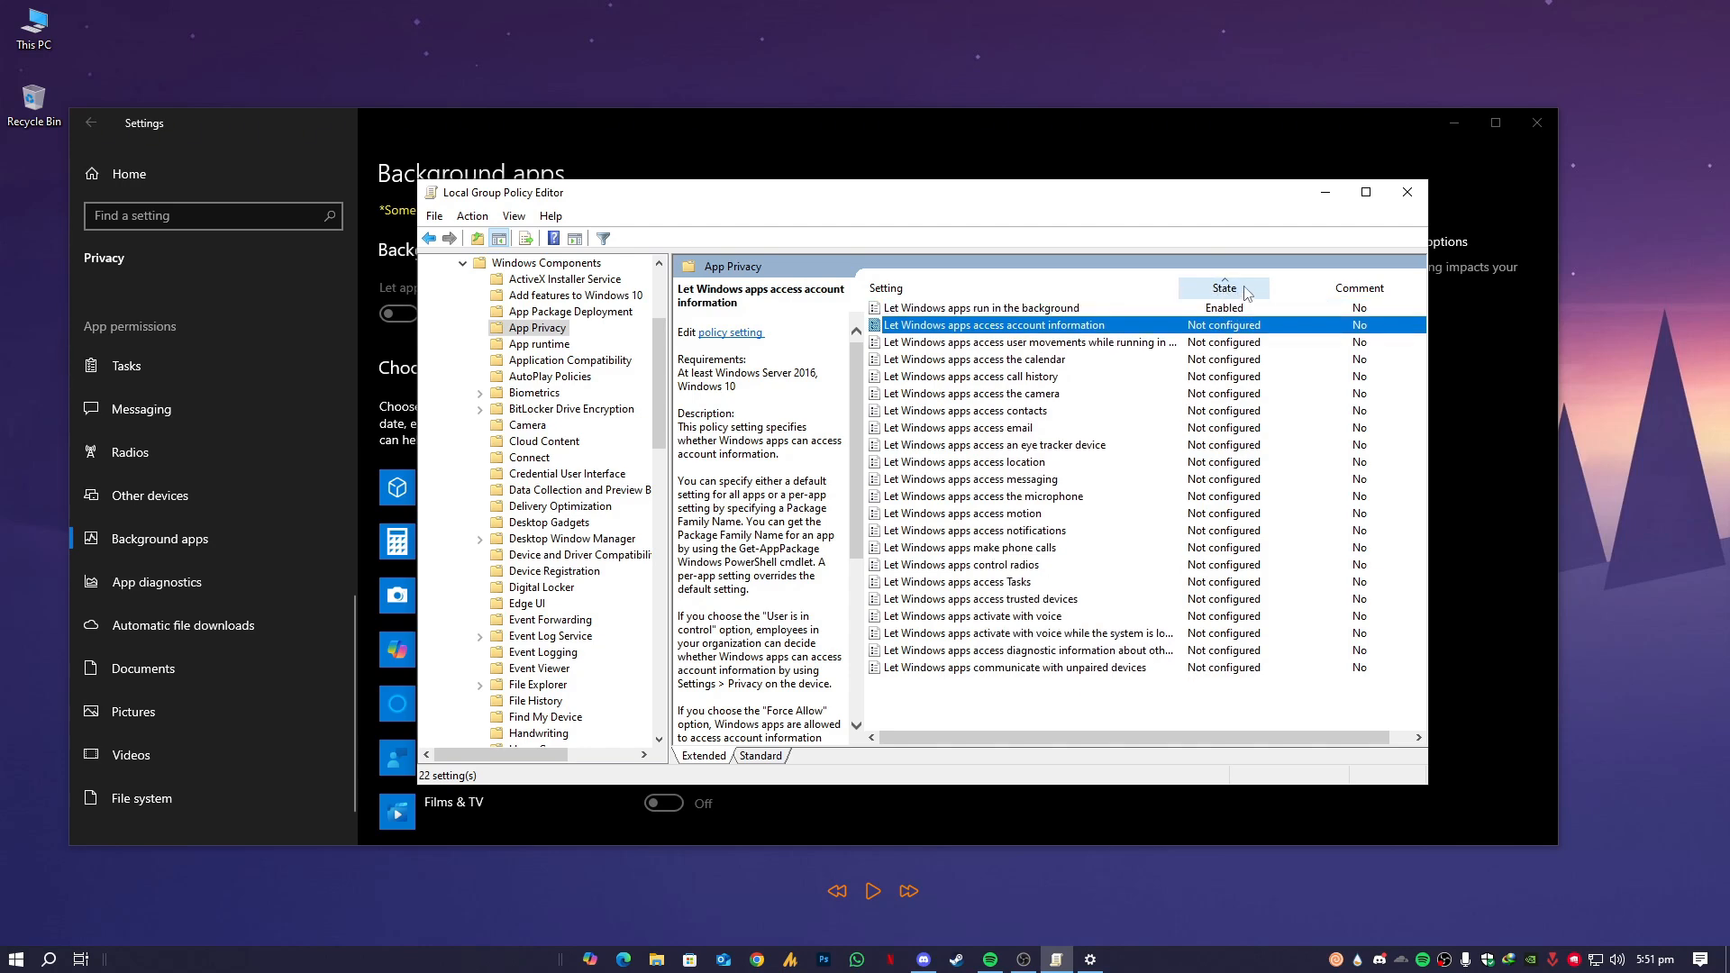
Step: Show the description of 'Let Windows apps run in the background' in the Extended pane
{"action": "left_click", "coordinate": [980, 306]}
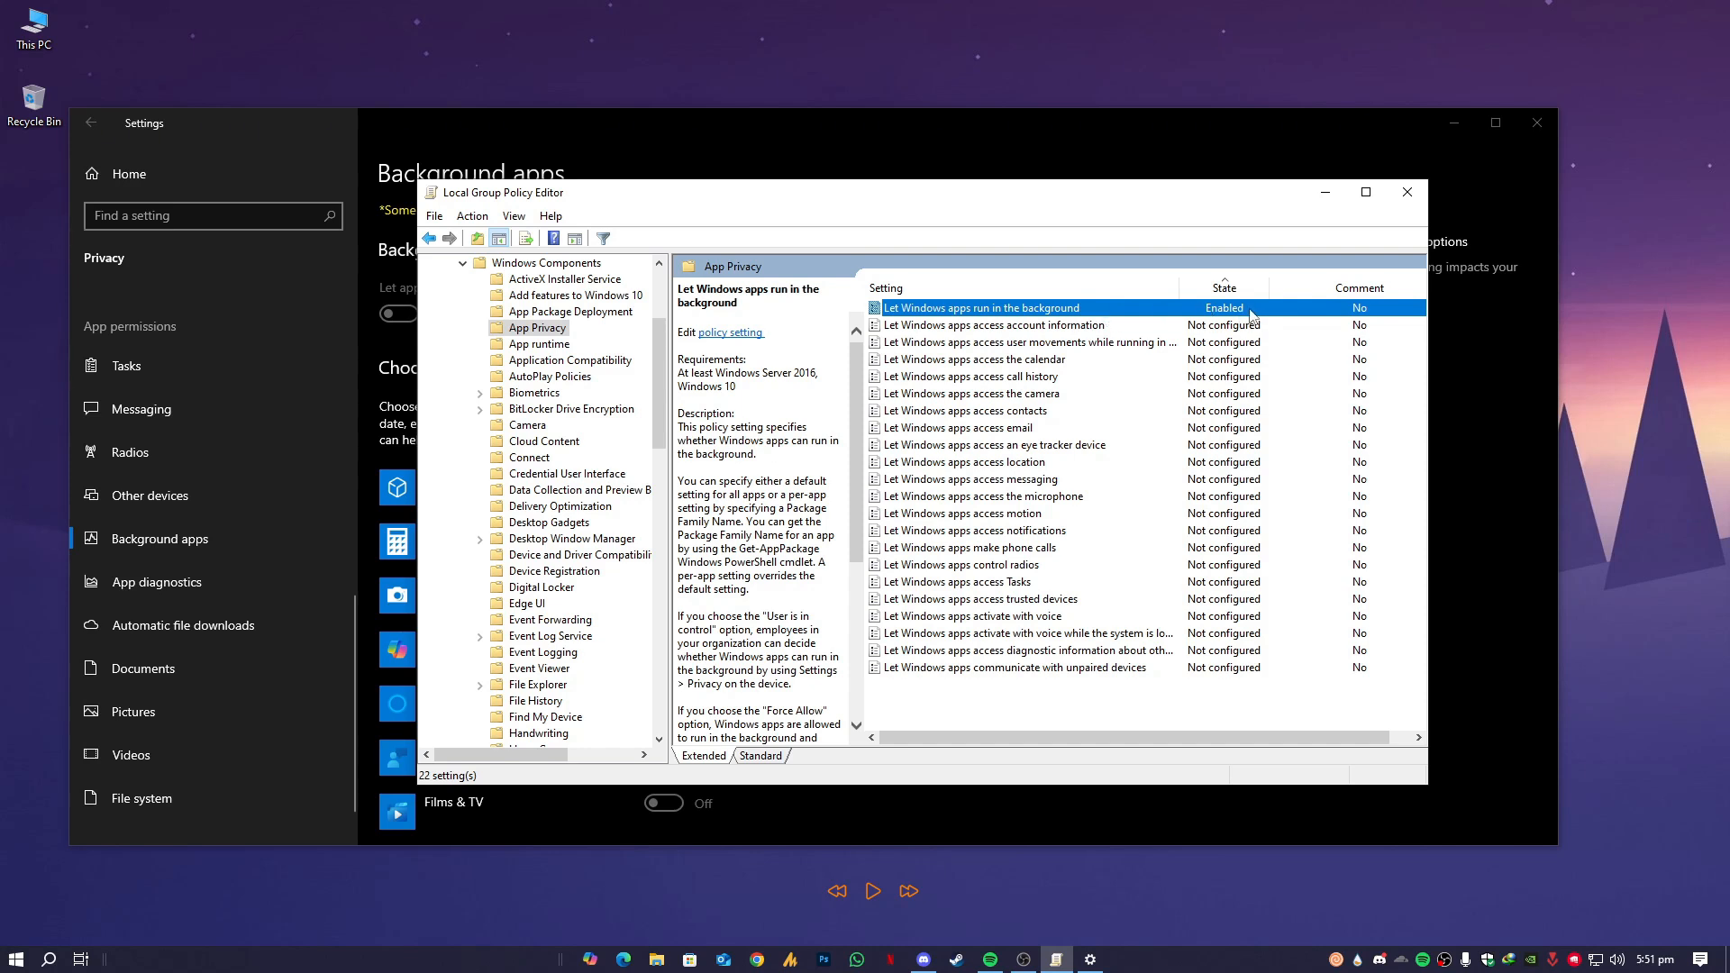
{"action": "mouse_move", "coordinate": [1123, 323]}
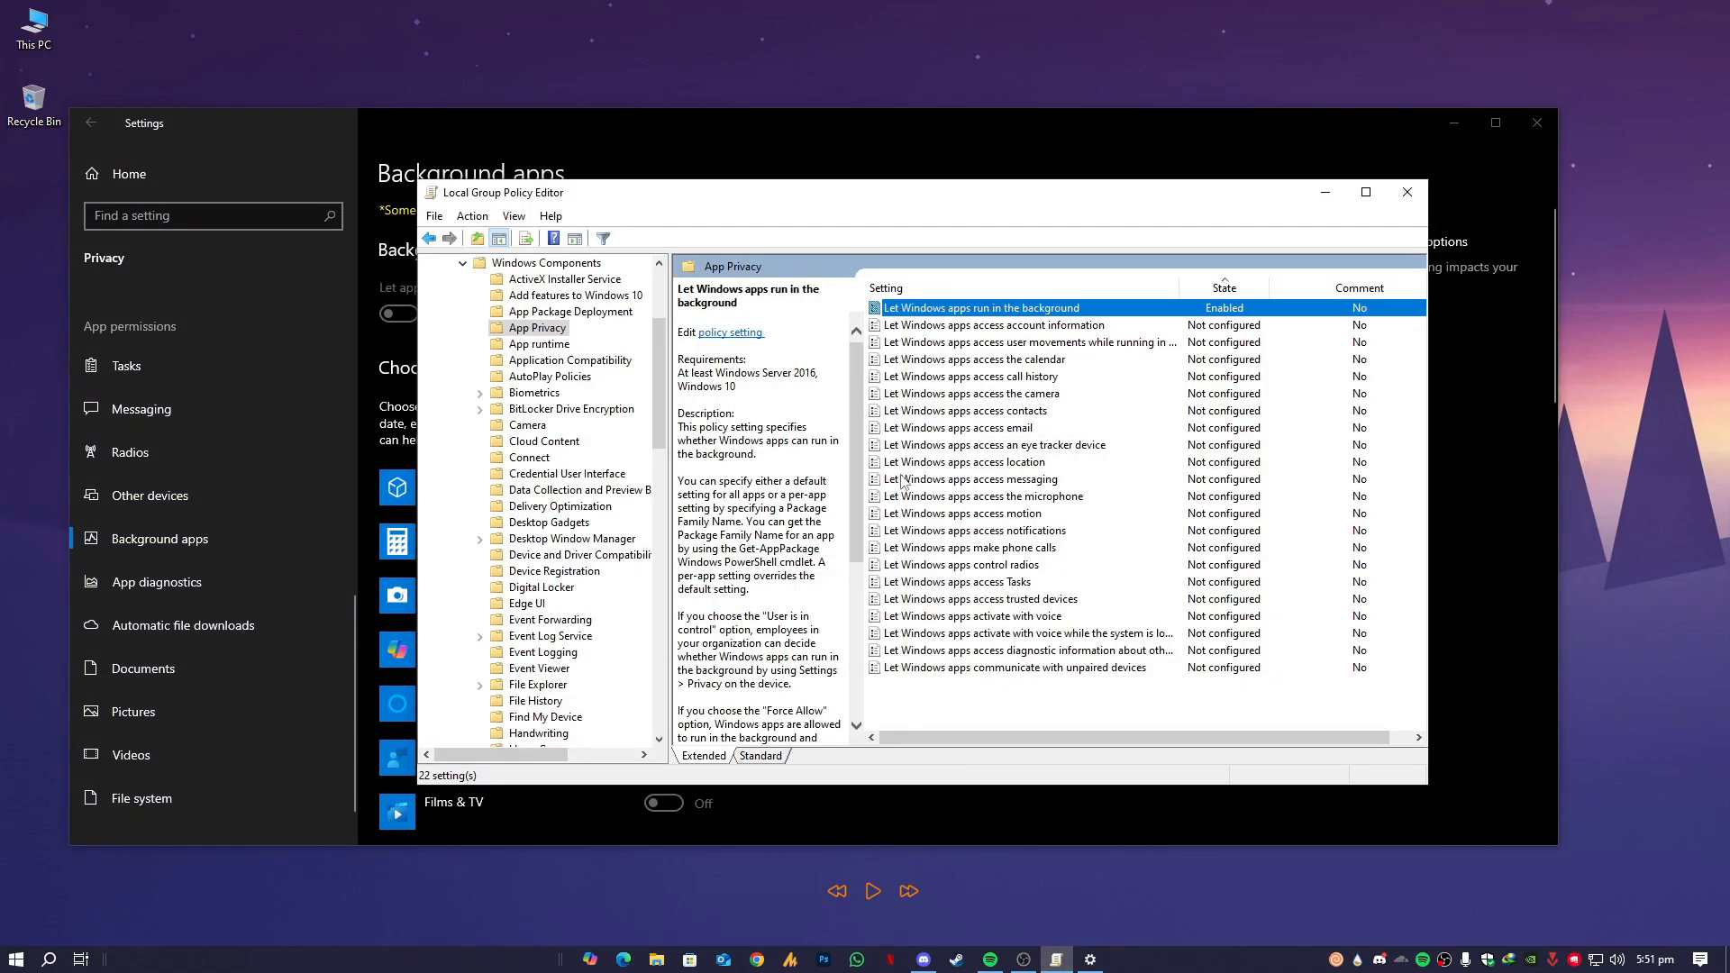
Step: Edit the background apps policy, trying Not Configured and Enabled and listing the Default for all apps options
{"action": "double_click", "coordinate": [984, 307]}
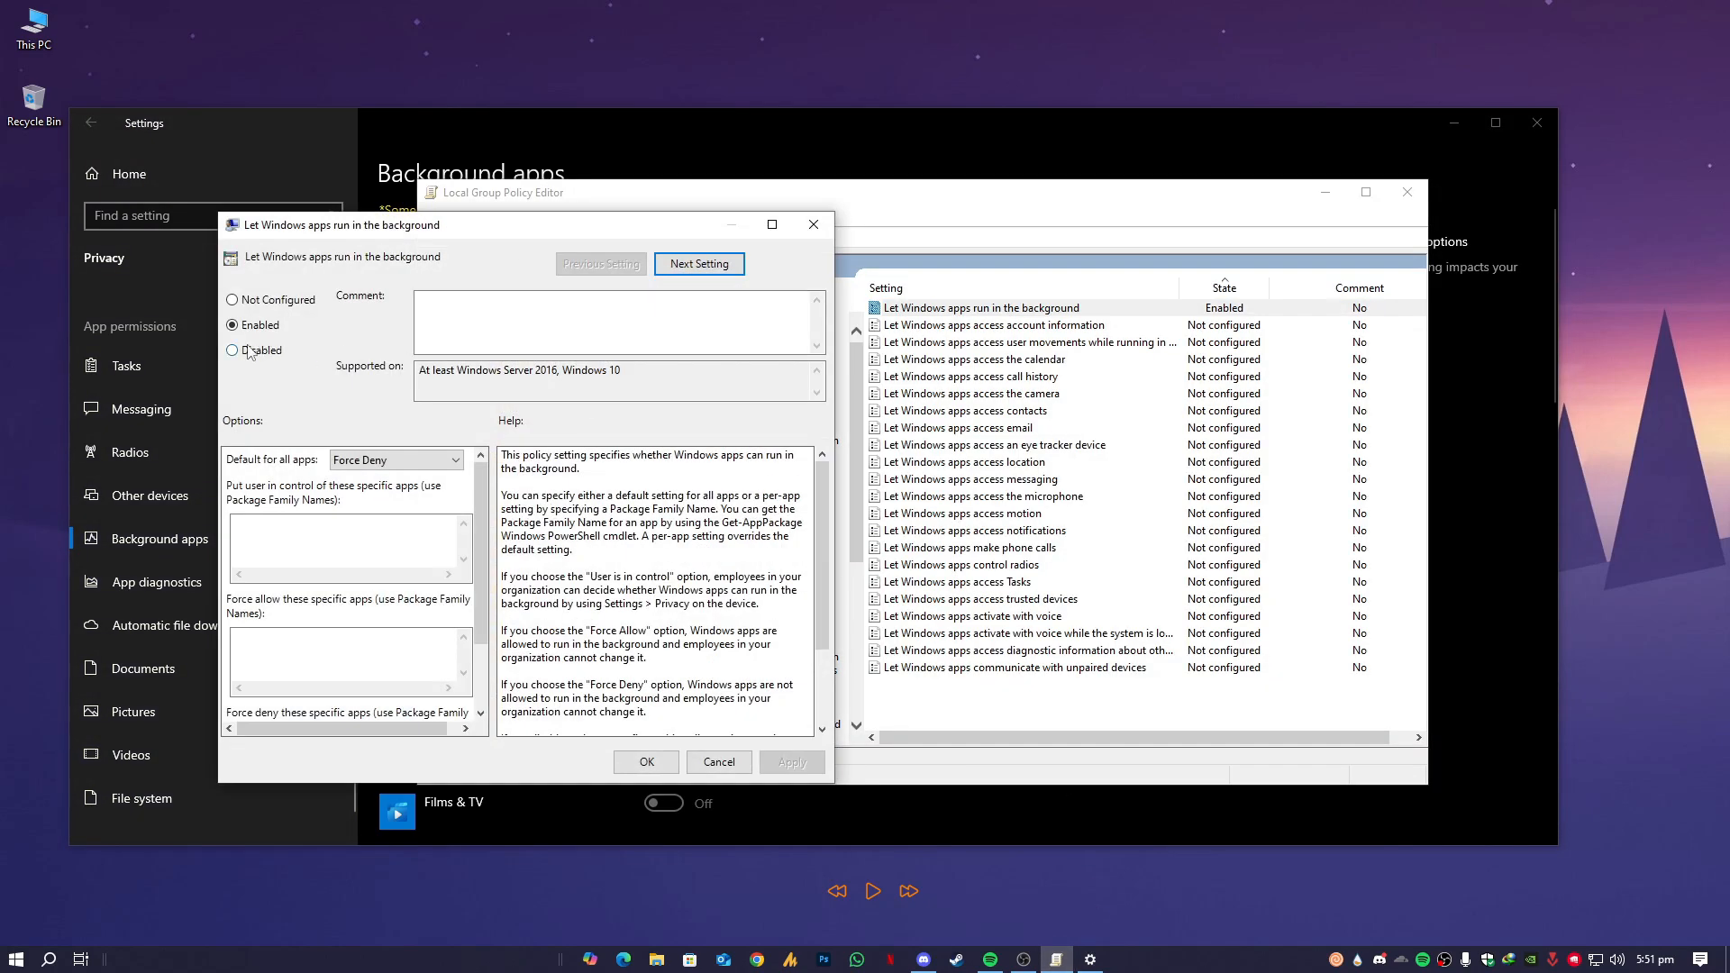
{"action": "left_click", "coordinate": [232, 299]}
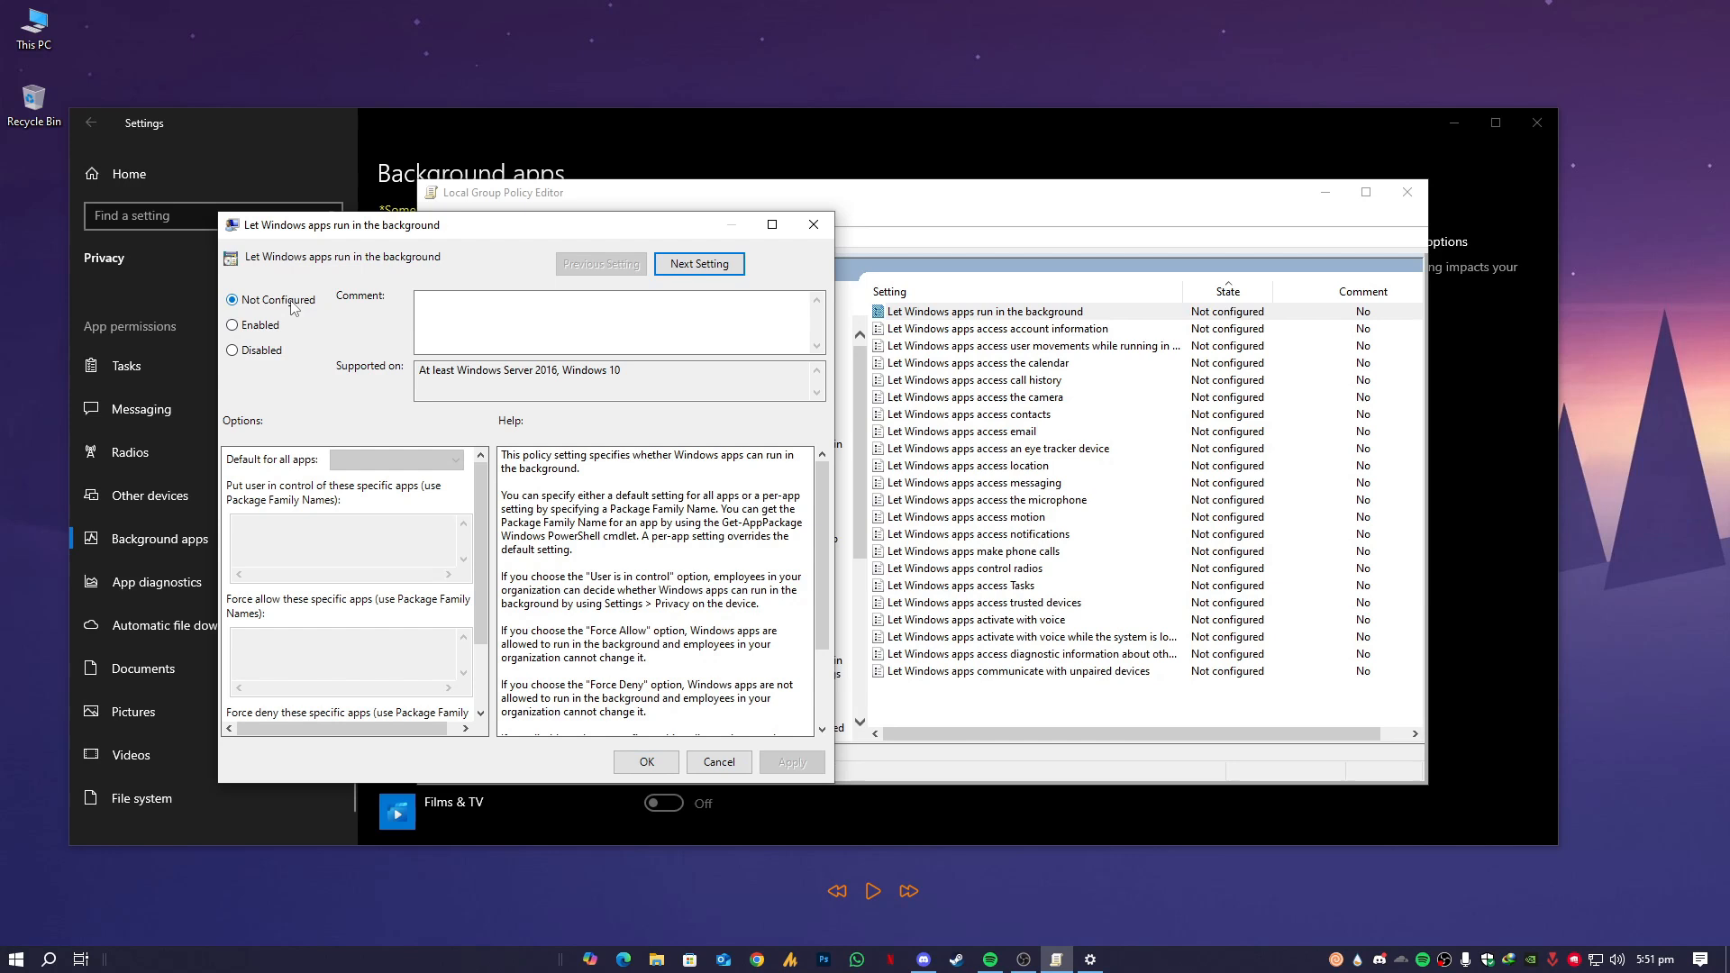
{"action": "left_click", "coordinate": [233, 324]}
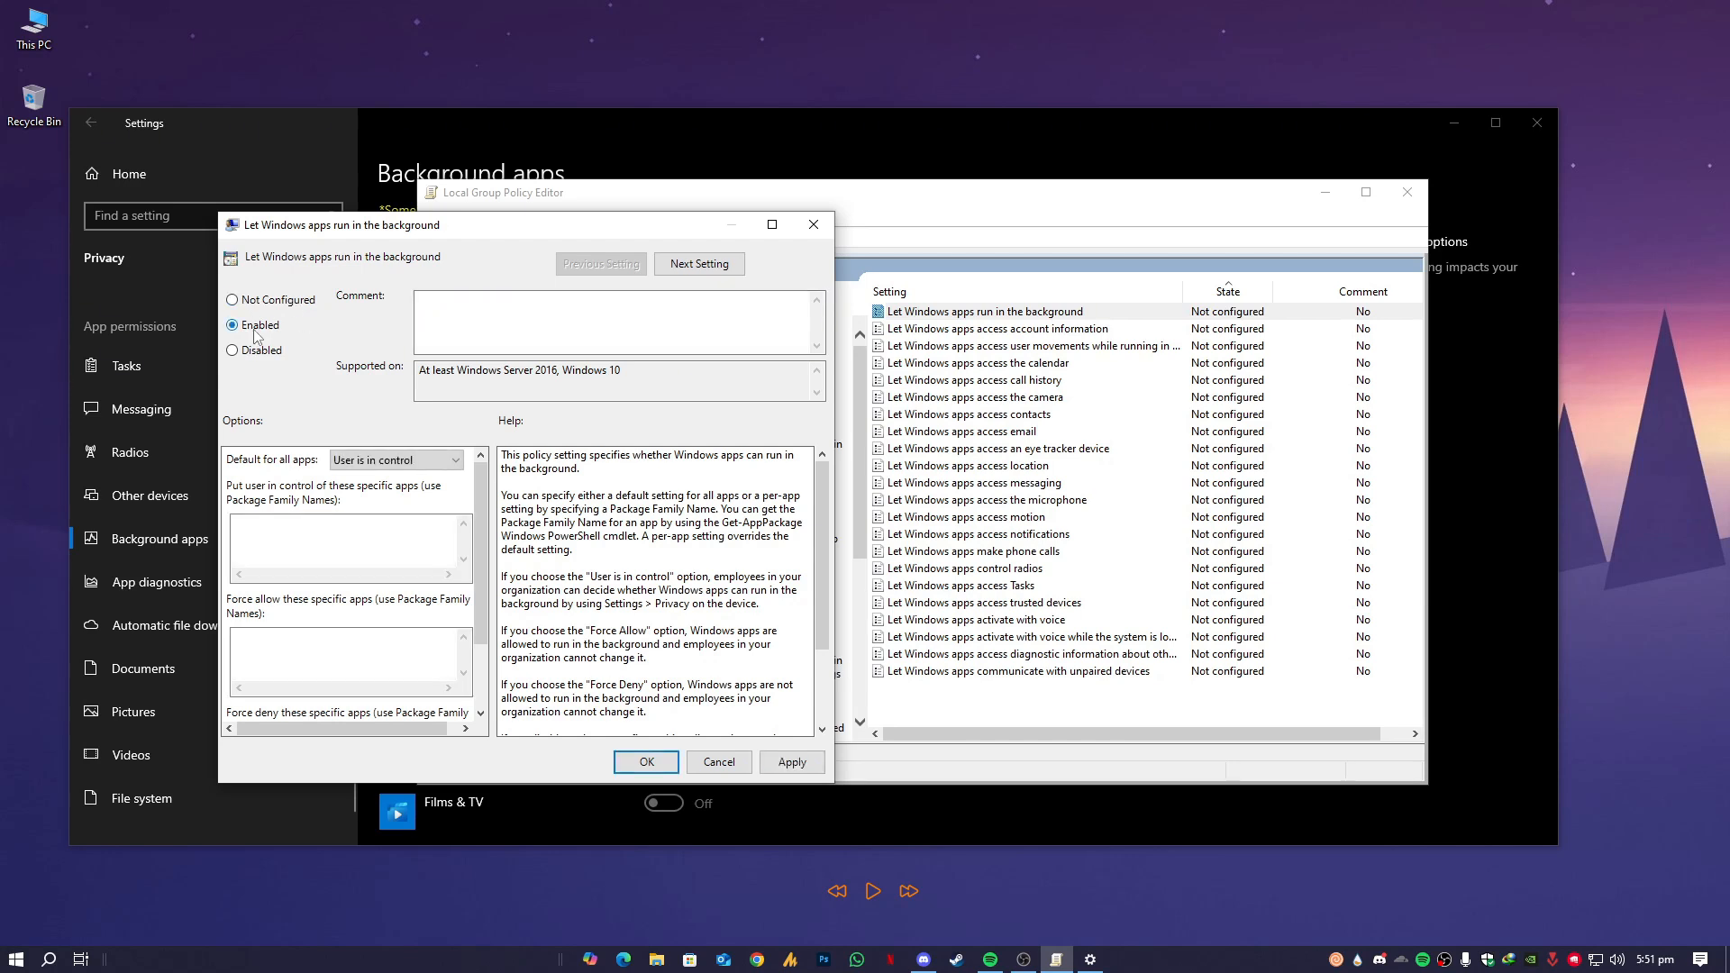
{"action": "left_click", "coordinate": [395, 460]}
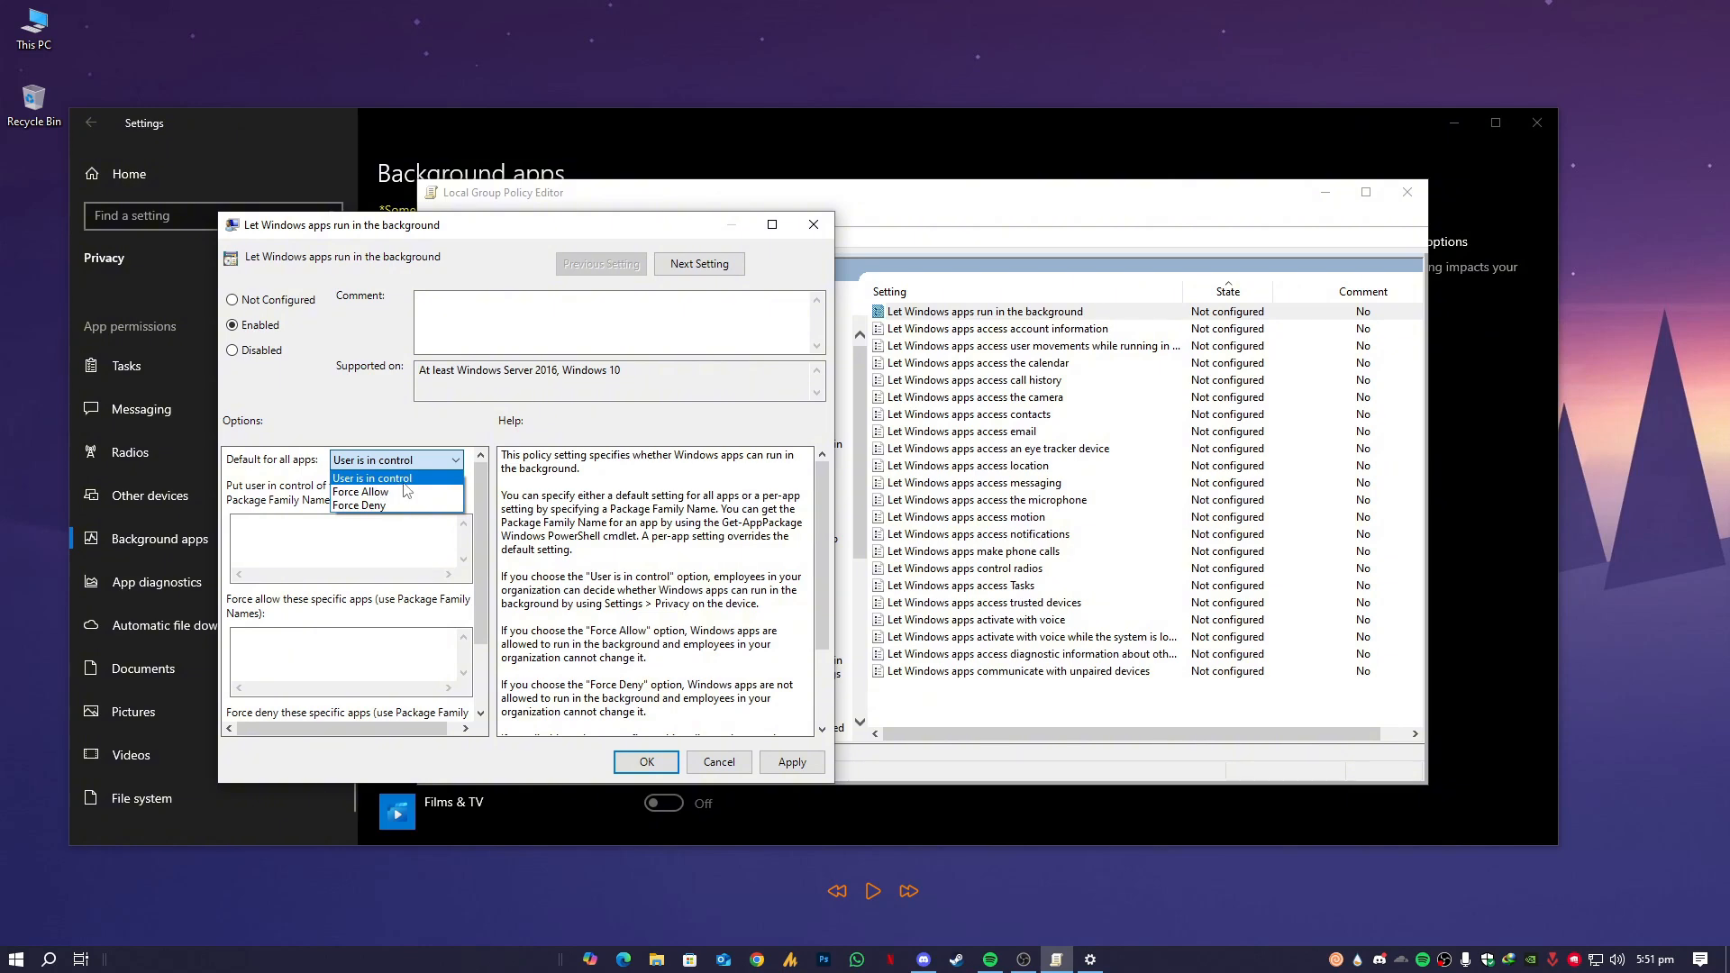
{"action": "mouse_move", "coordinate": [358, 505]}
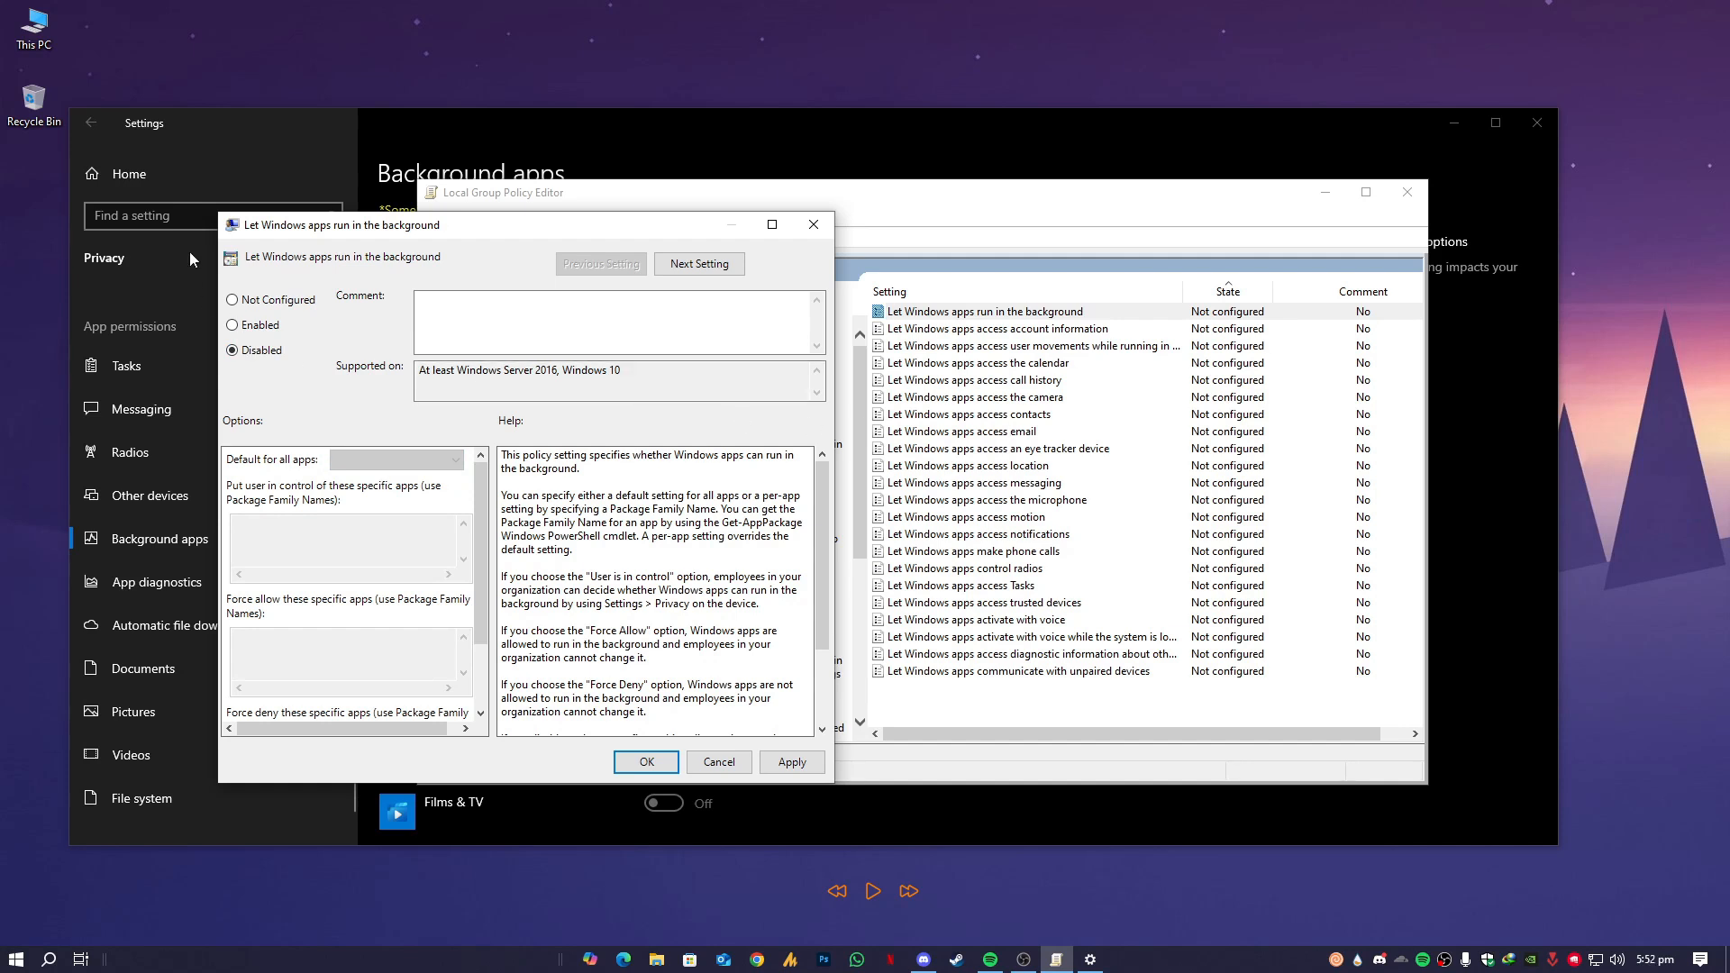
{"action": "mouse_move", "coordinate": [371, 162]}
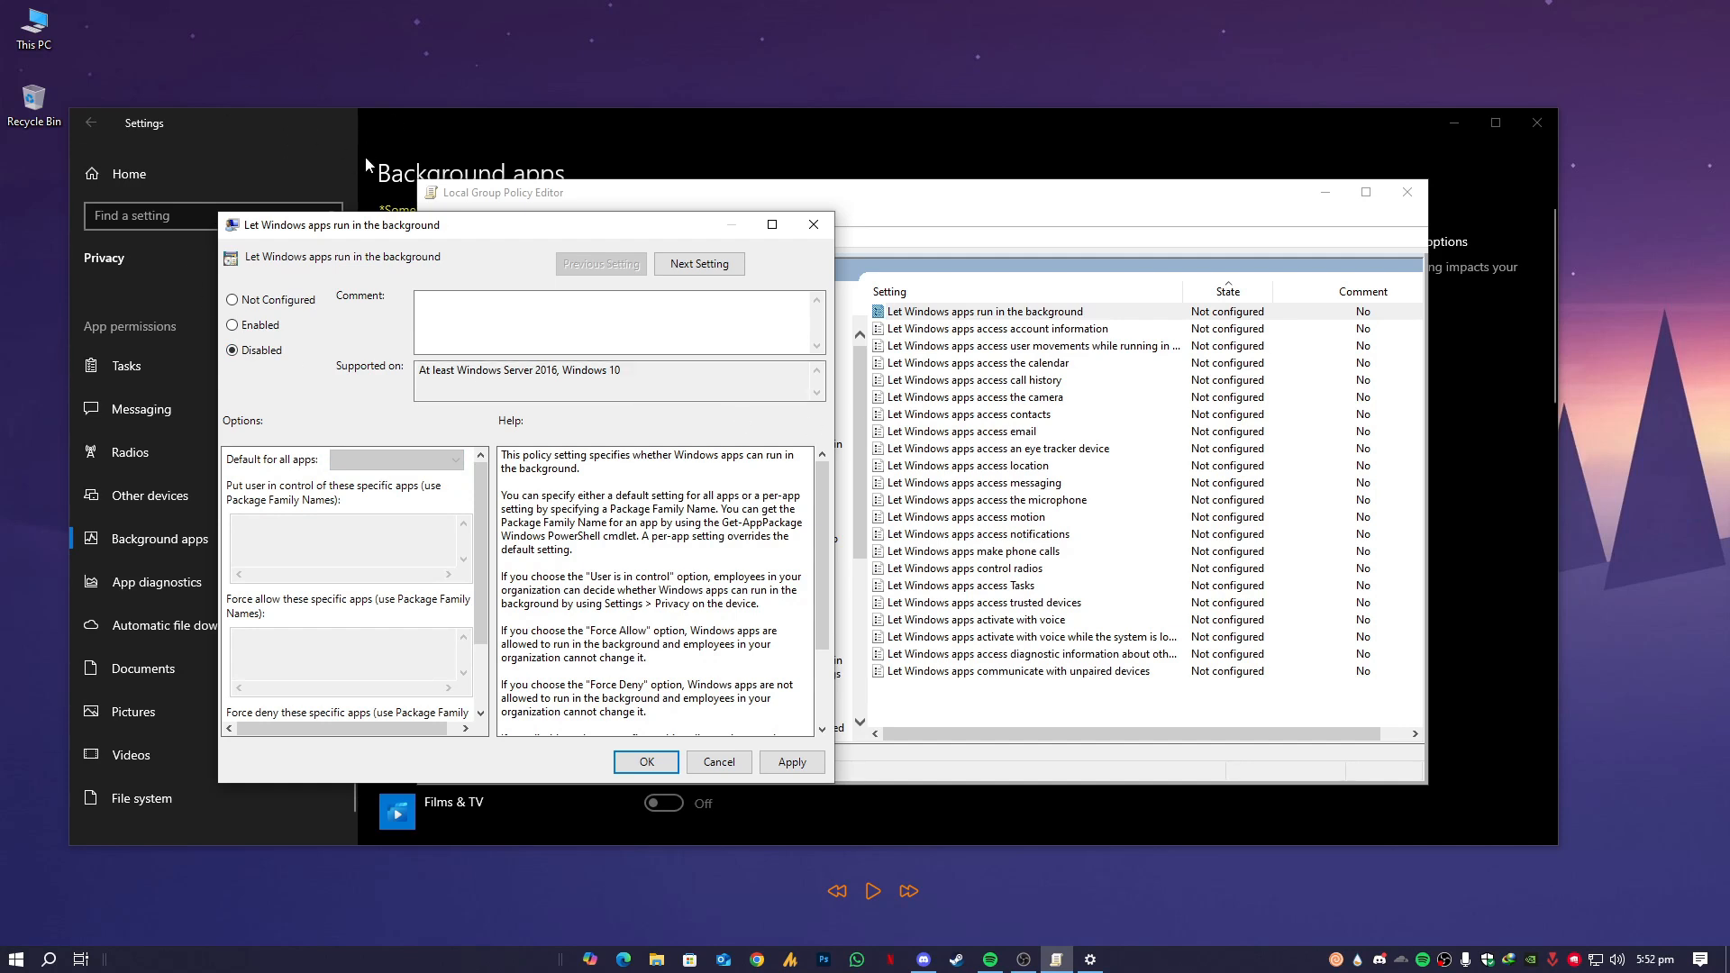
{"action": "mouse_move", "coordinate": [521, 483]}
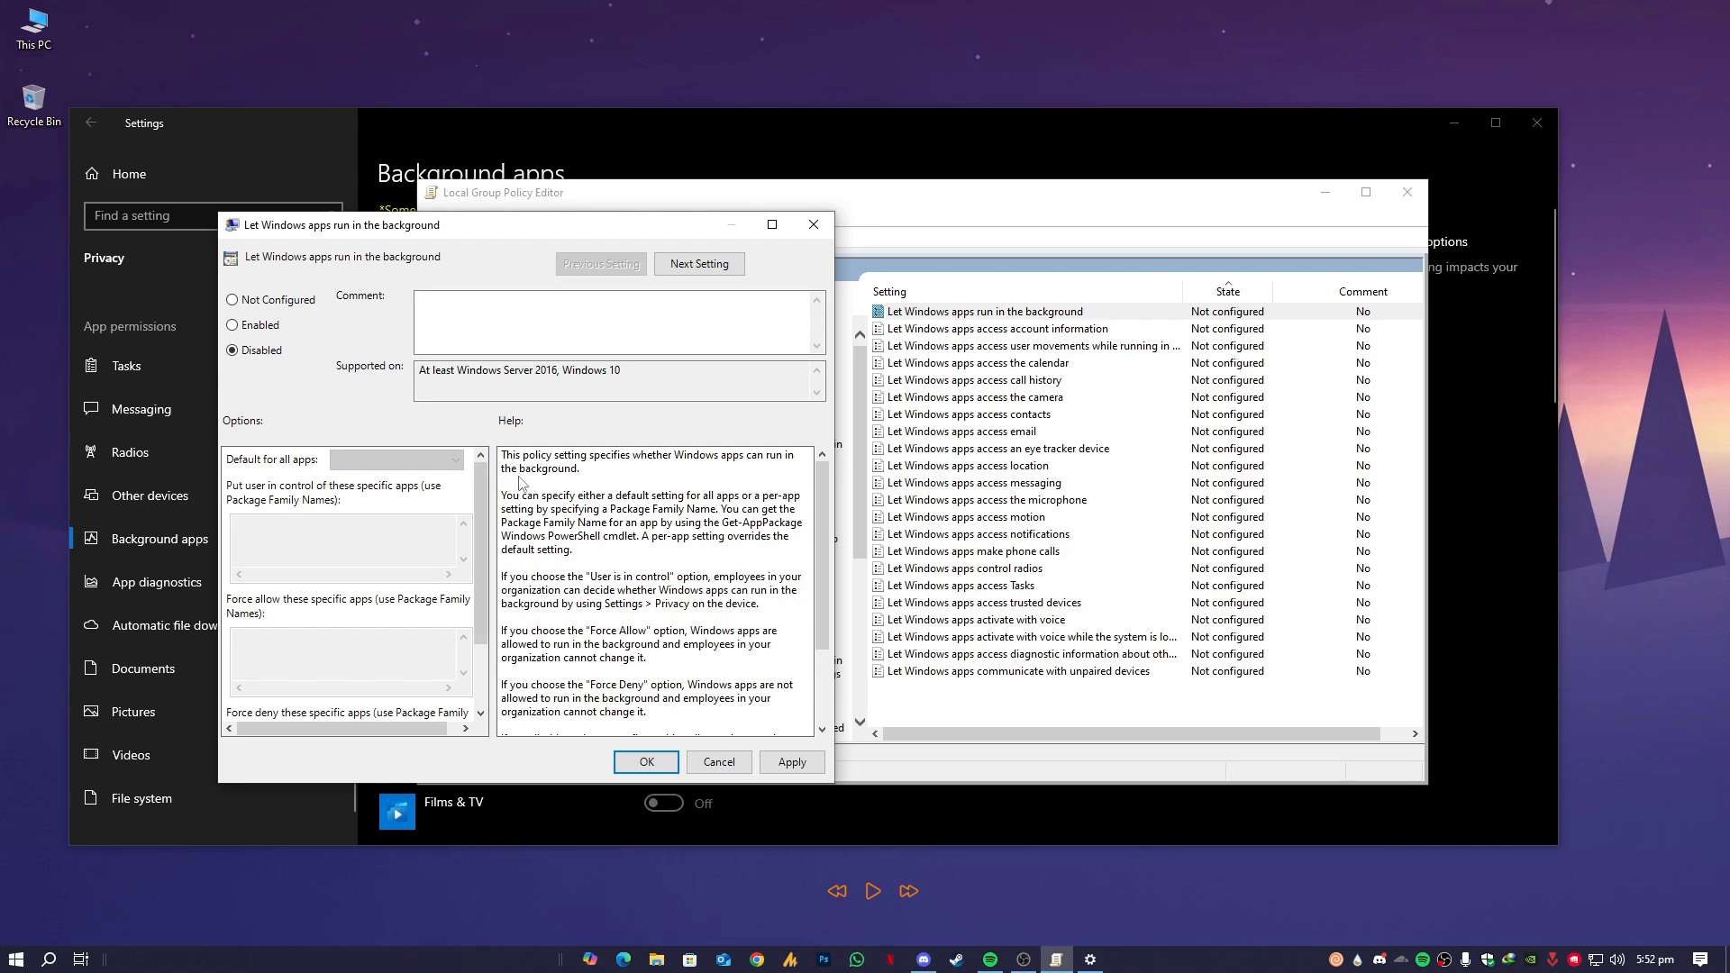
Step: Scroll the policy's Help text down to the disable explanation
{"action": "scroll", "scroll_direction": "down", "scroll_amount": 3}
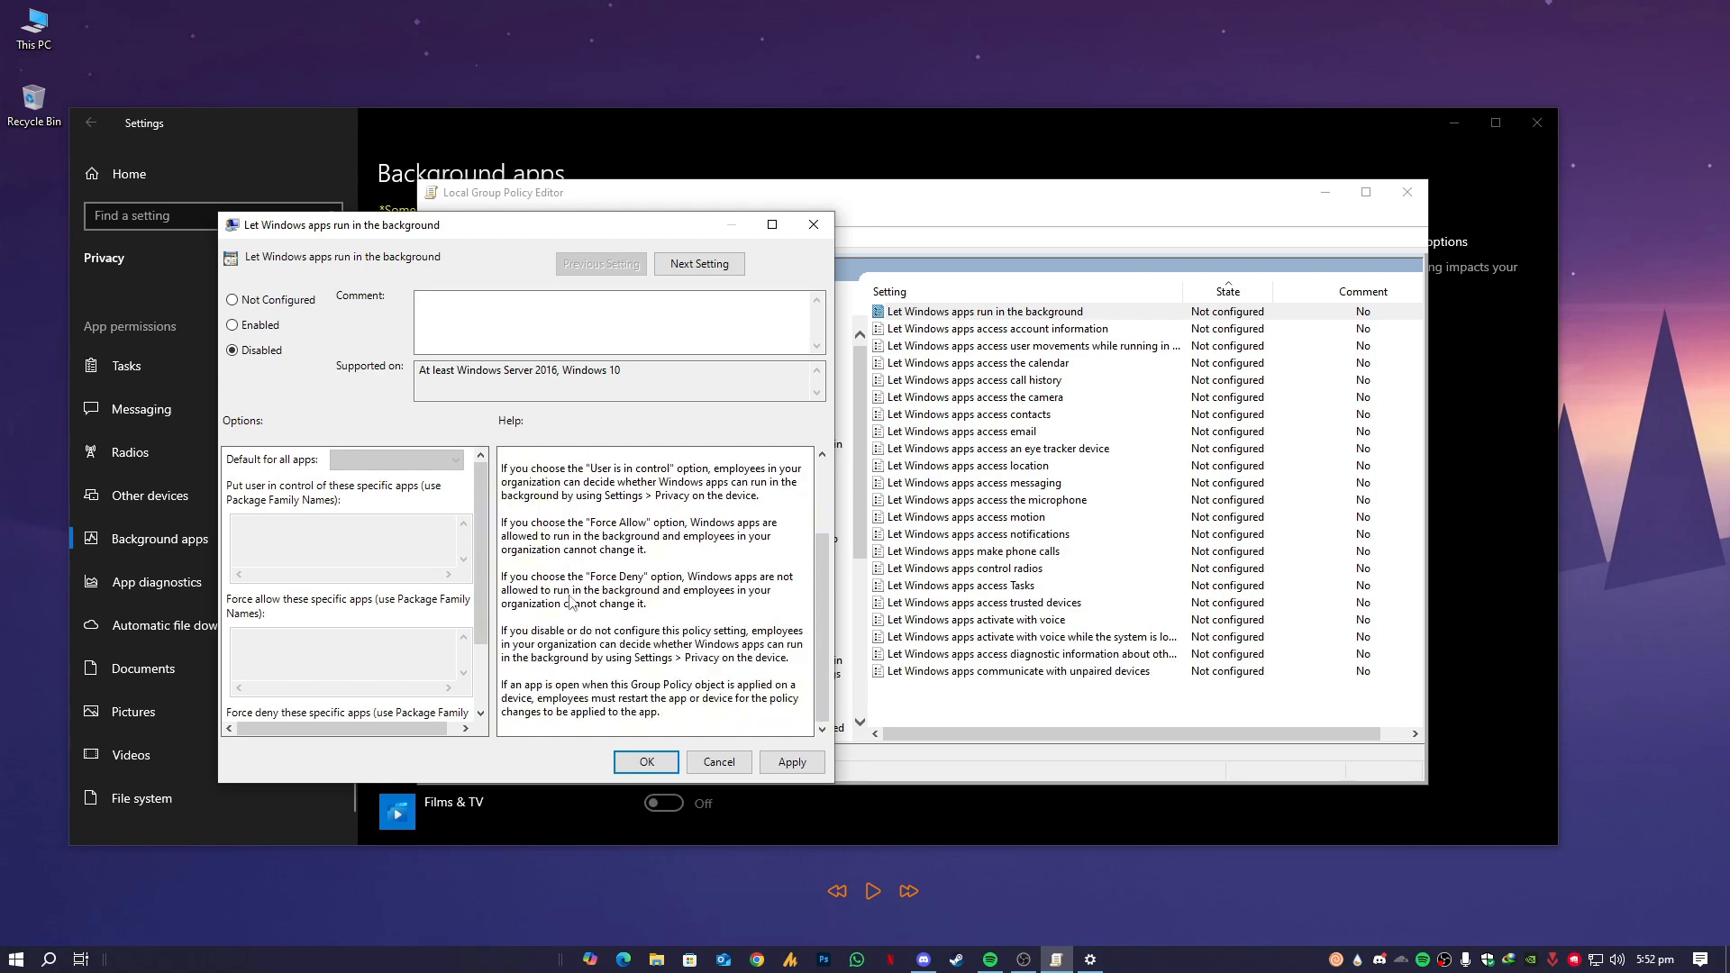
{"action": "mouse_move", "coordinate": [553, 669]}
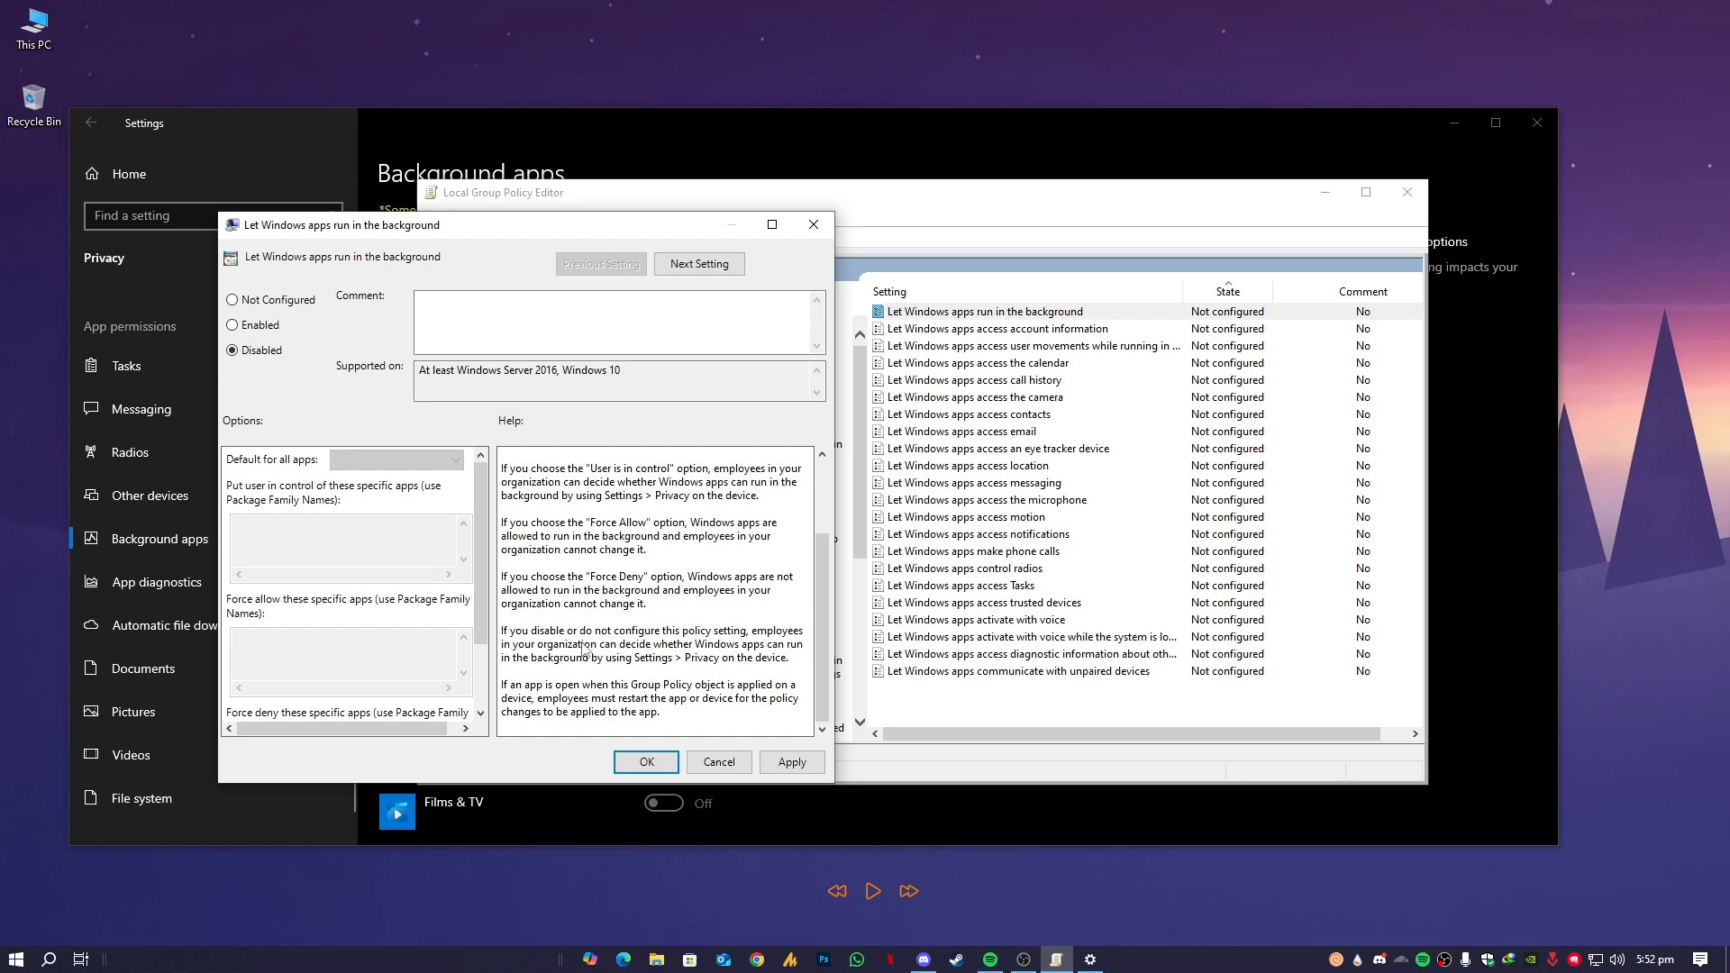
{"action": "mouse_move", "coordinate": [710, 647]}
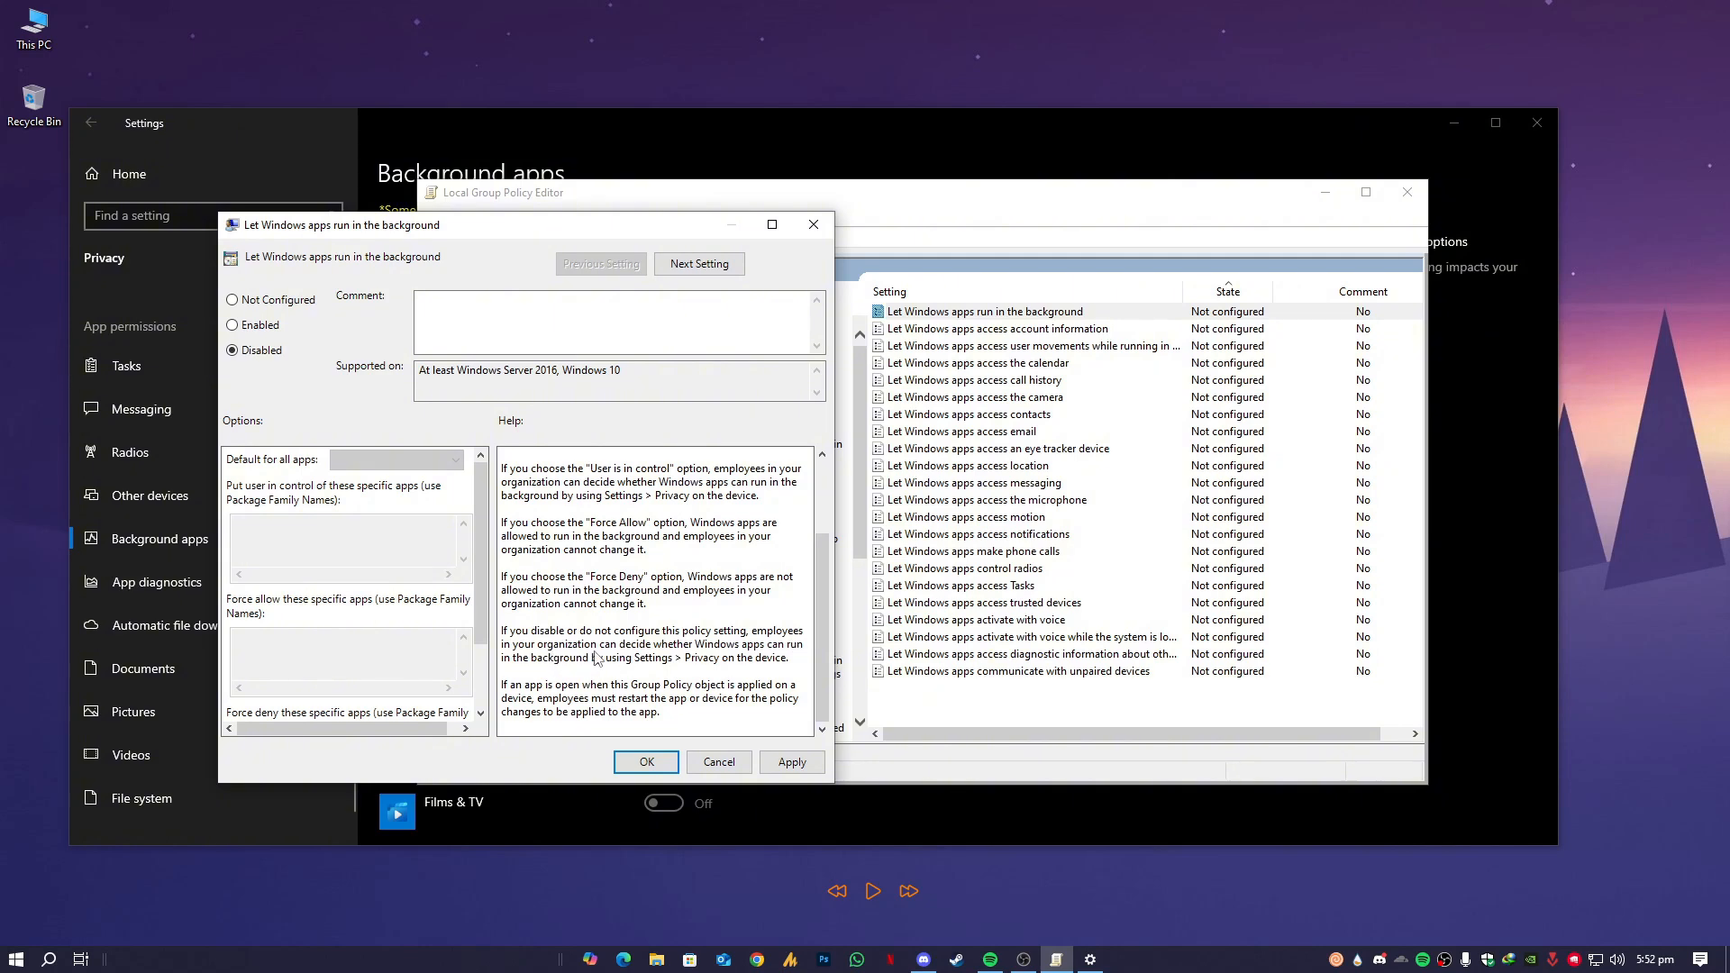
{"action": "mouse_move", "coordinate": [767, 662]}
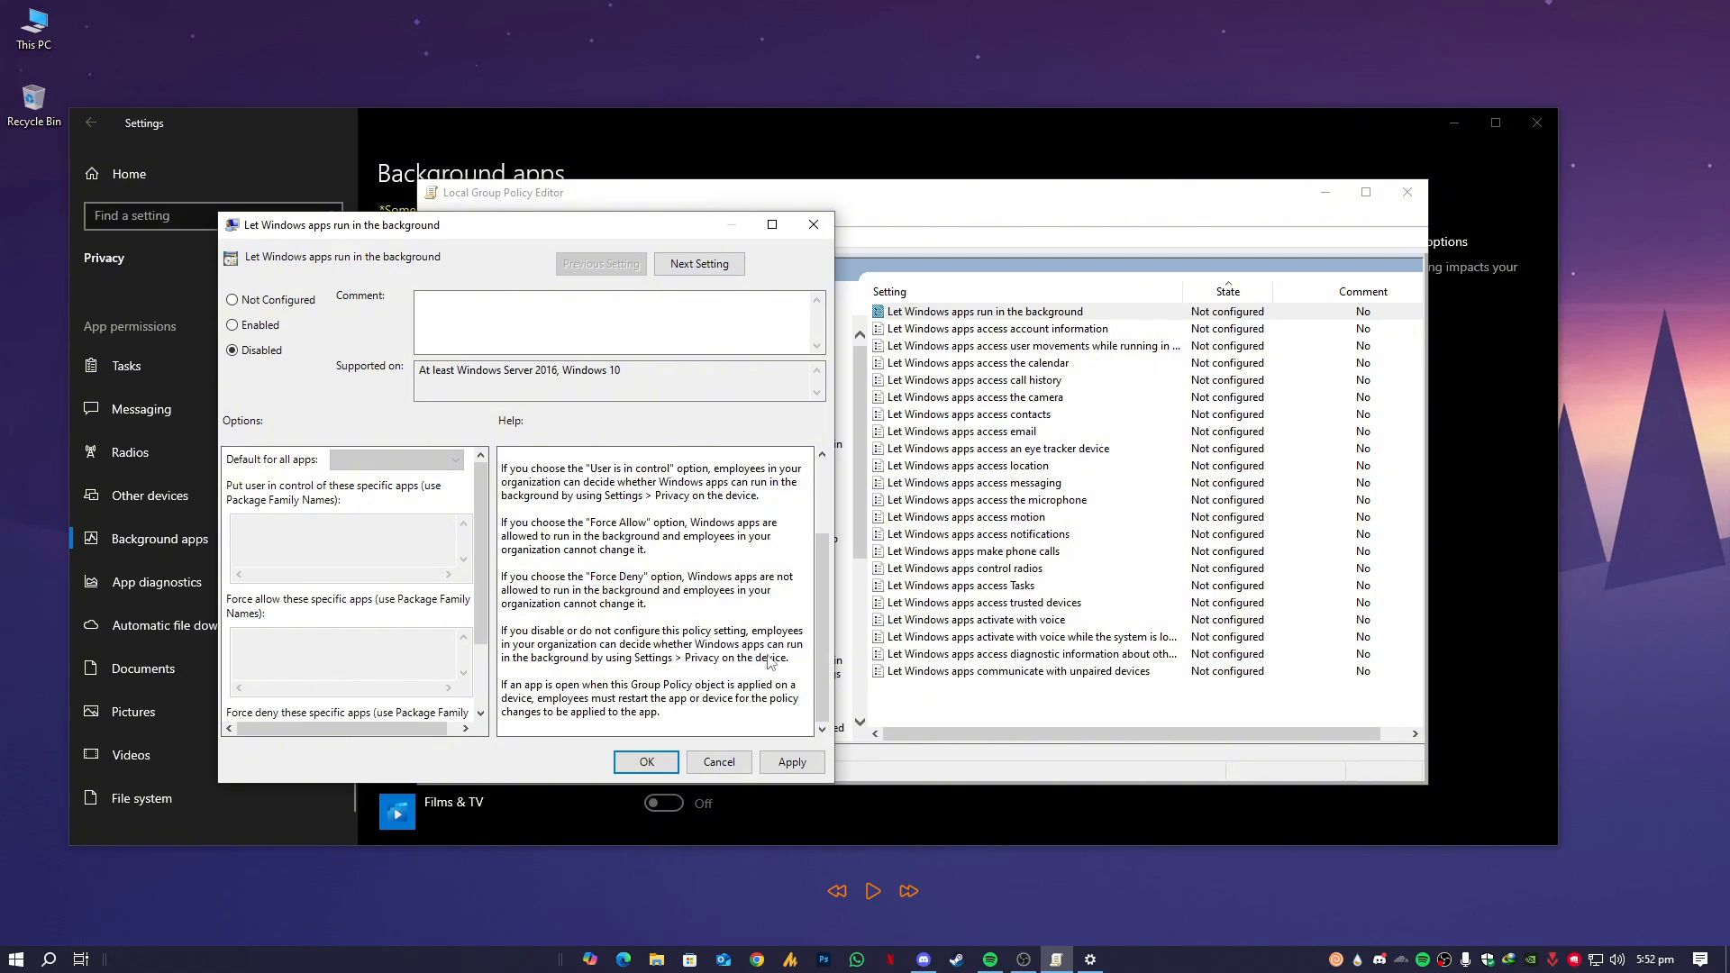
{"action": "mouse_move", "coordinate": [678, 675]}
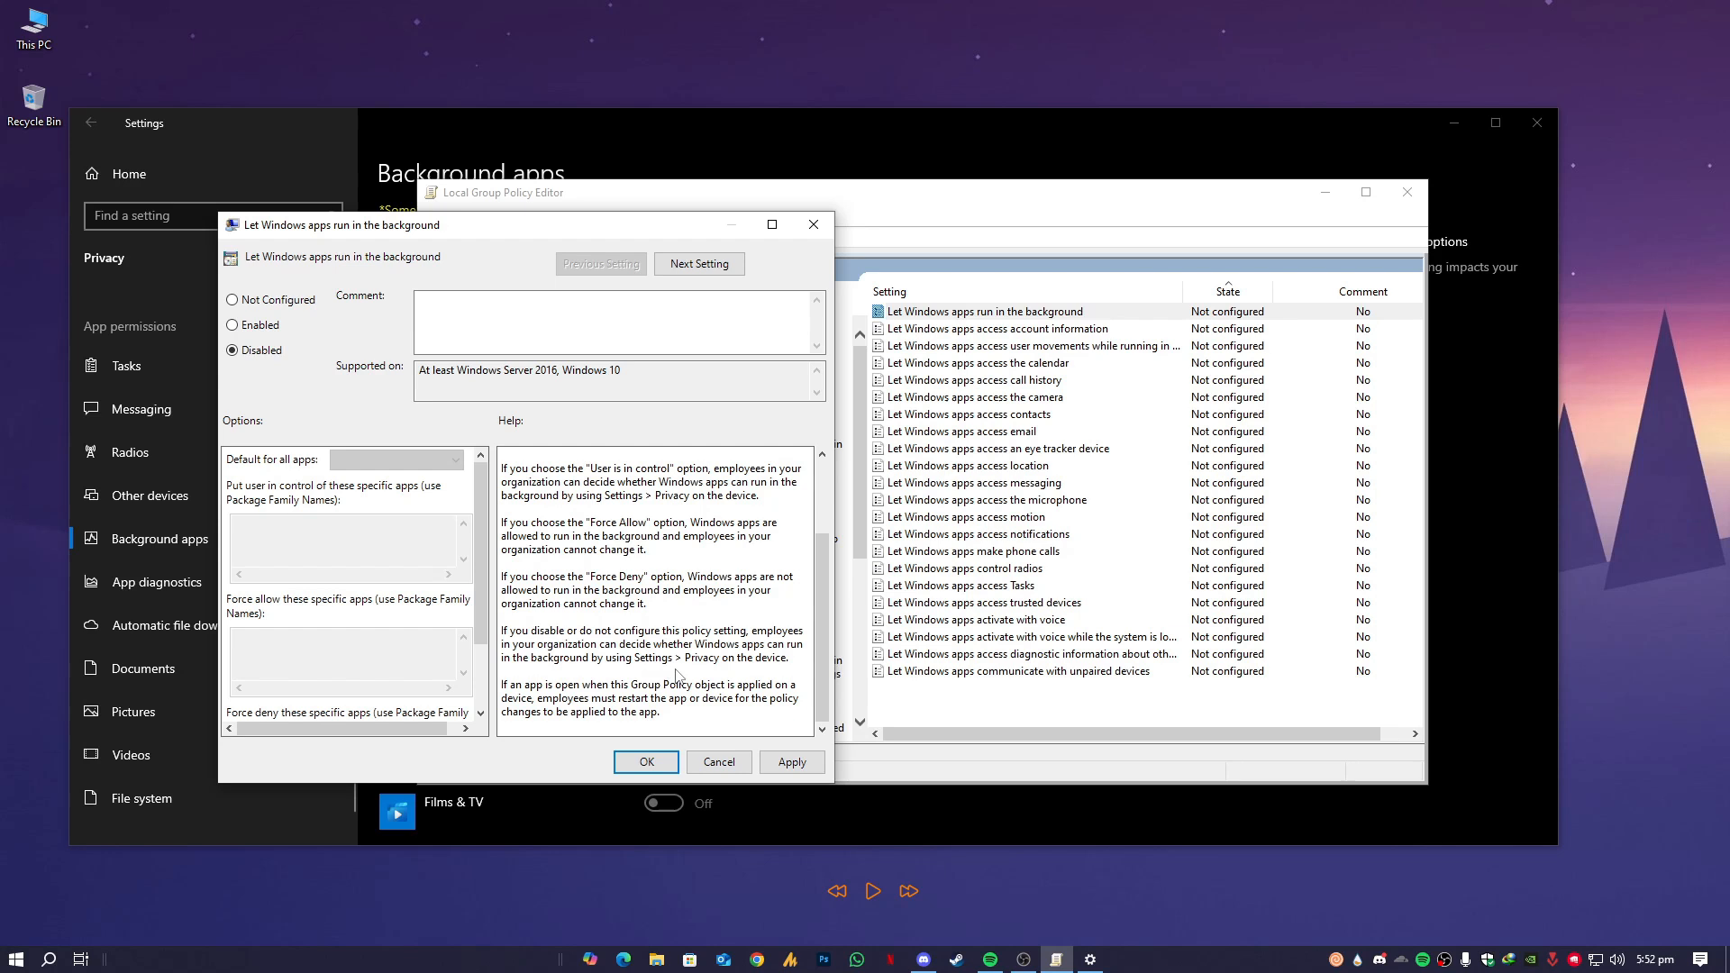
{"action": "mouse_move", "coordinate": [788, 670]}
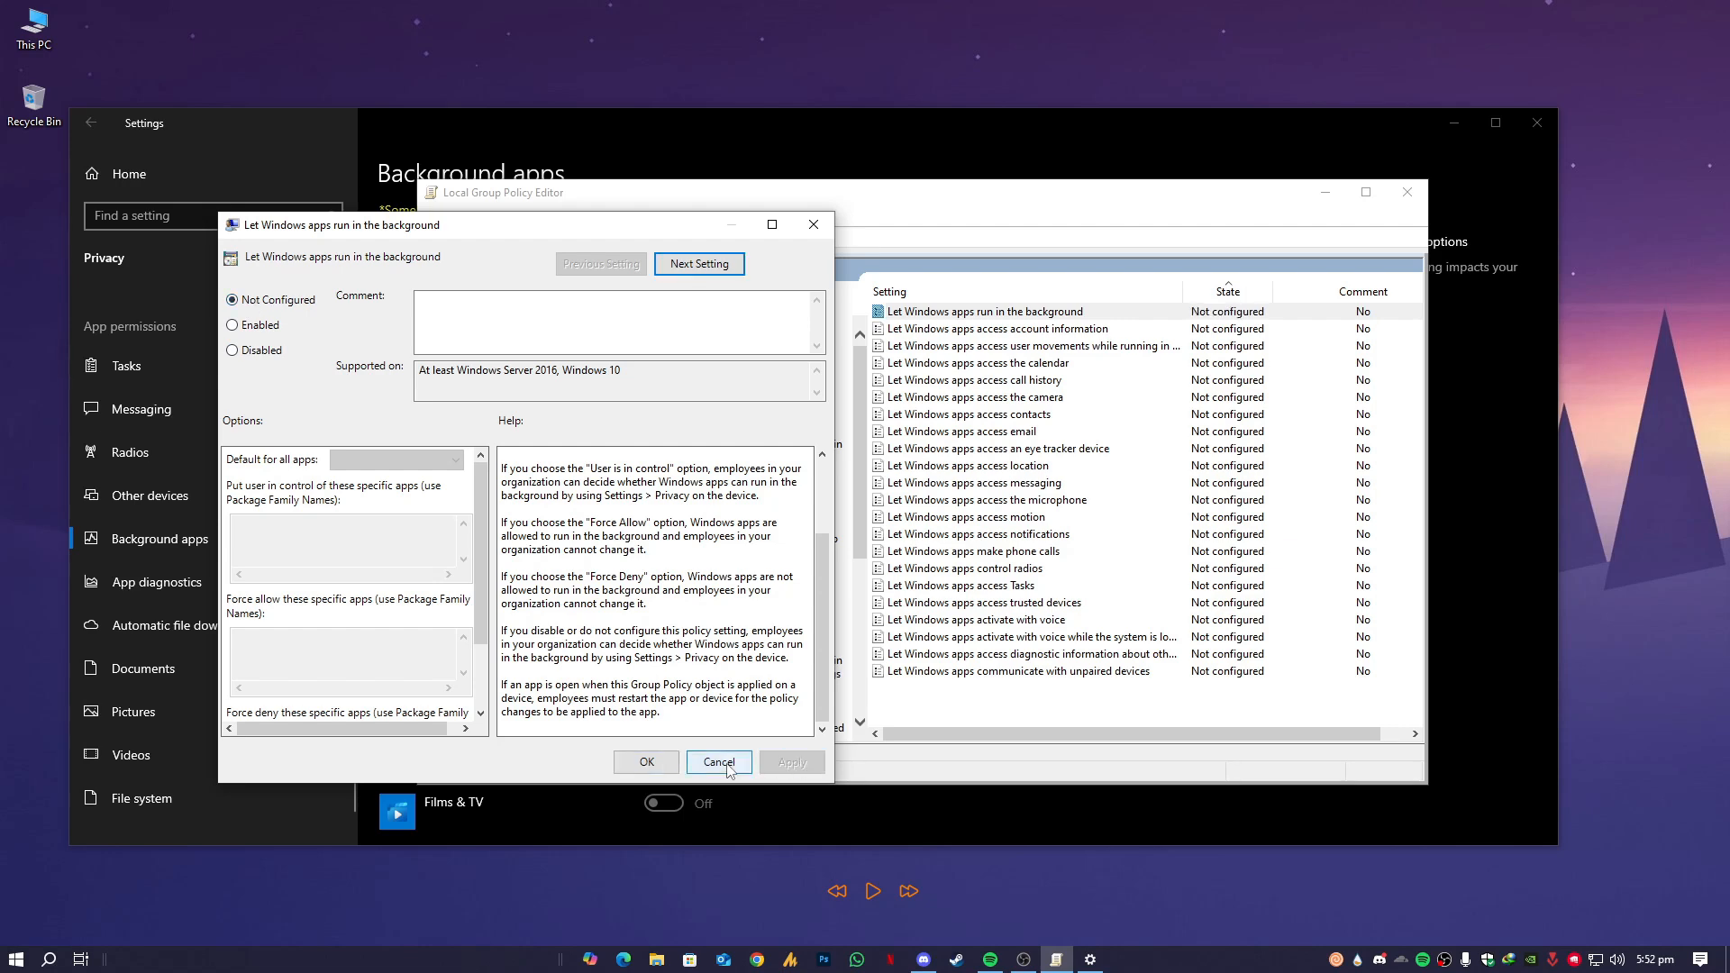
Step: Close the policy dialog, the Group Policy Editor, and Settings so Background apps refreshes
{"action": "left_click", "coordinate": [717, 760]}
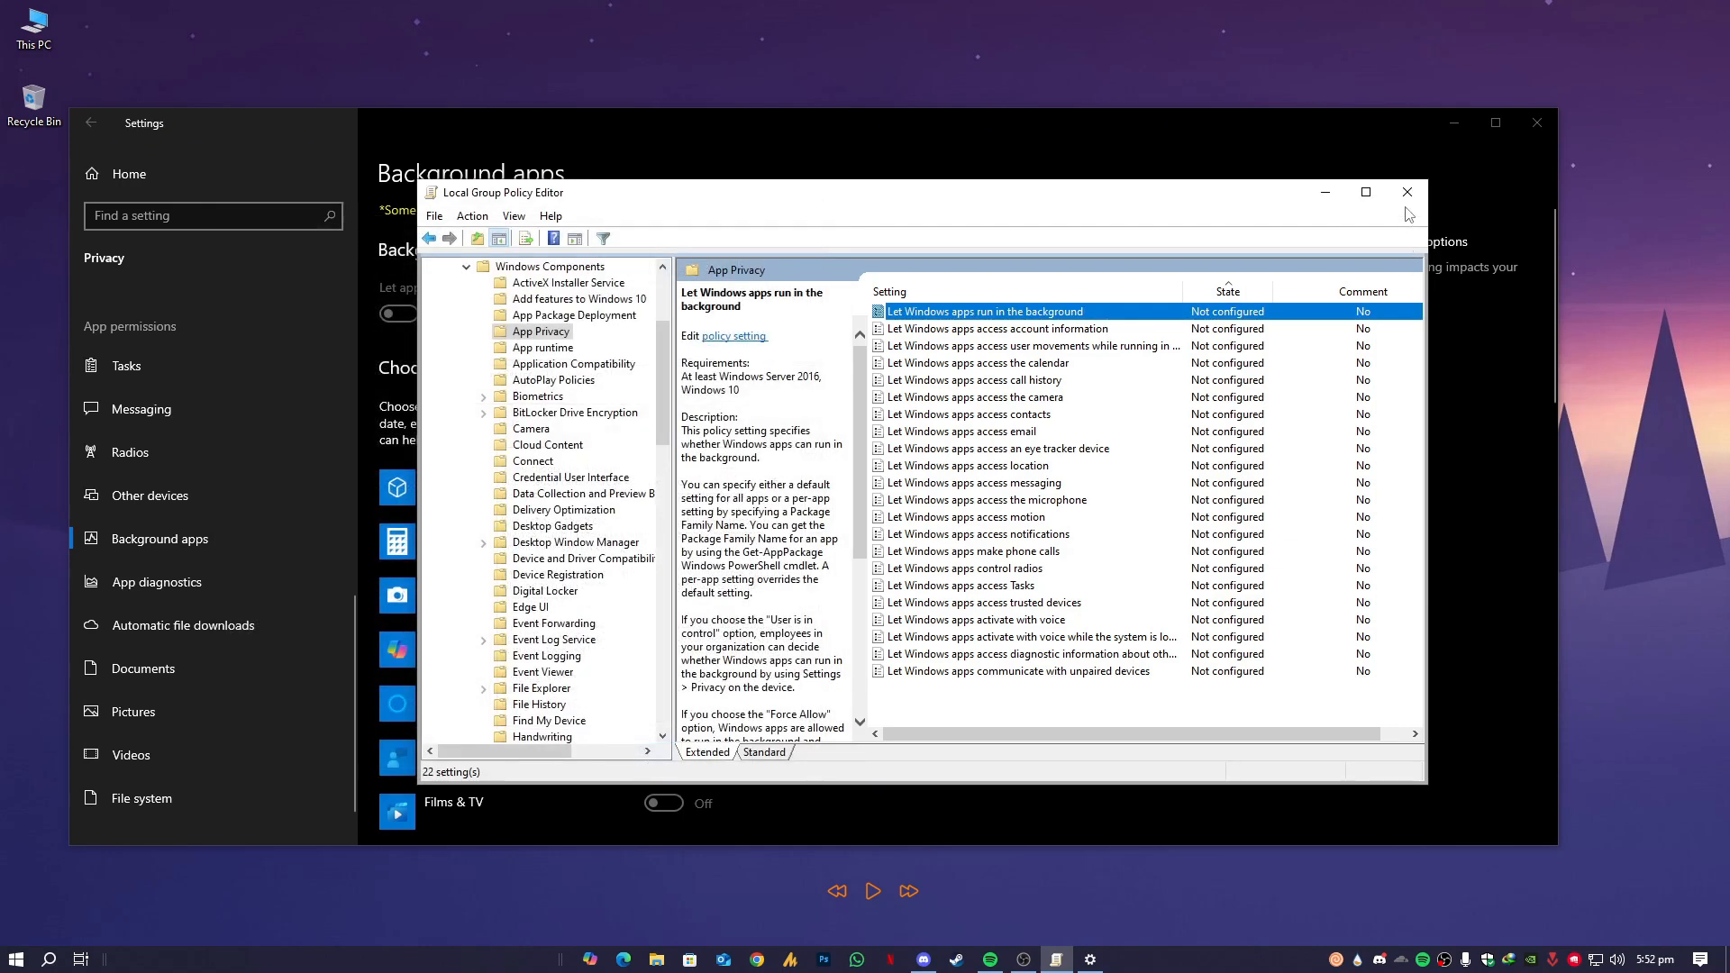
{"action": "left_click", "coordinate": [1405, 191]}
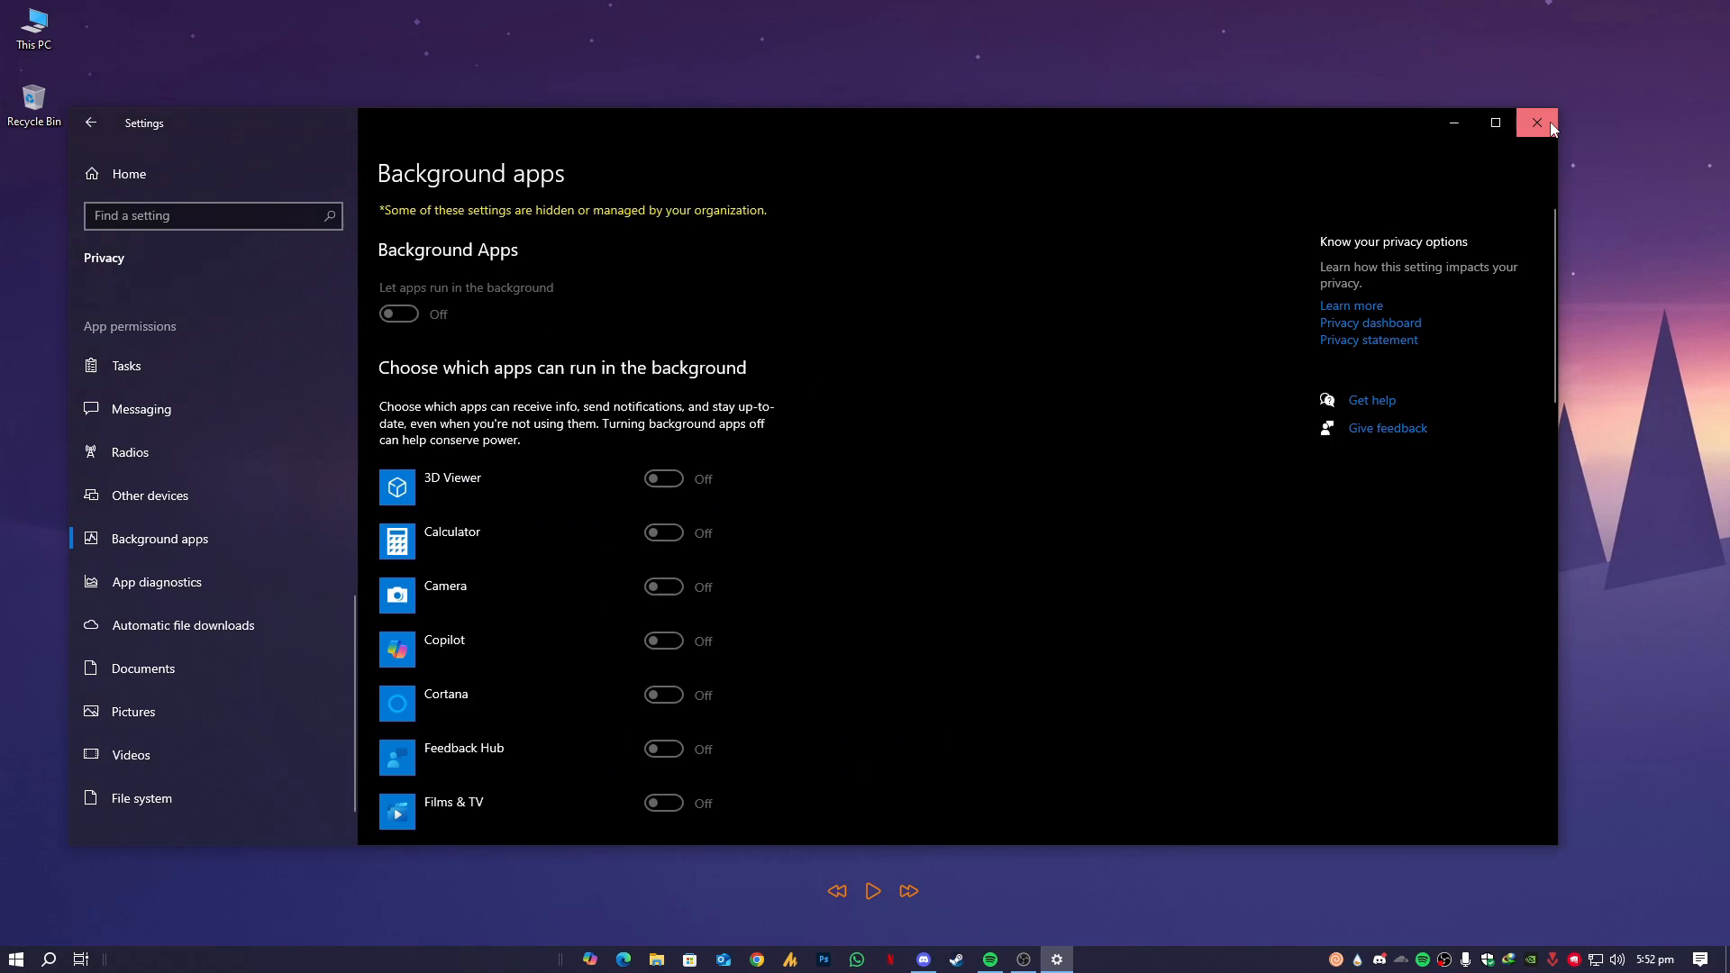
{"action": "left_click", "coordinate": [88, 123]}
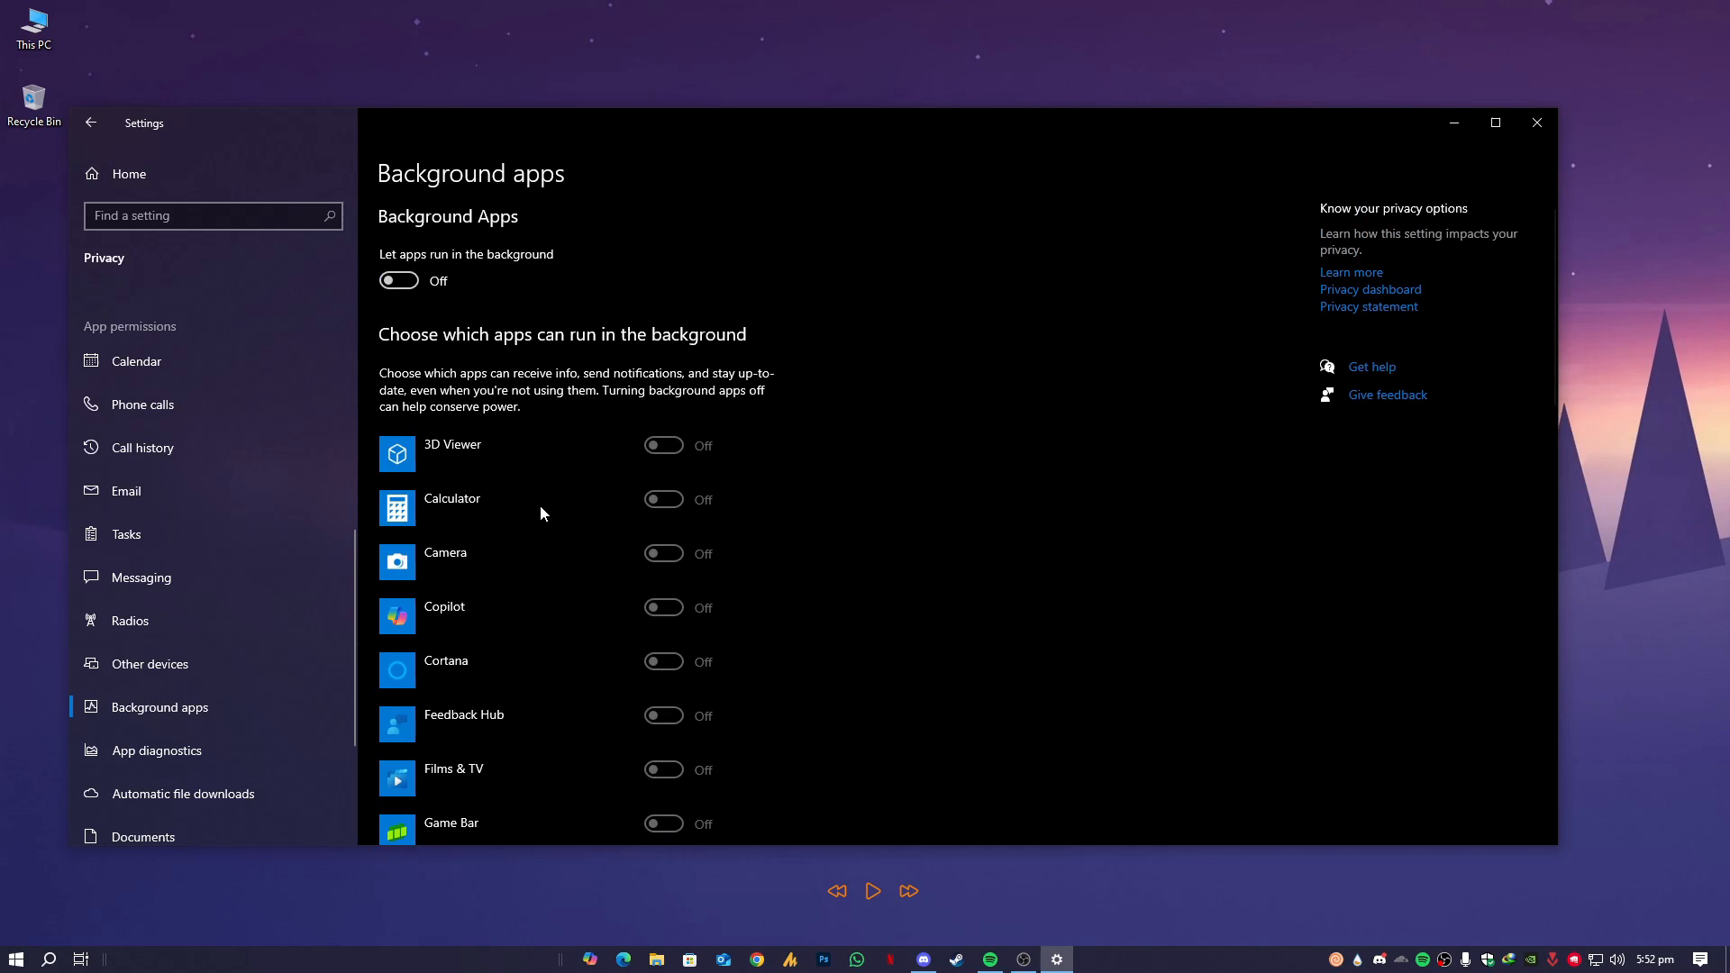
Step: Toggle 'Let apps run in the background' on then off, close Settings, and bring up the Start menu
{"action": "left_click", "coordinate": [398, 280]}
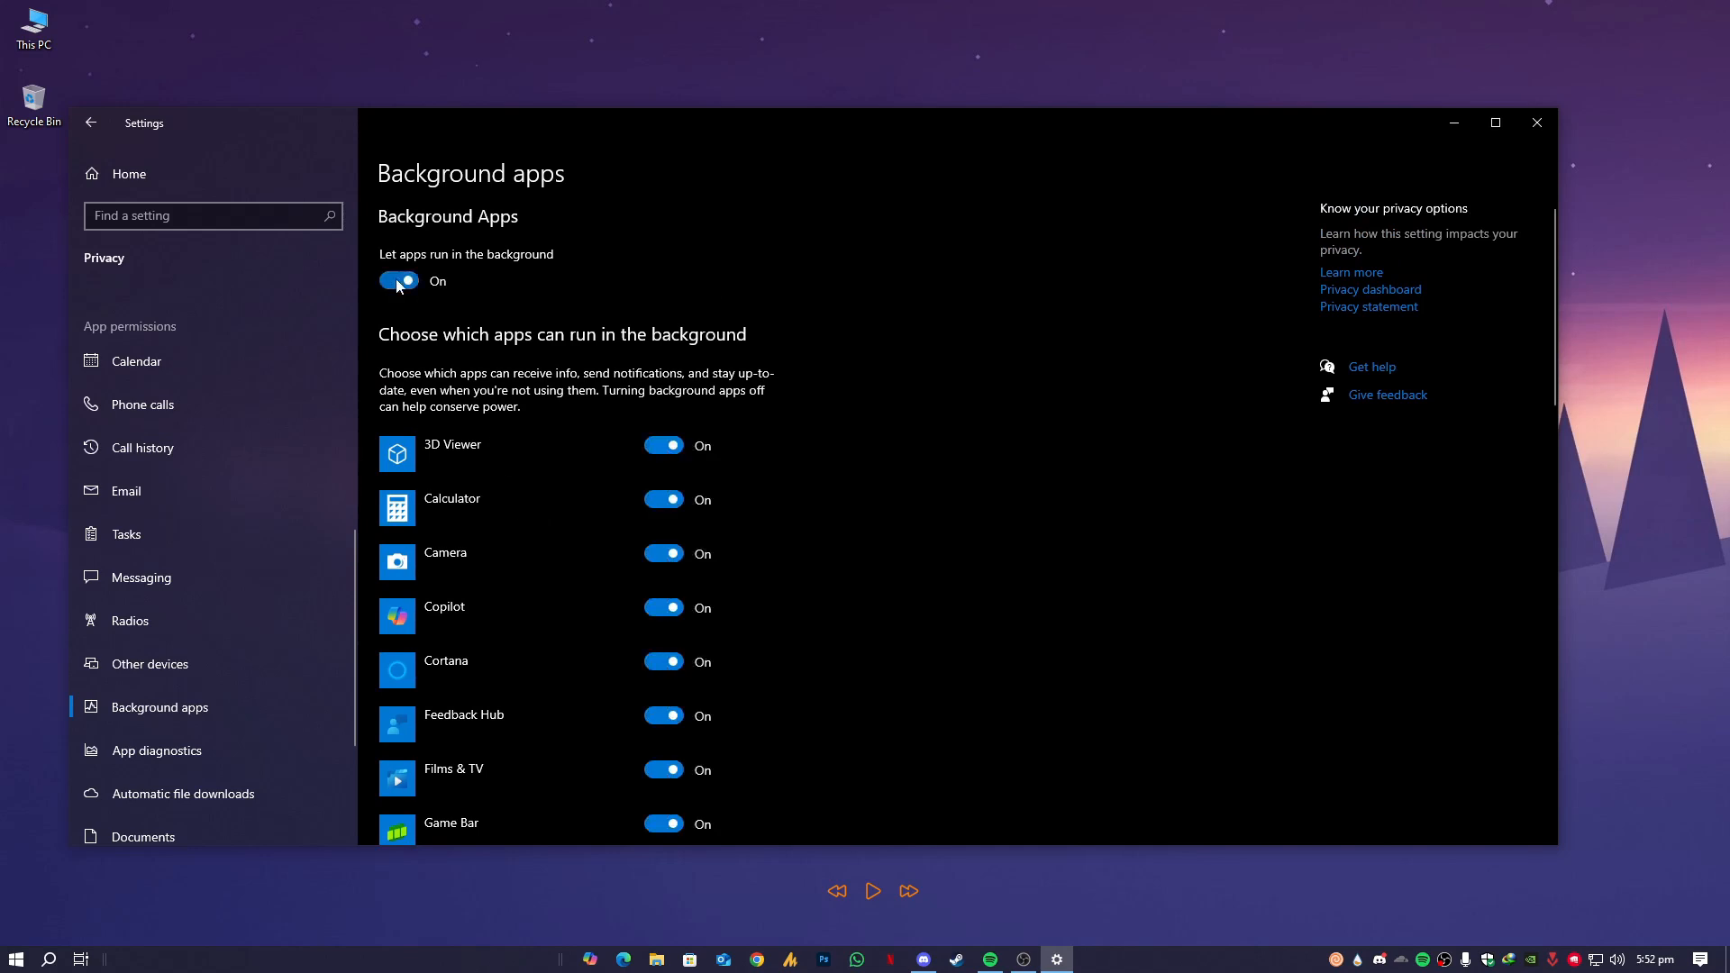
{"action": "left_click", "coordinate": [398, 279]}
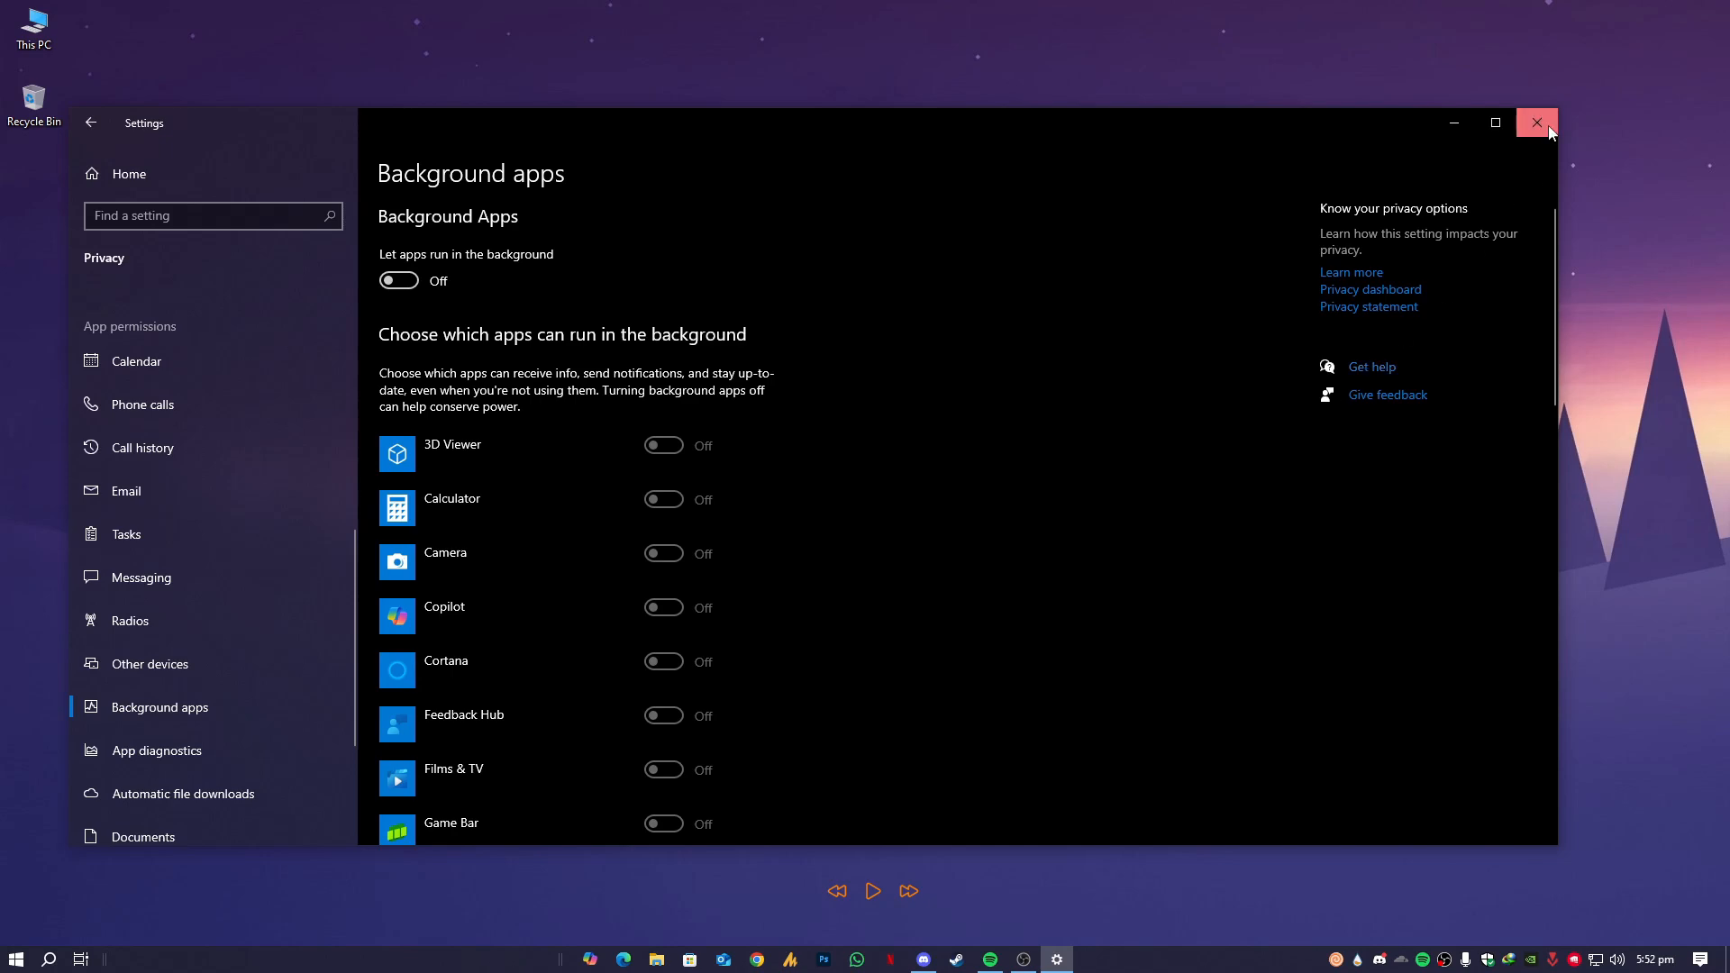
{"action": "left_click", "coordinate": [1535, 122]}
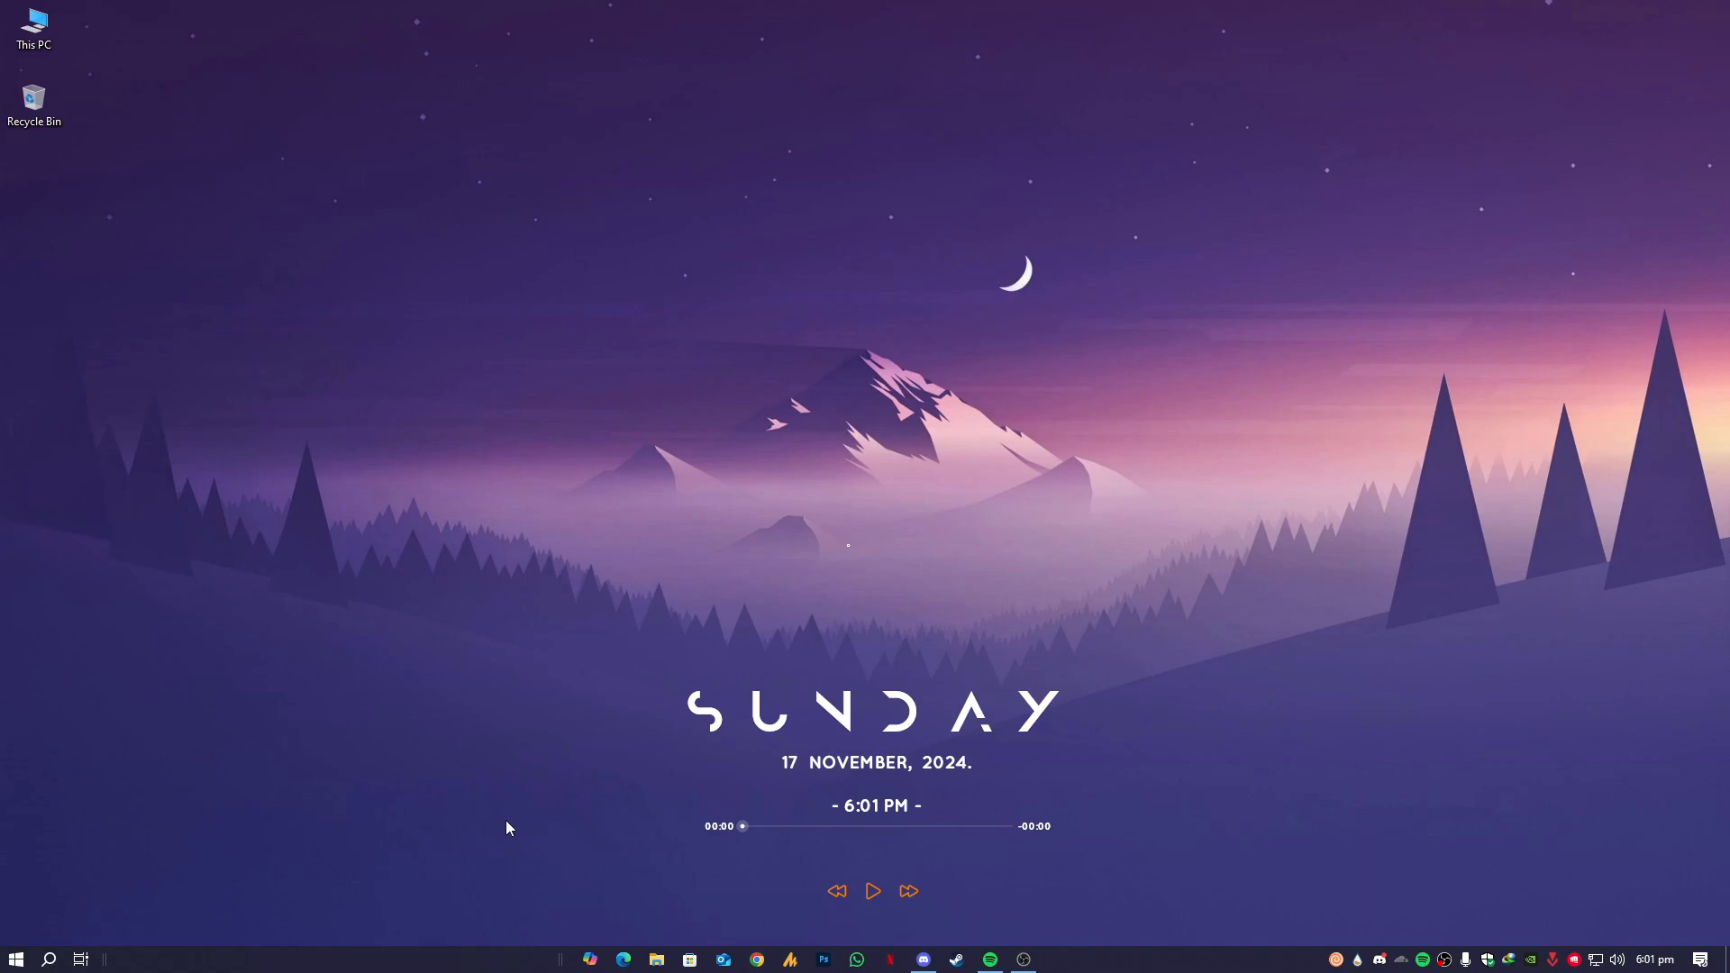
{"action": "left_click", "coordinate": [13, 955]}
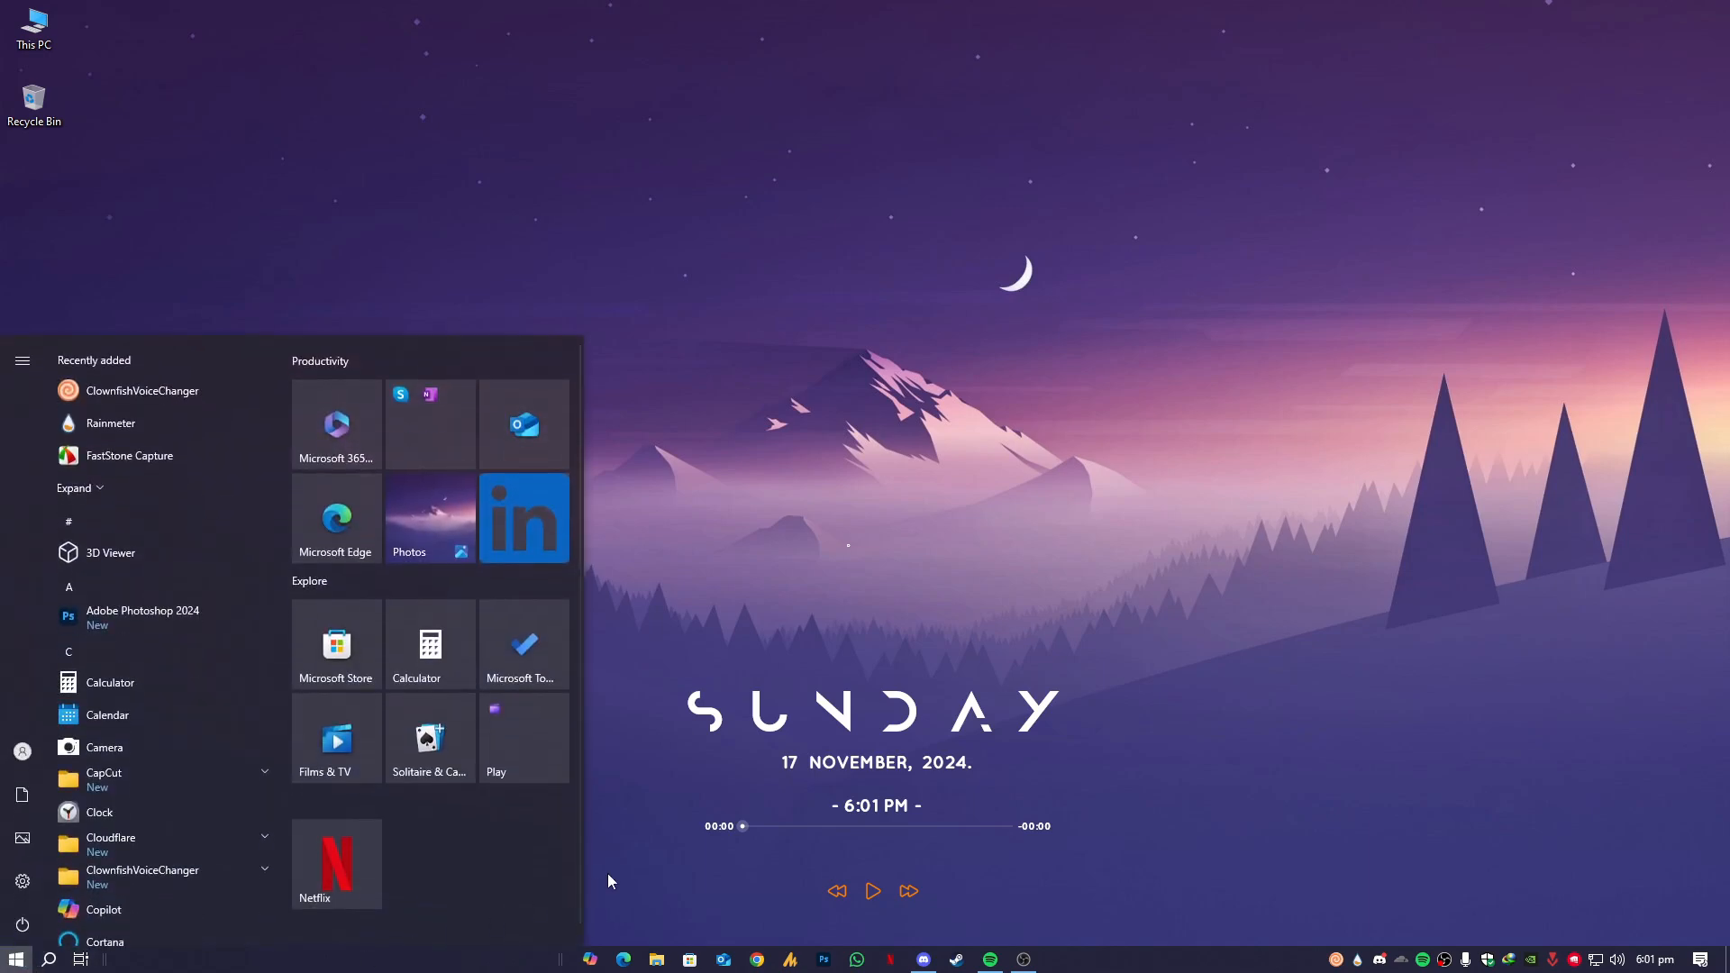